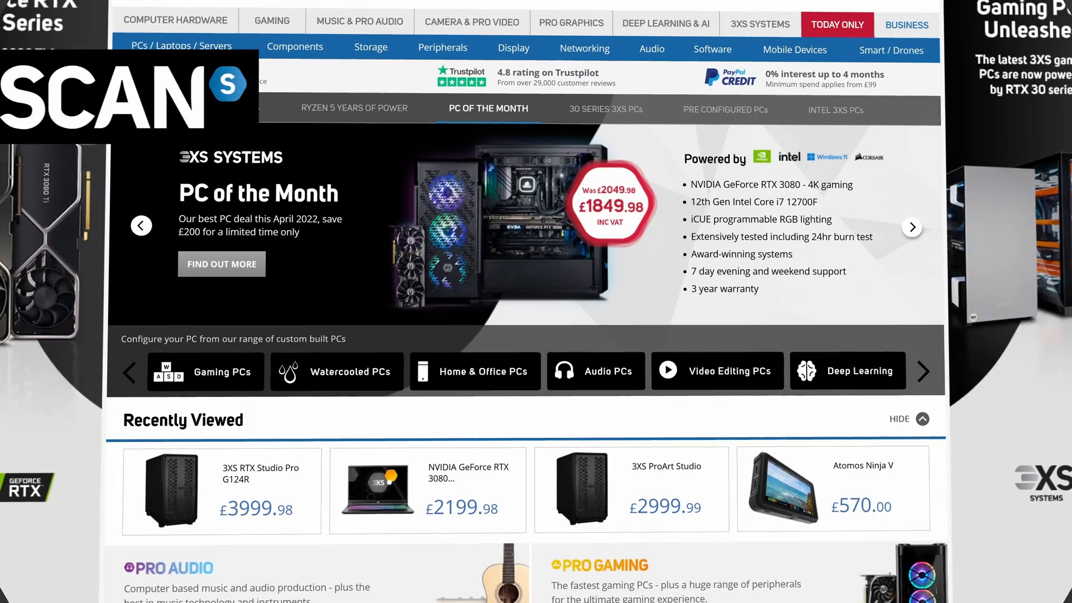
scroll("down", 3)
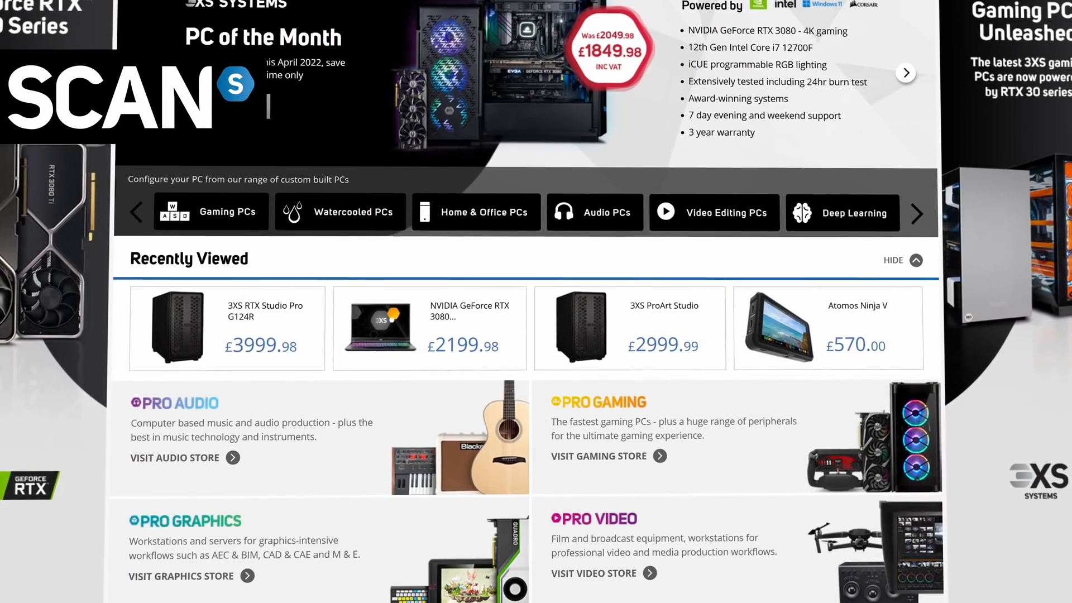
scroll("down", 3)
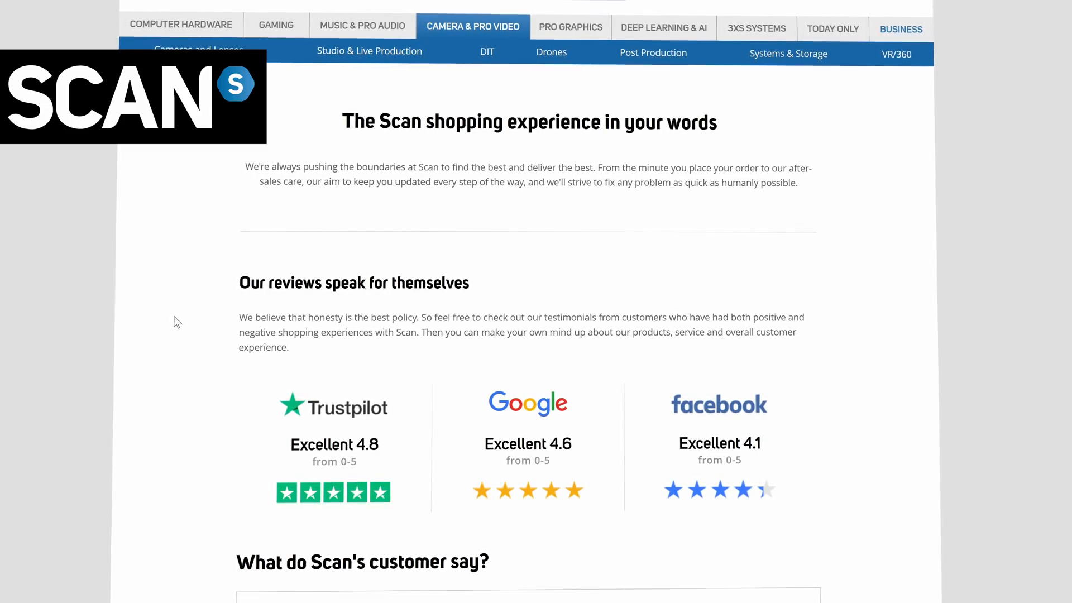
scroll("down", 3)
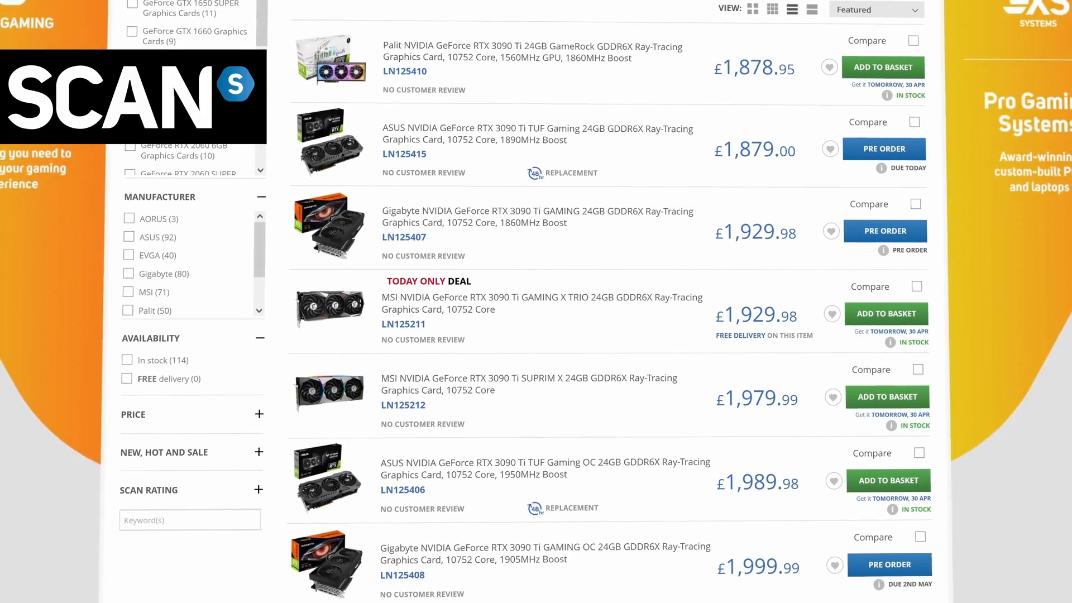
scroll("down", 3)
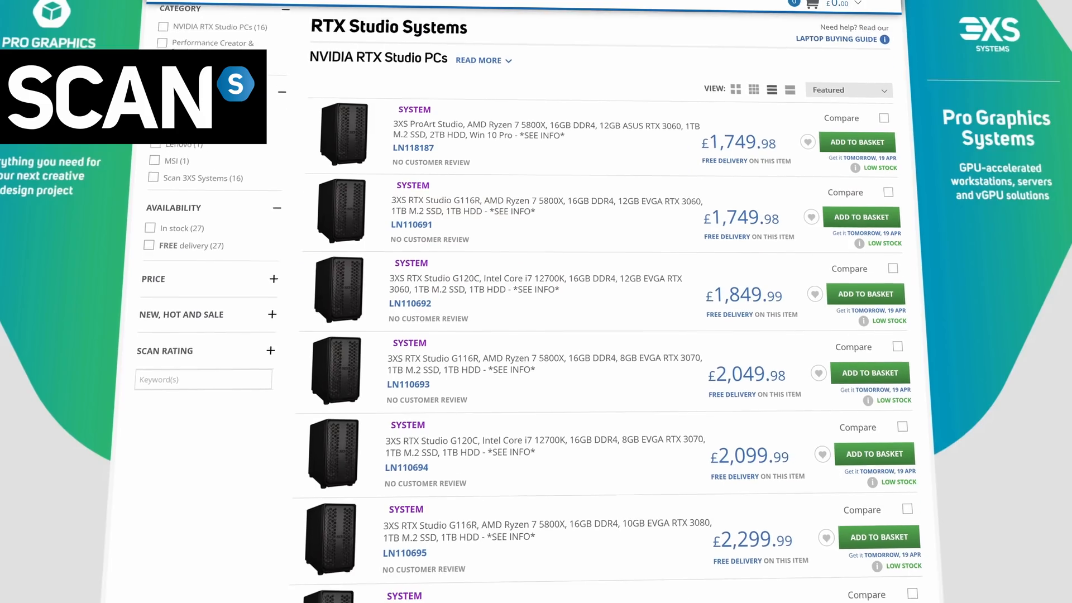
scroll("down", 3)
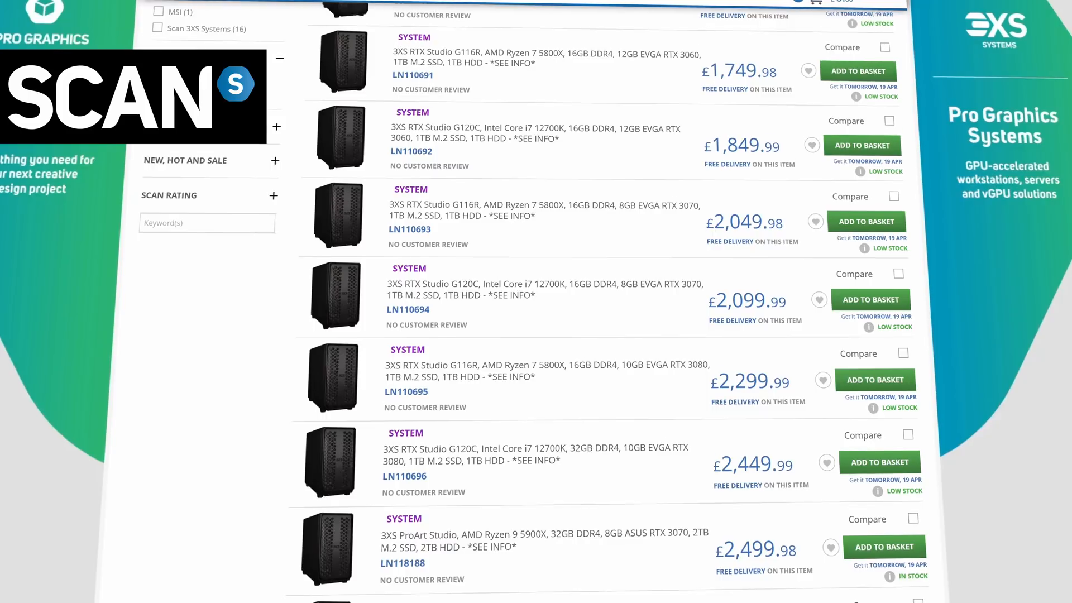
scroll("down", 3)
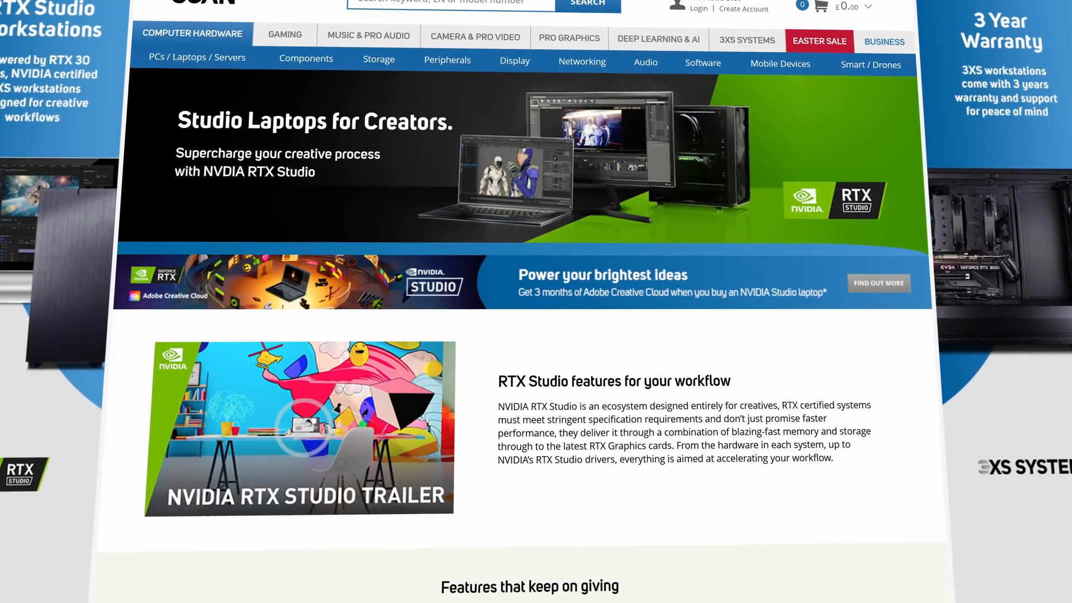
scroll("down", 3)
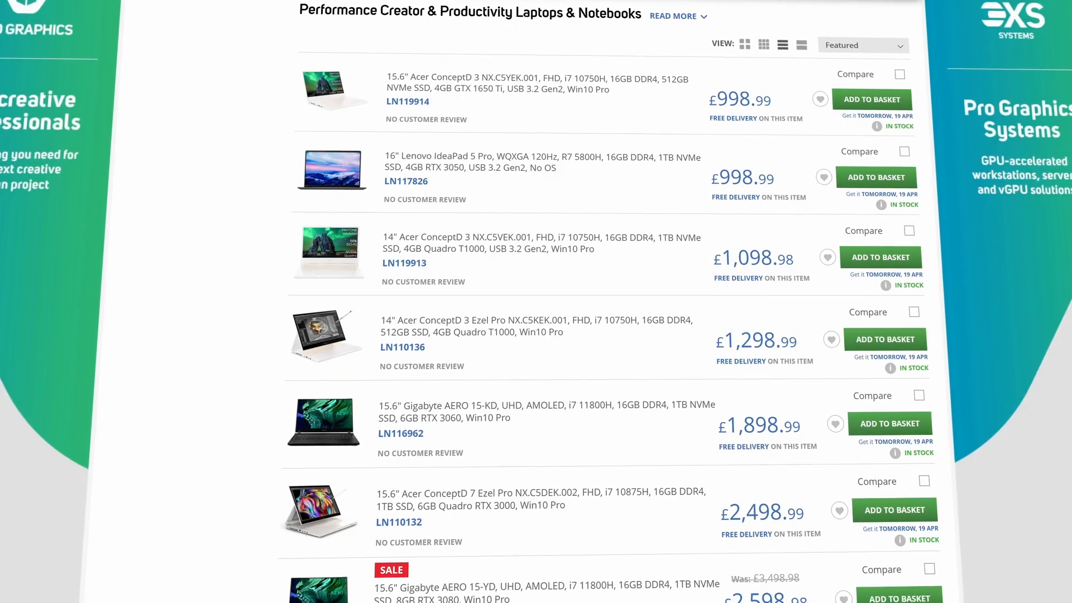
scroll("down", 3)
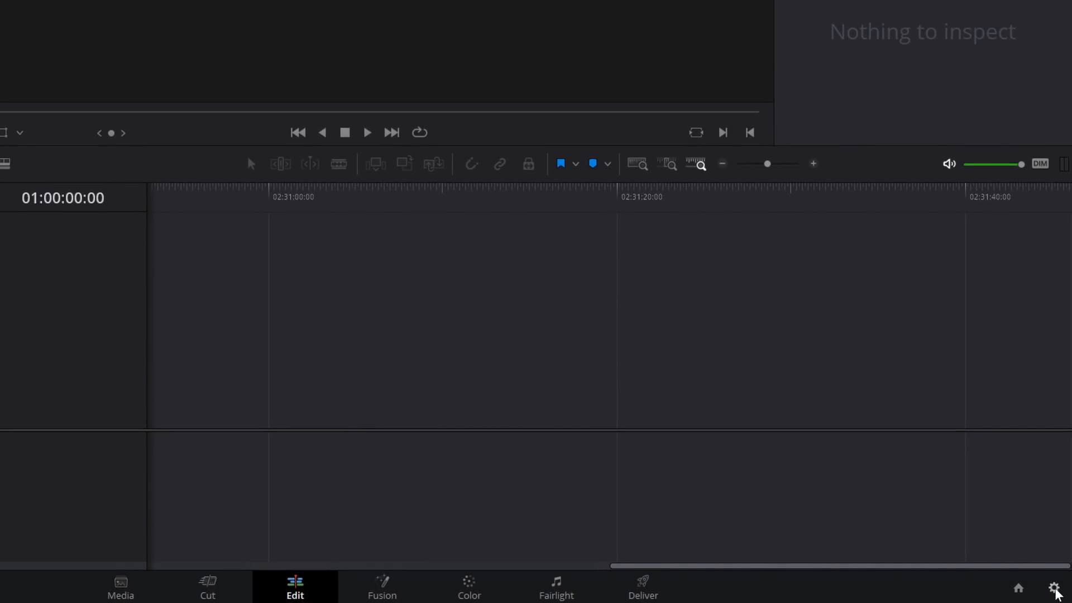
- In Project Settings, set the timeline to 3840 x 2160 Ultra HD at 60 fps
left_click(1055, 589)
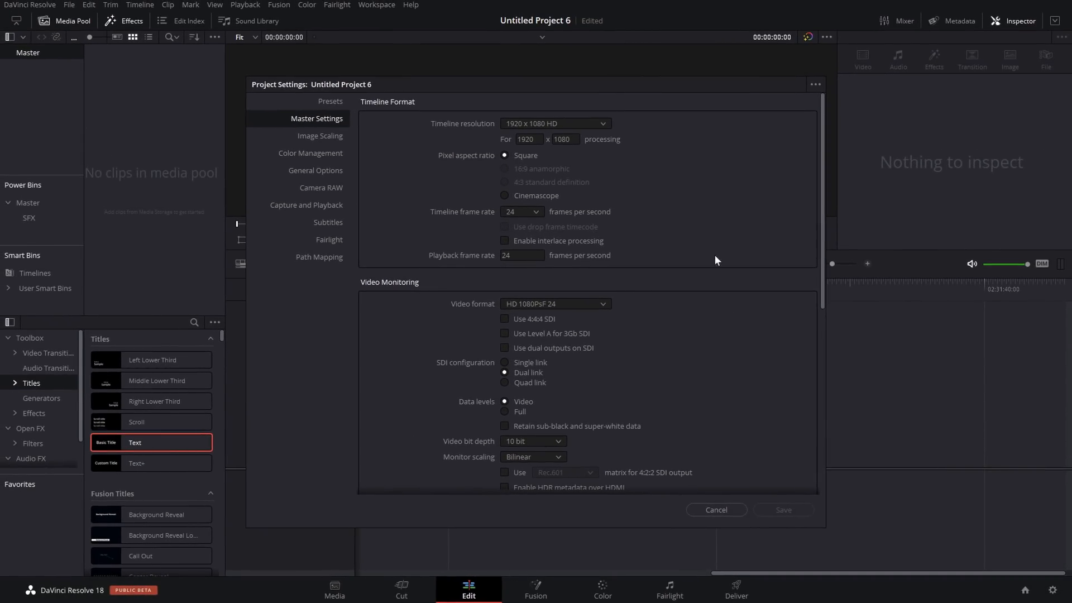
mouse_move(467, 150)
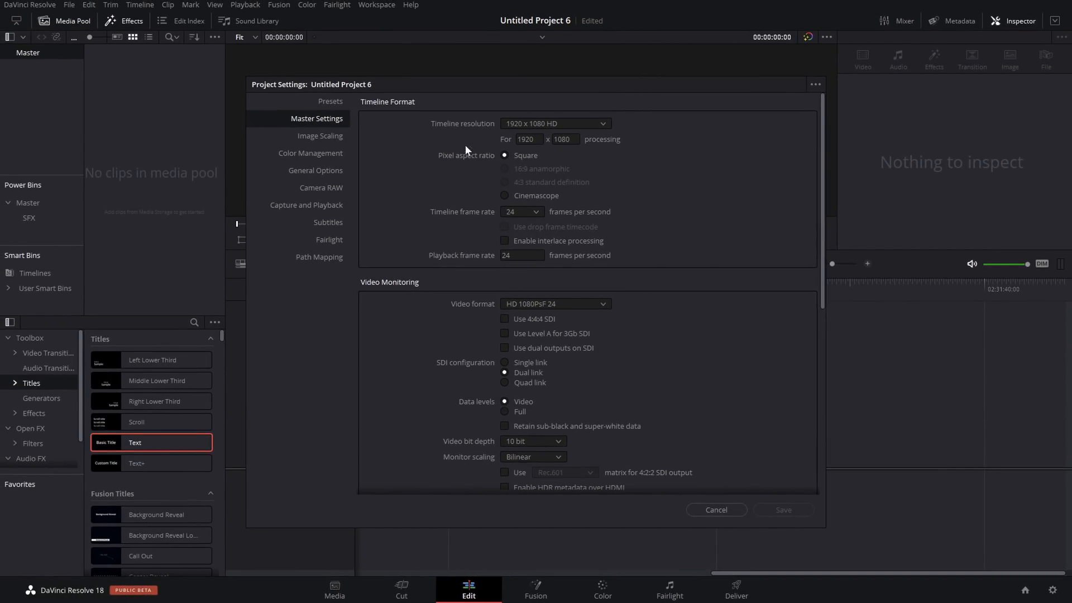
mouse_move(743, 316)
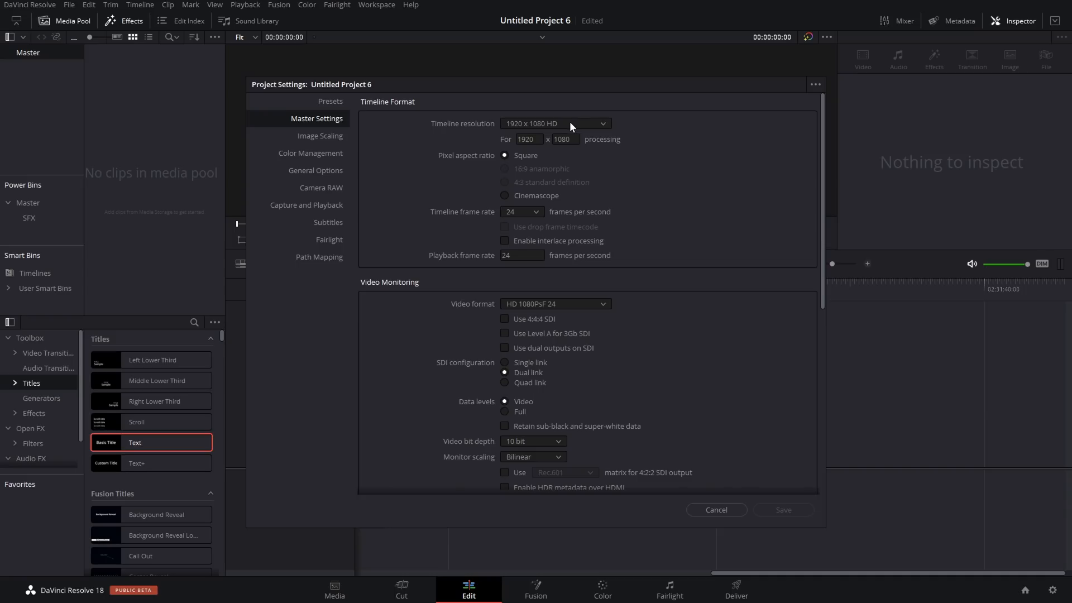
mouse_move(573, 135)
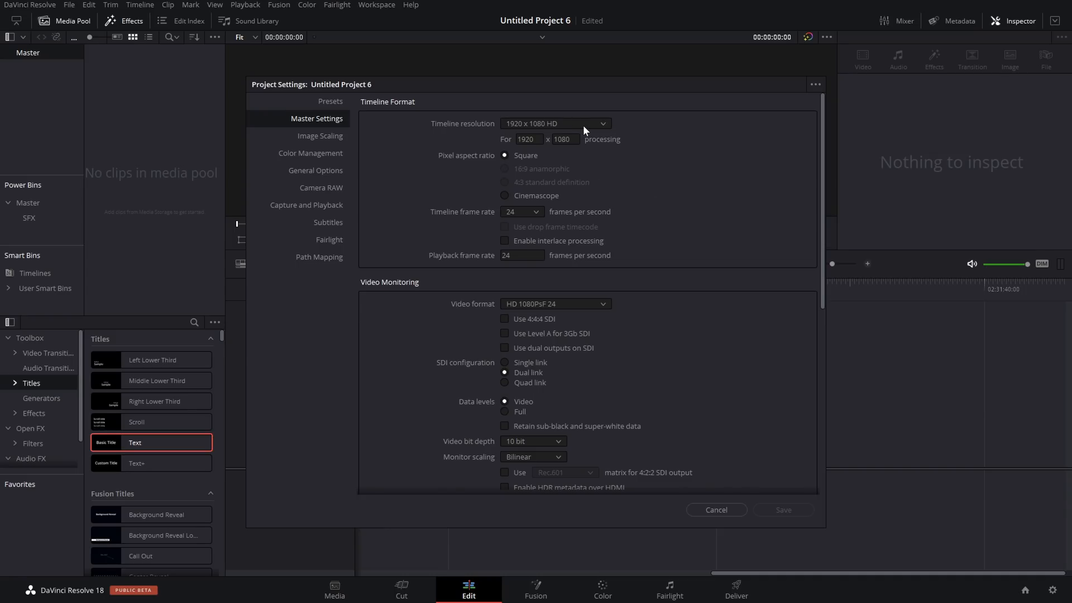
left_click(556, 124)
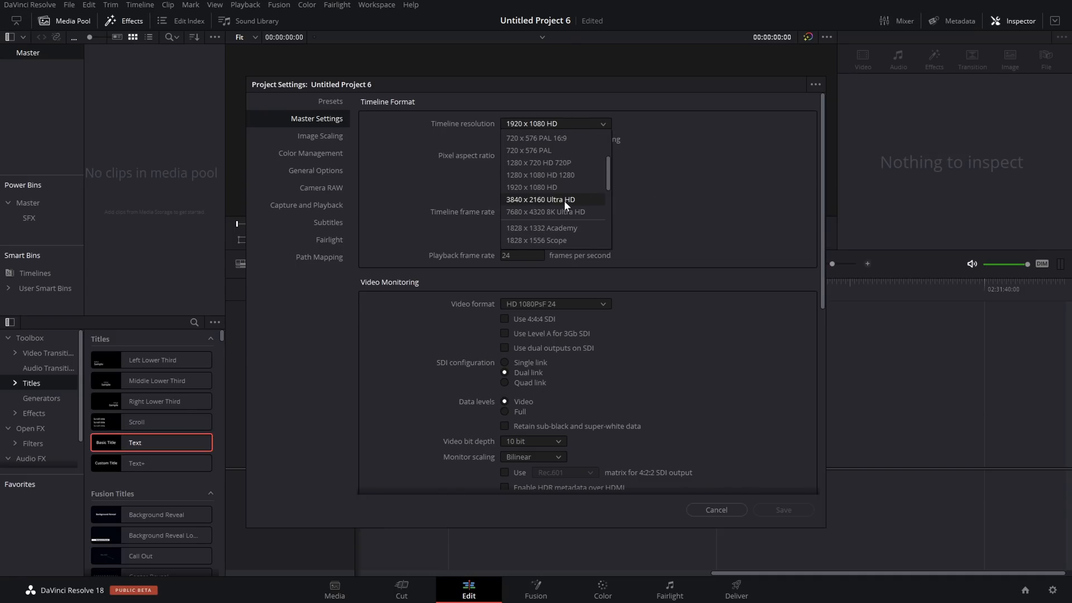
left_click(540, 199)
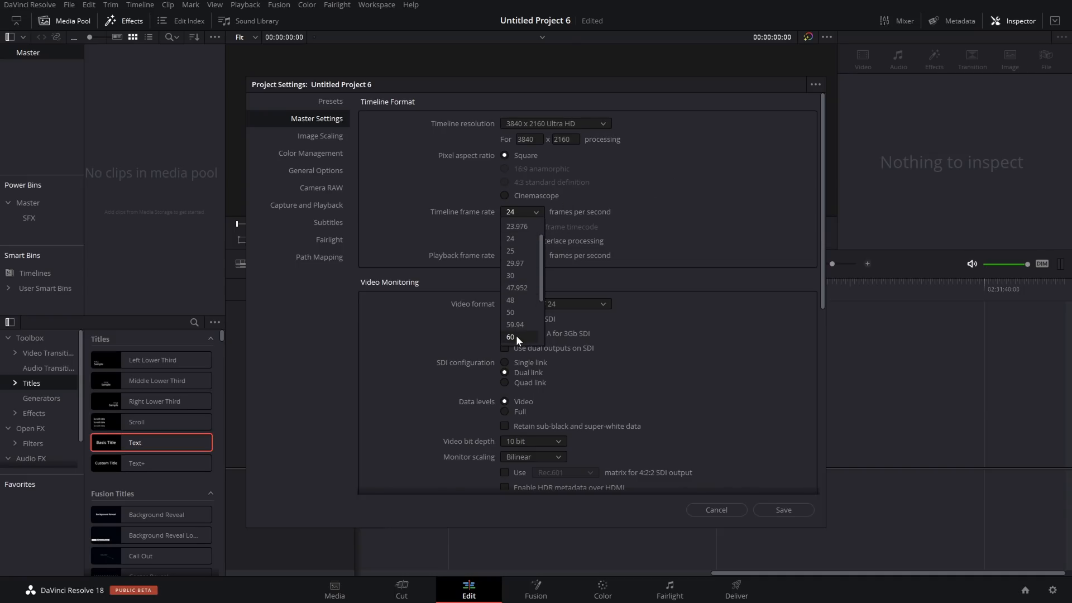
left_click(510, 337)
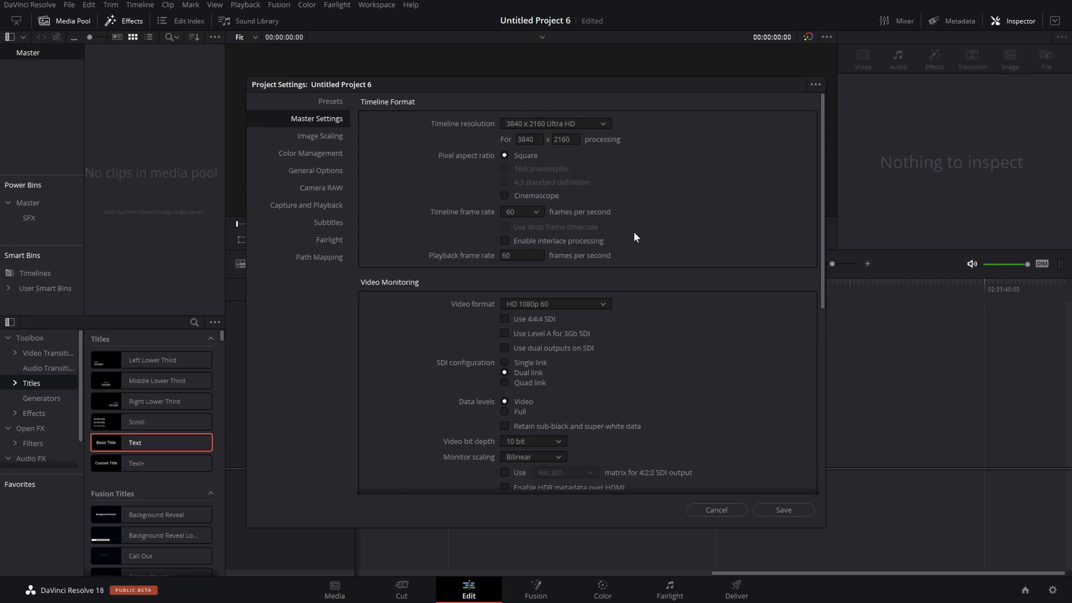
mouse_move(330, 108)
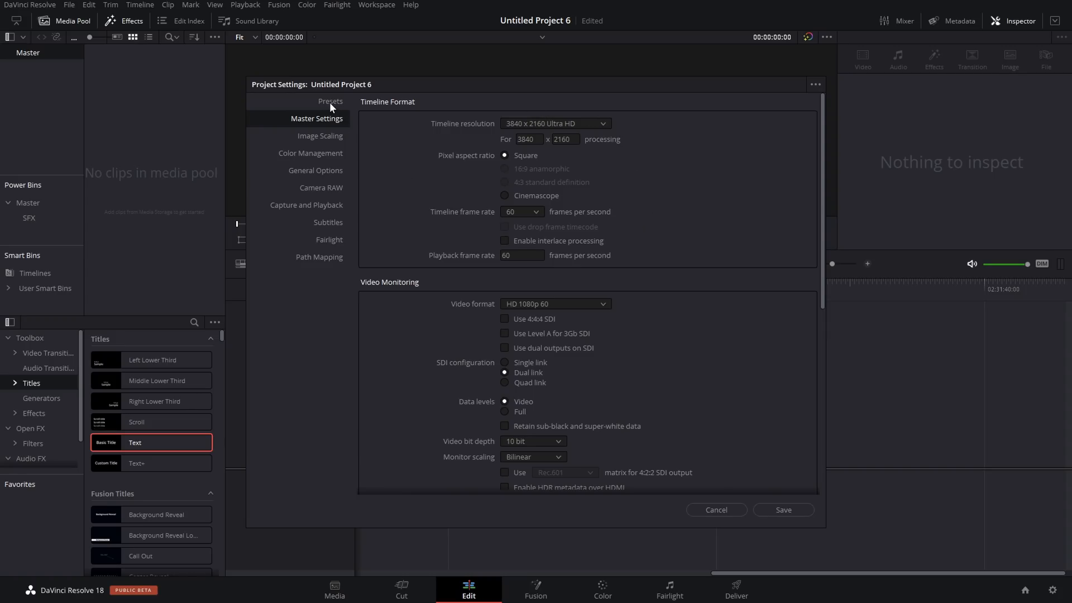
- Confirm the frame rate change and save the settings as preset 'uhd60'
left_click(330, 101)
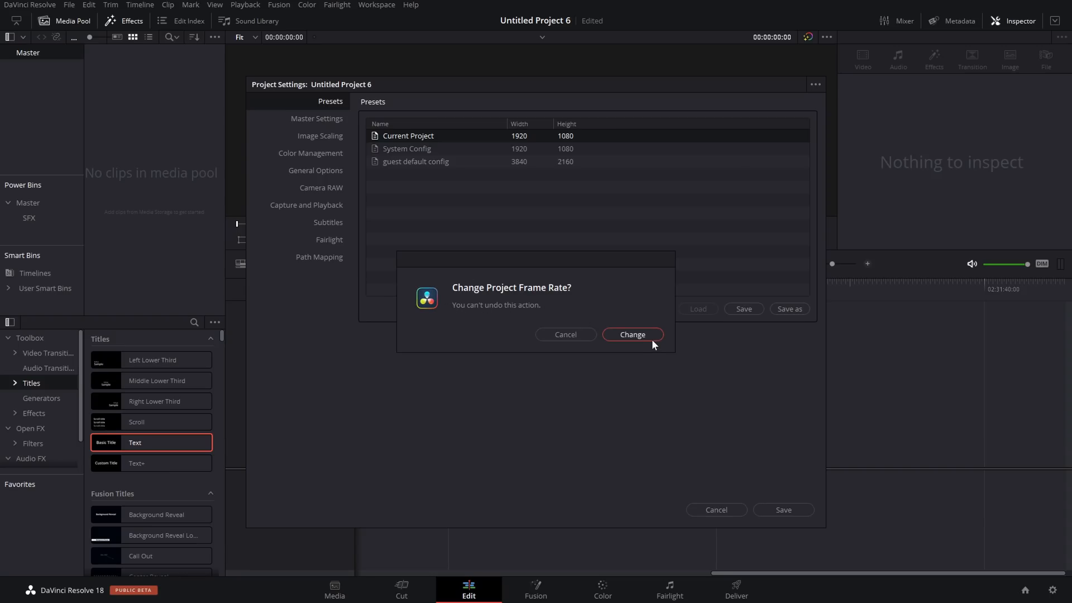
left_click(632, 334)
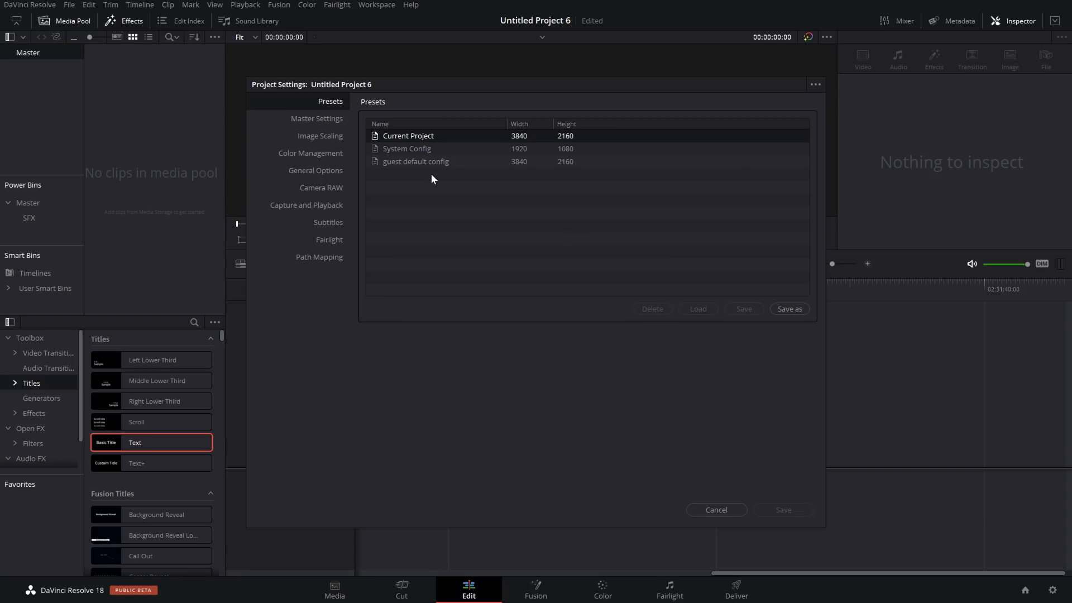
mouse_move(523, 145)
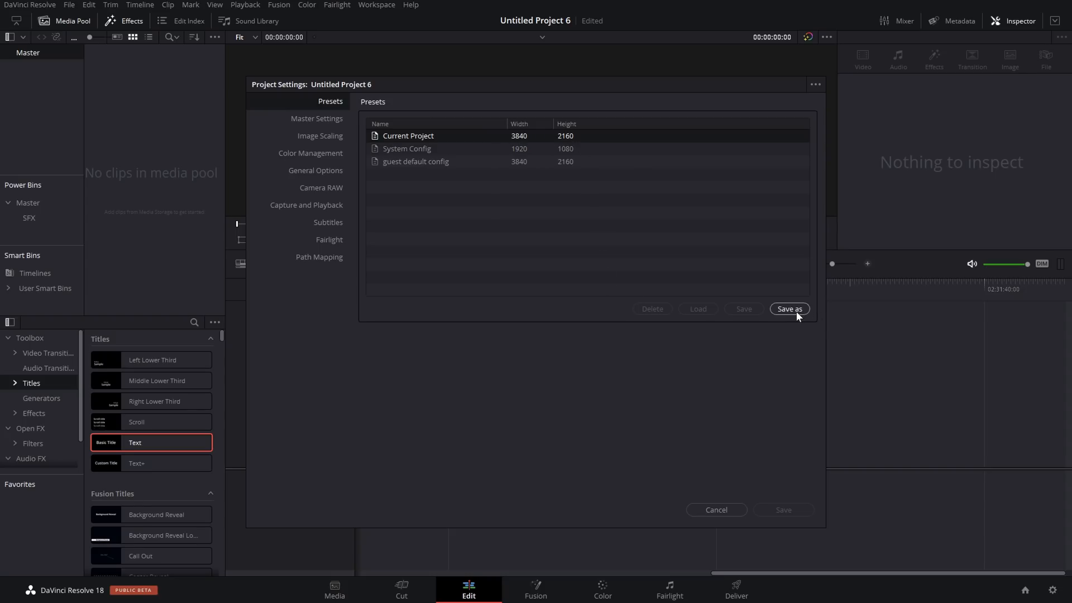
left_click(790, 309)
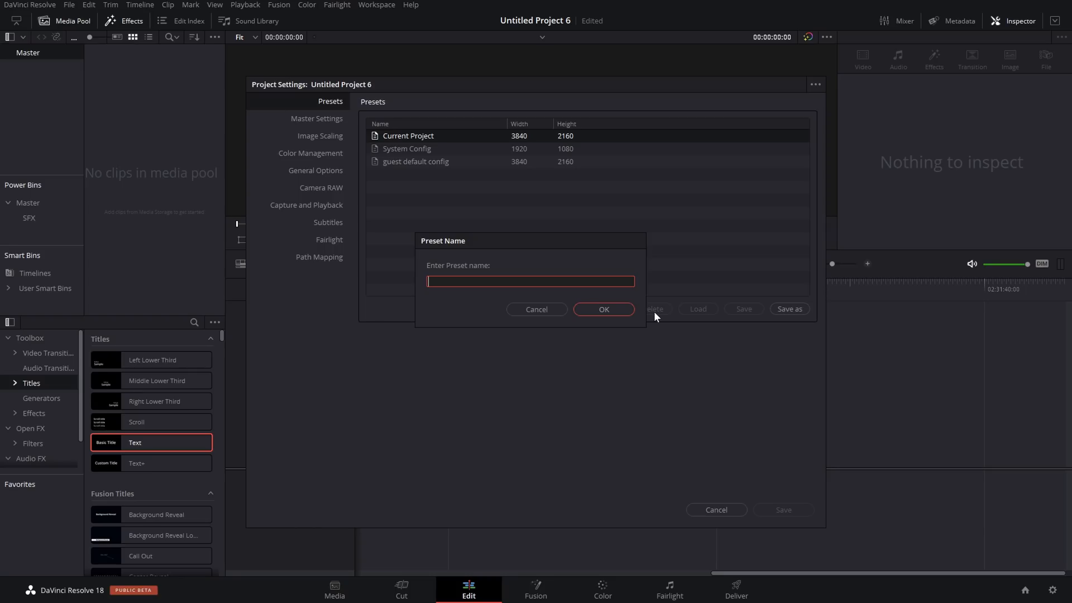
type("uhd")
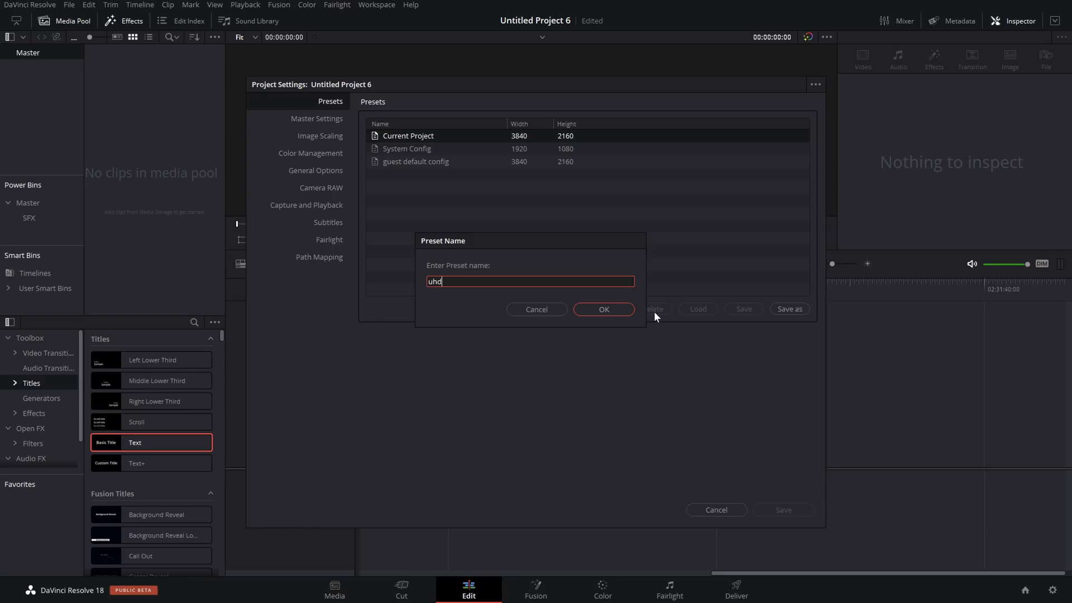
type("60")
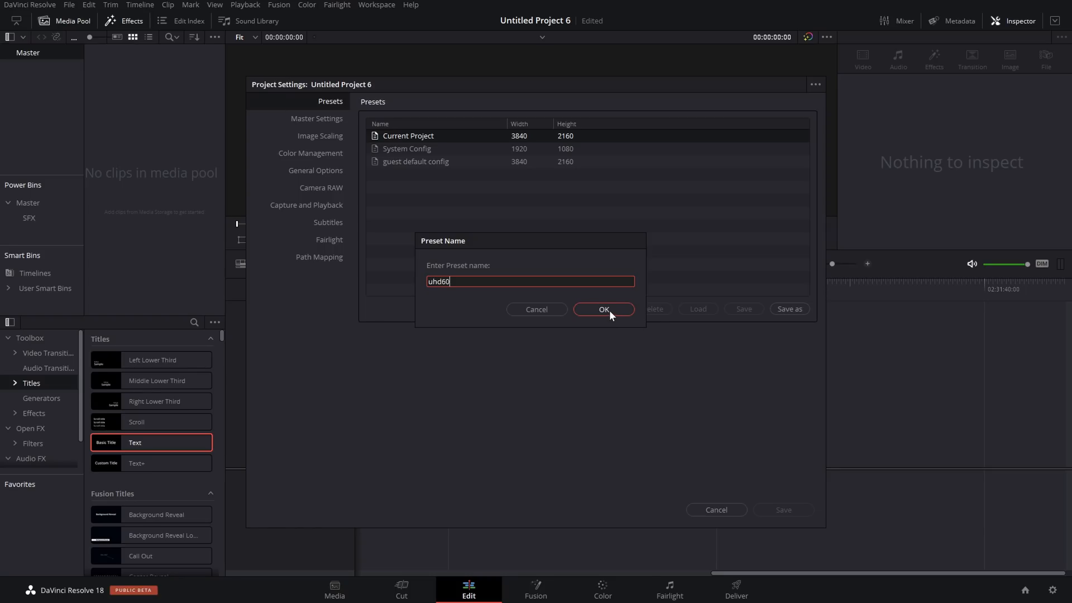
left_click(603, 309)
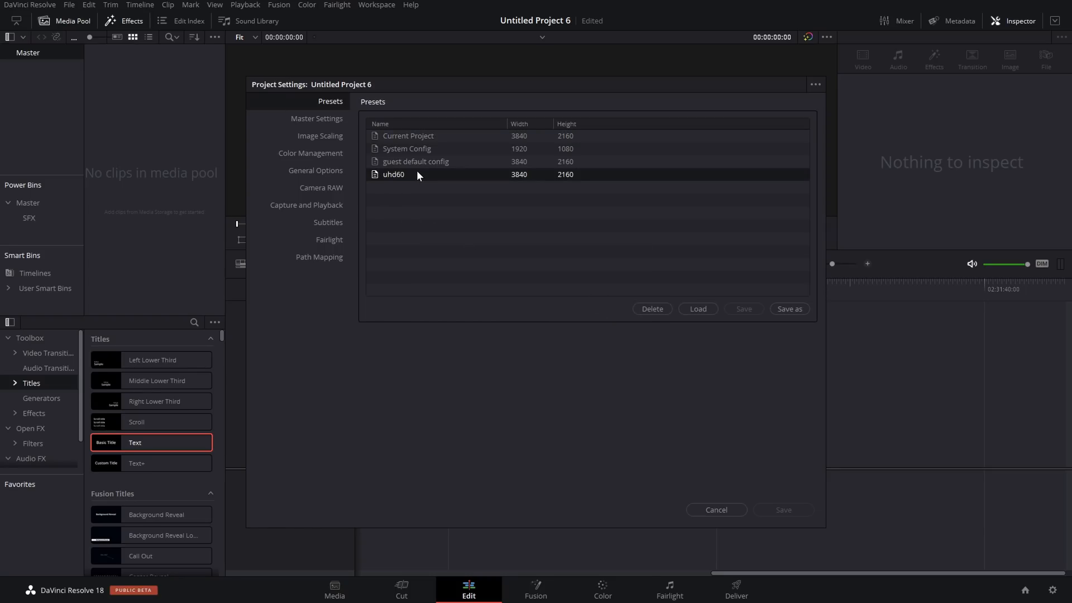
left_click(717, 510)
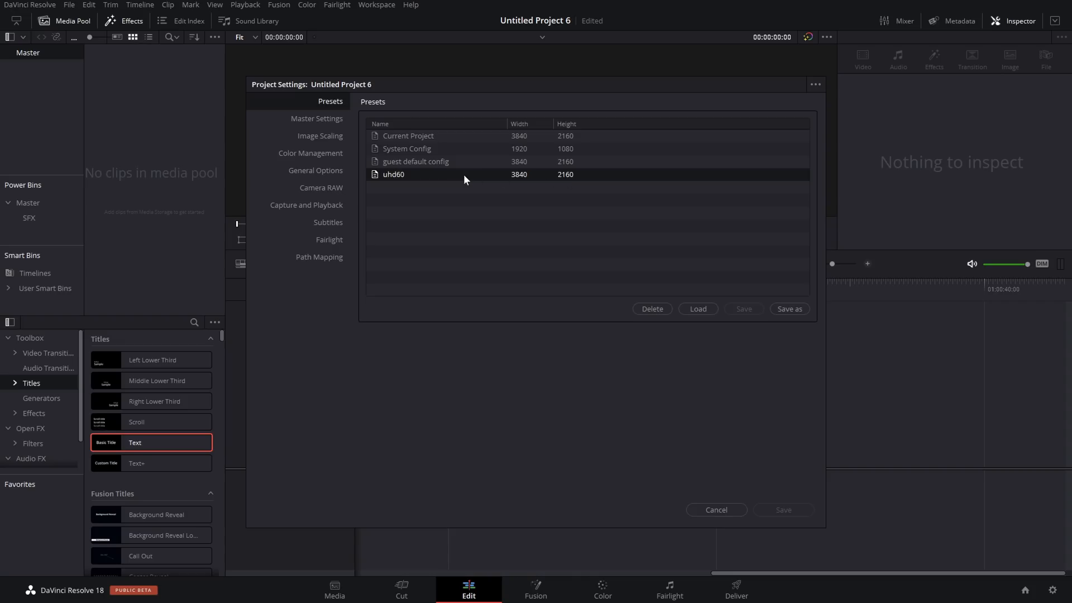
mouse_move(410, 188)
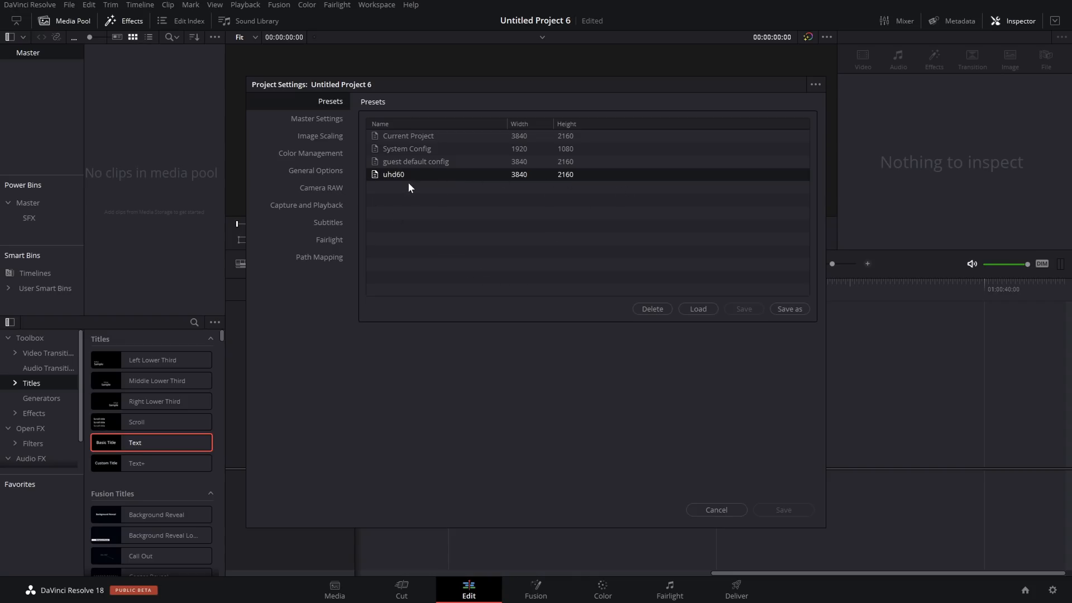
mouse_move(434, 184)
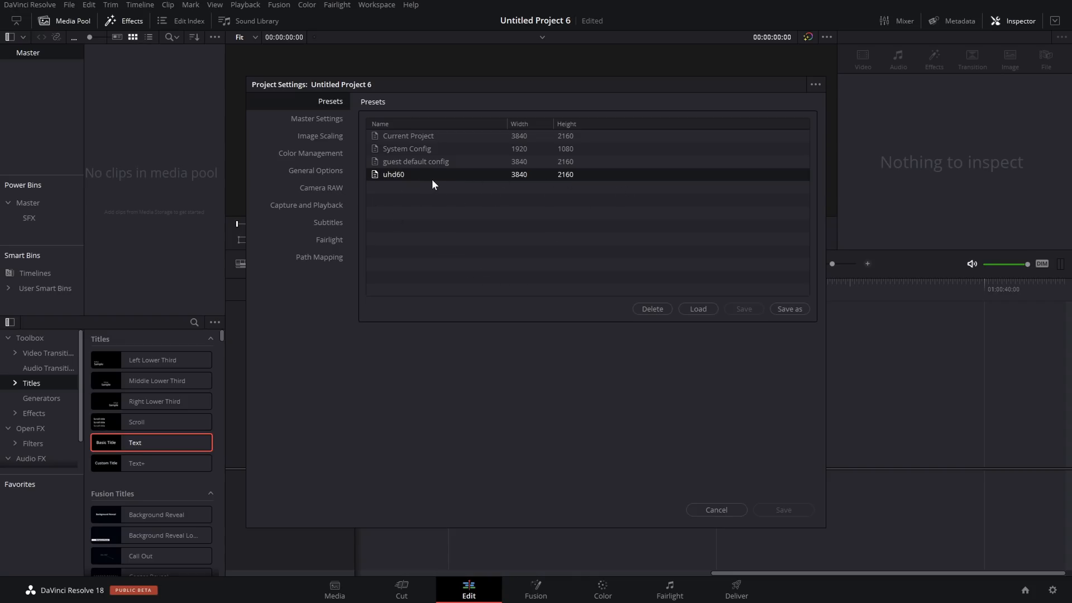
left_click(407, 136)
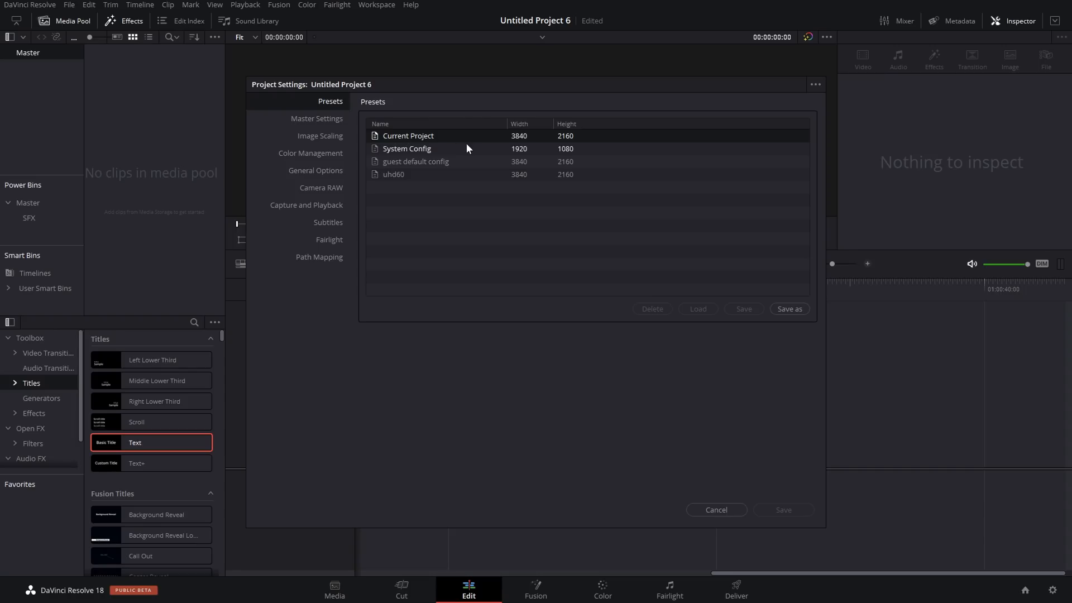
- Switch the timeline resolution back to 1920 x 1080 HD and save preset 'HD 60'
left_click(316, 118)
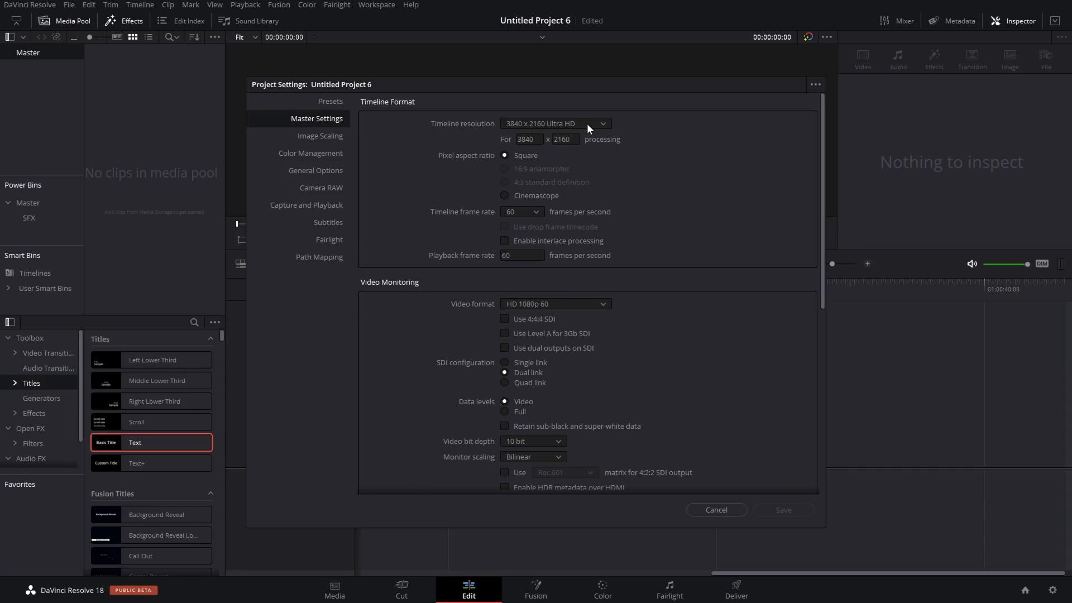
left_click(556, 123)
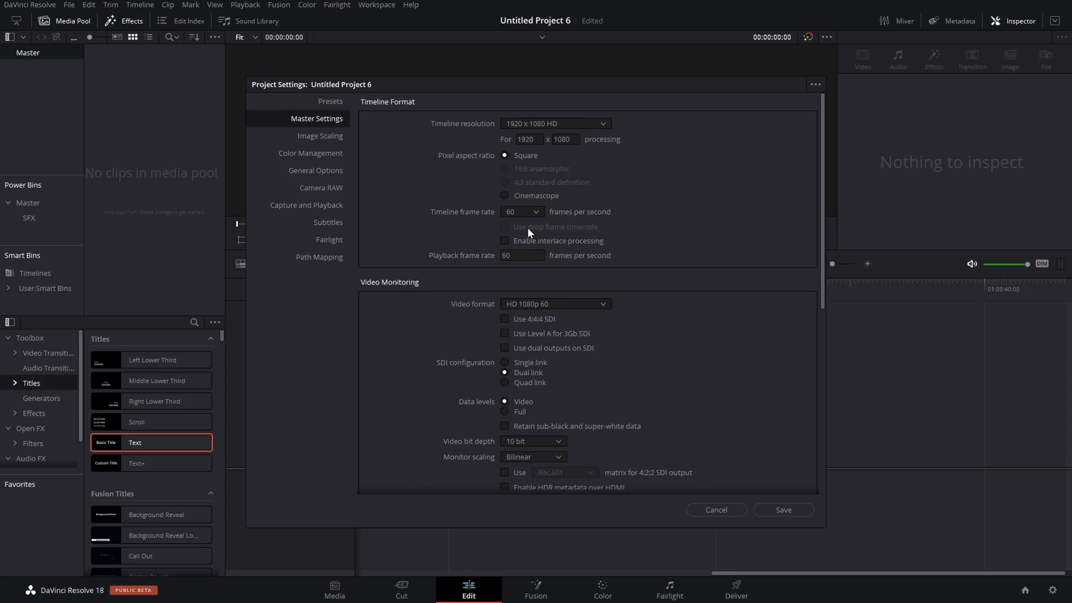
left_click(330, 101)
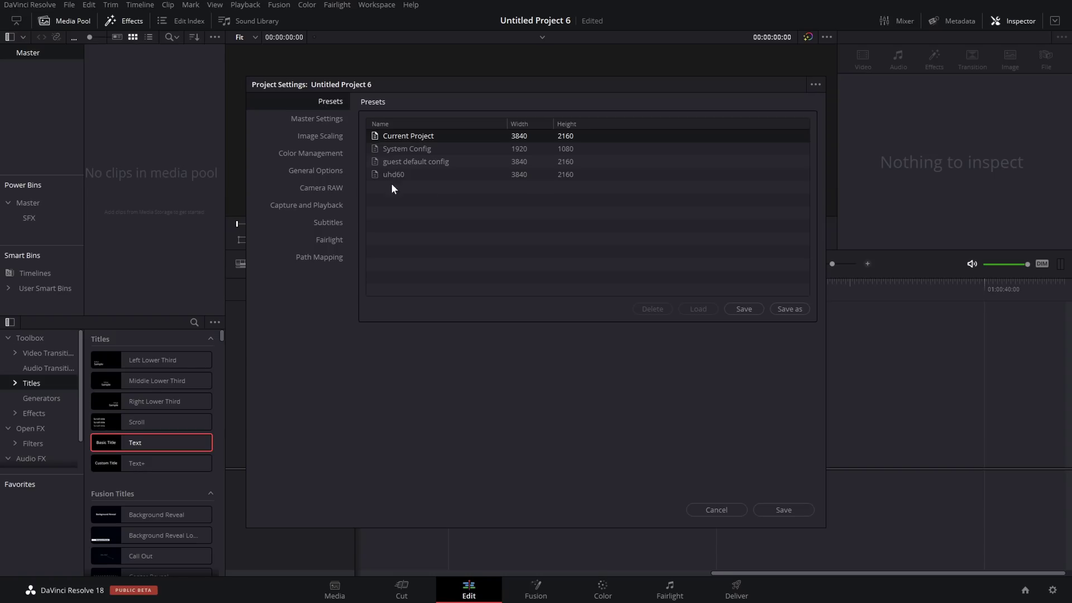
left_click(790, 309)
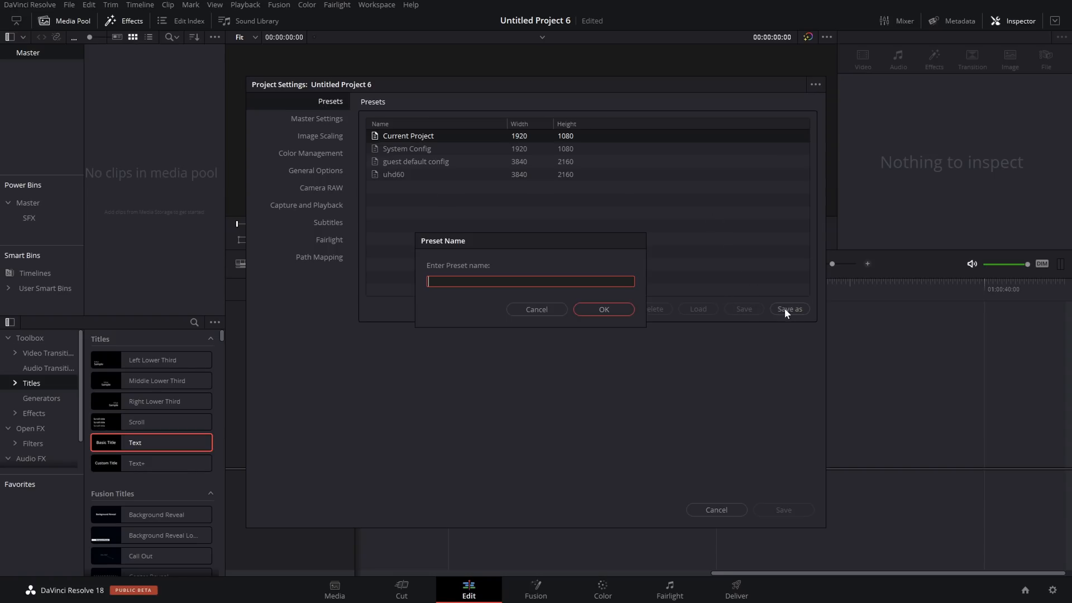
type("H")
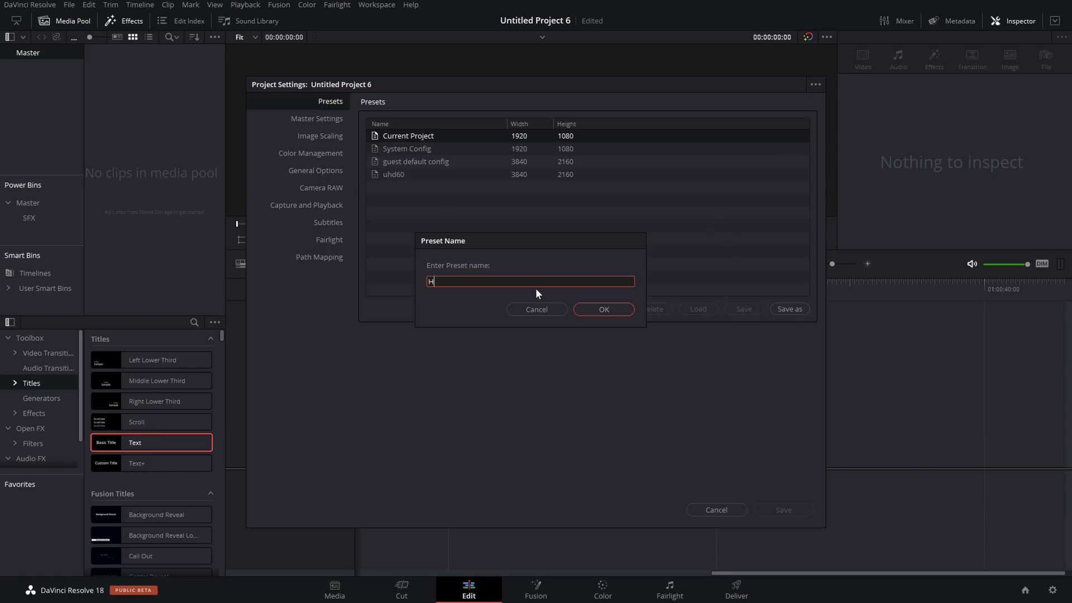
type("HD 60")
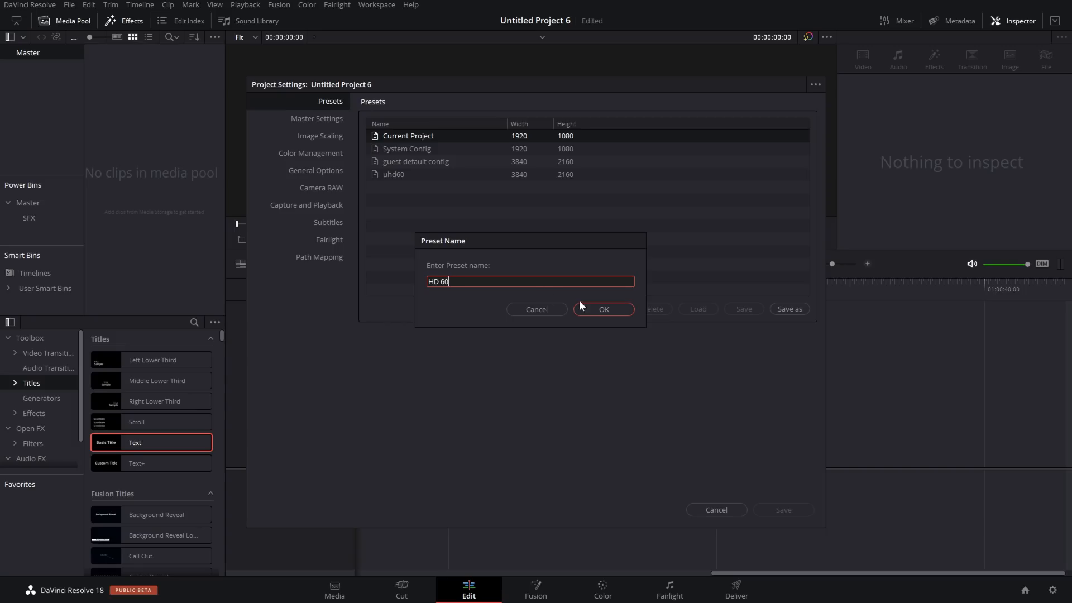
left_click(603, 308)
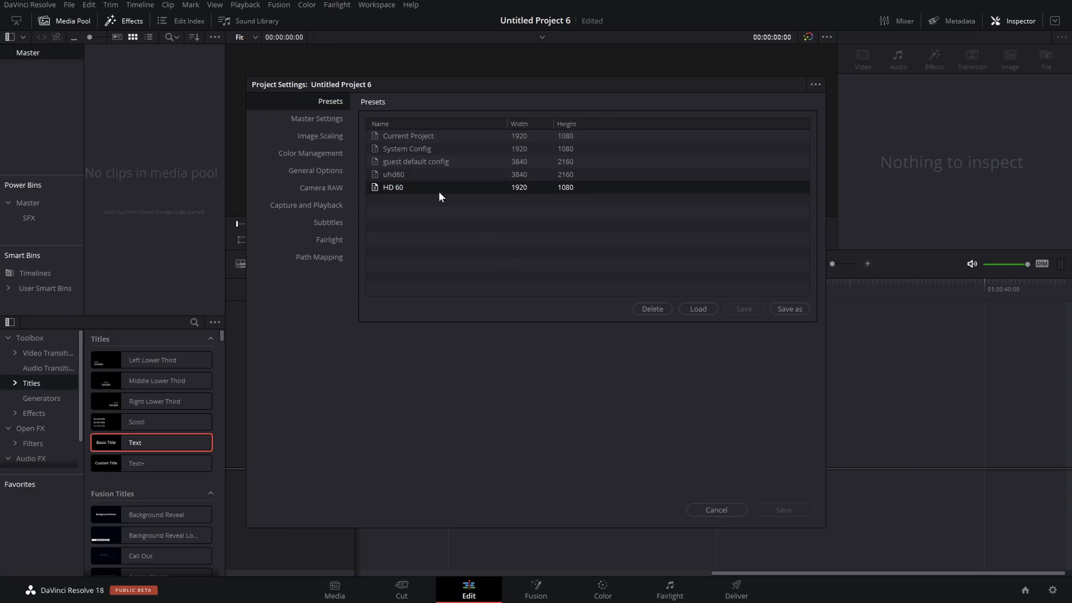
- Review the 1080p 60 fps master settings, then make uhd60 the user default config
left_click(316, 118)
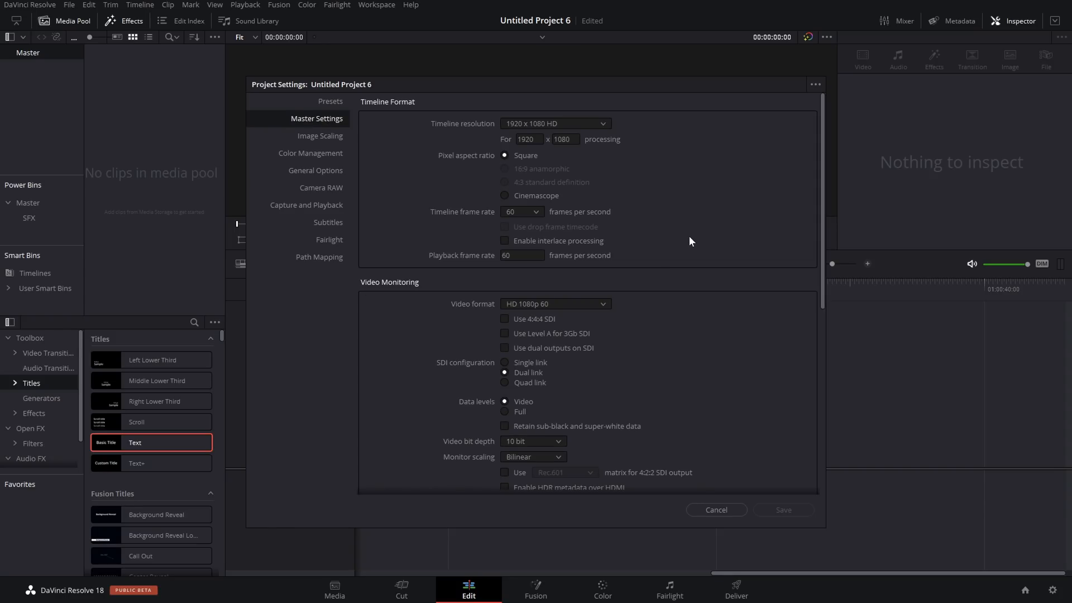
mouse_move(553, 364)
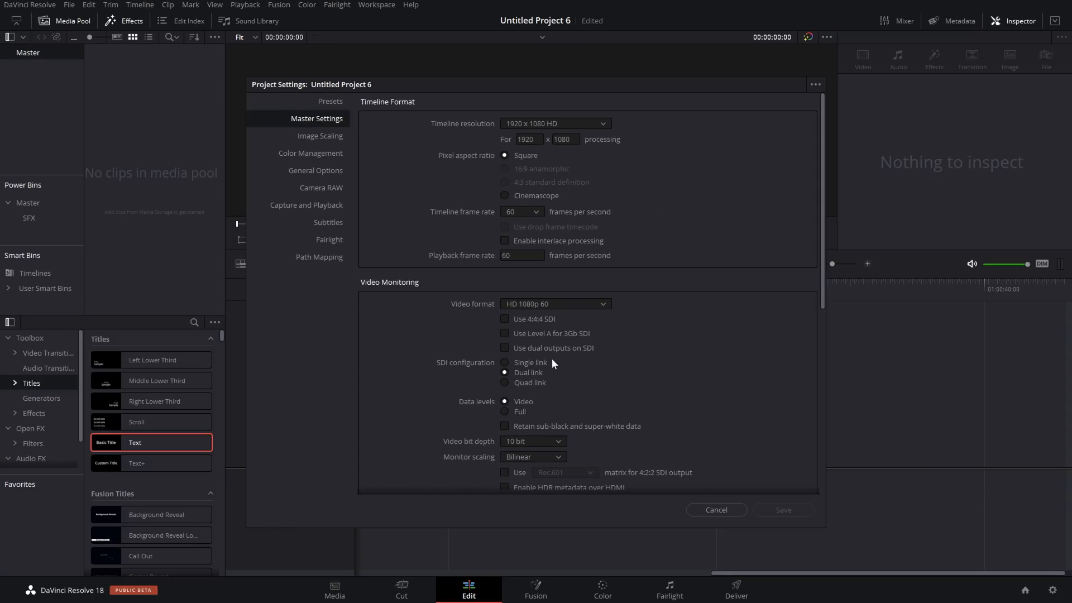
mouse_move(815, 96)
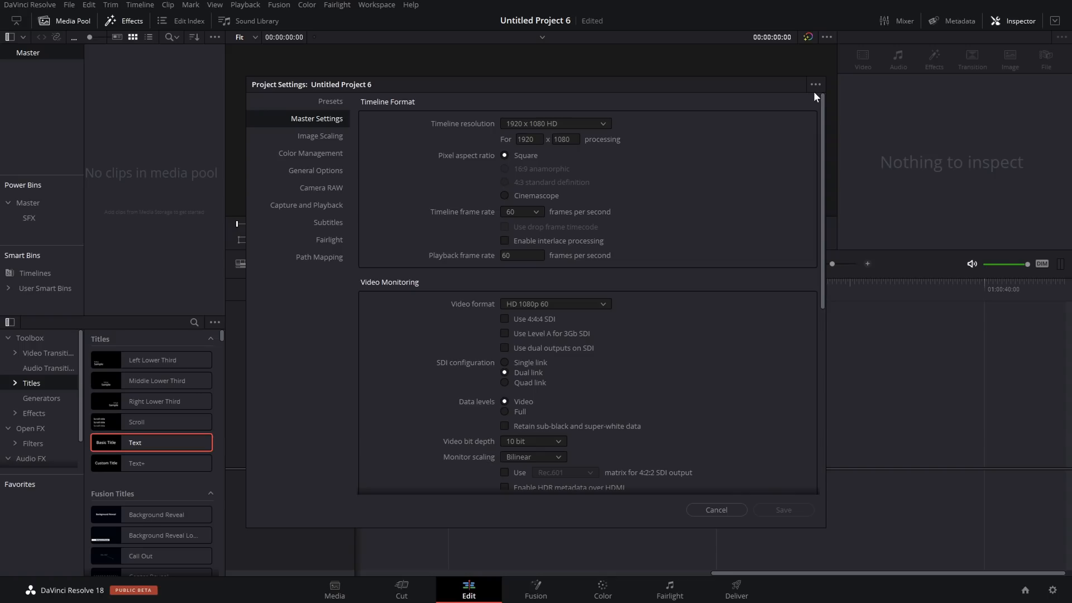
mouse_move(819, 88)
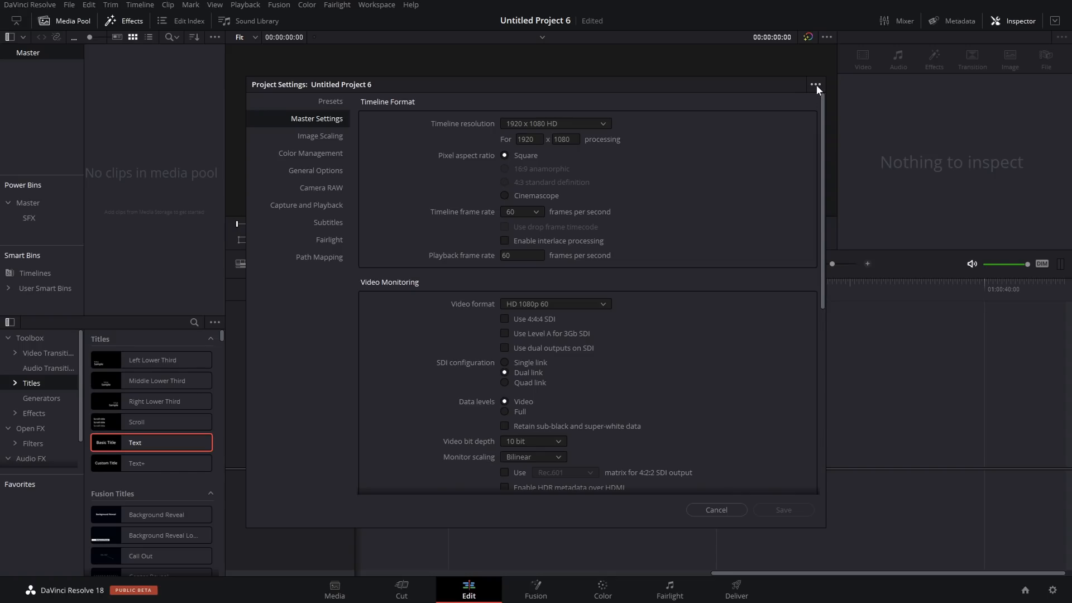
left_click(815, 84)
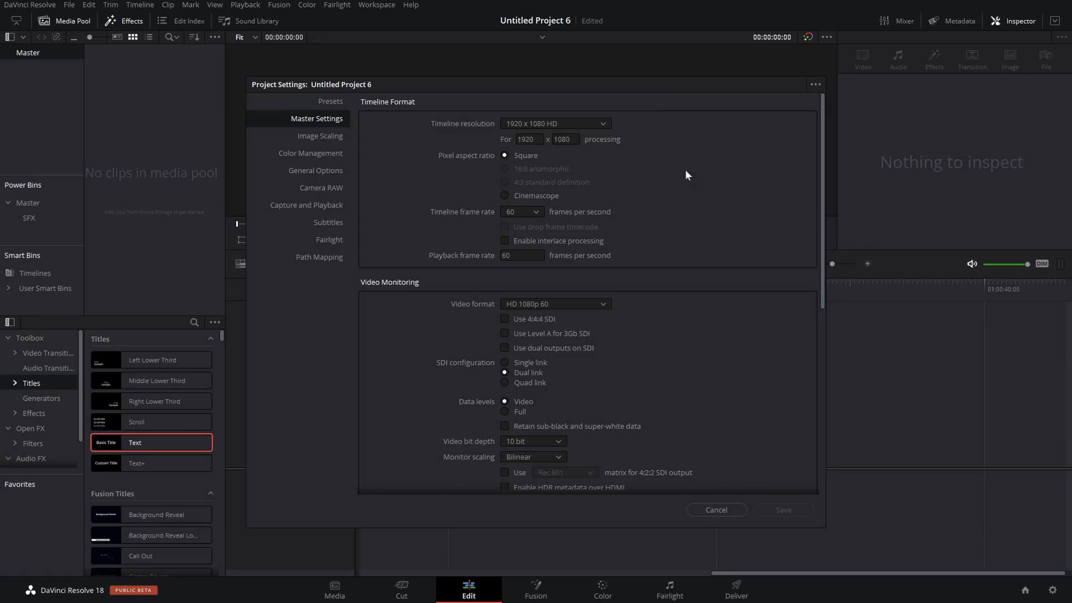
mouse_move(816, 85)
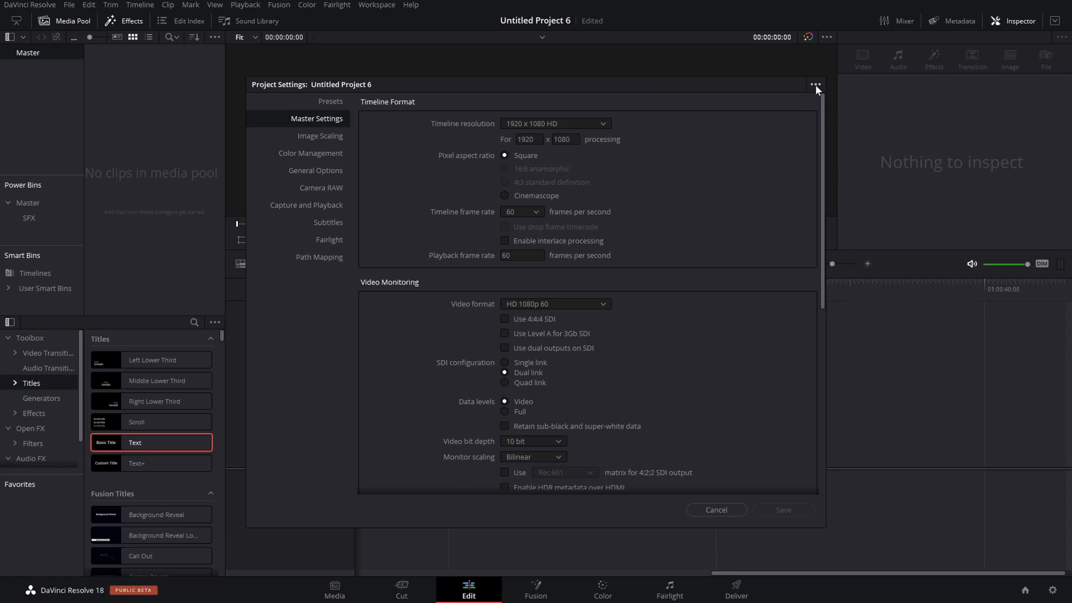
mouse_move(567, 168)
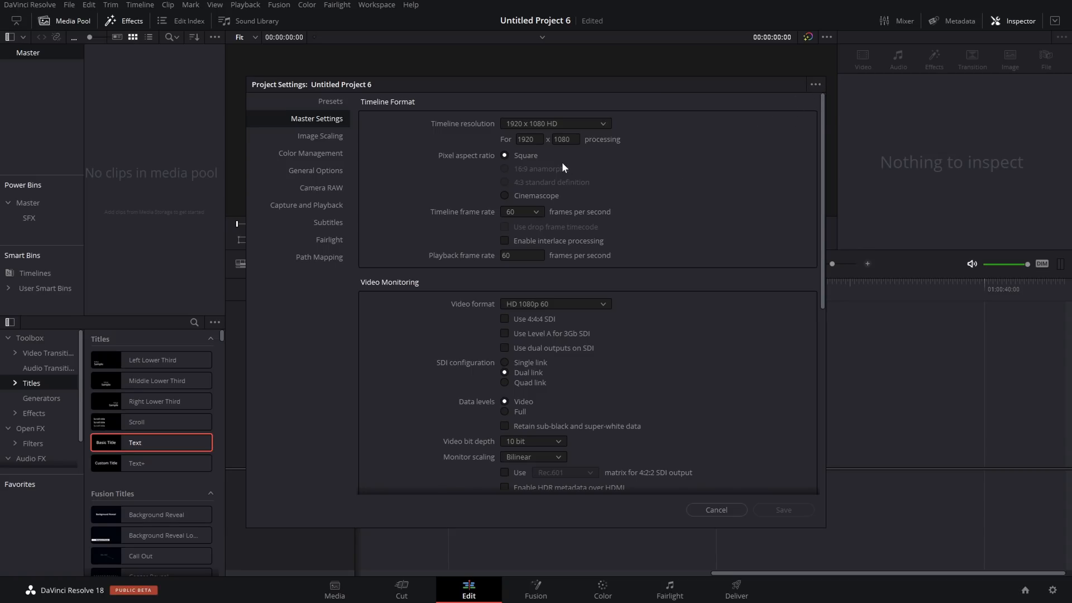
mouse_move(329, 118)
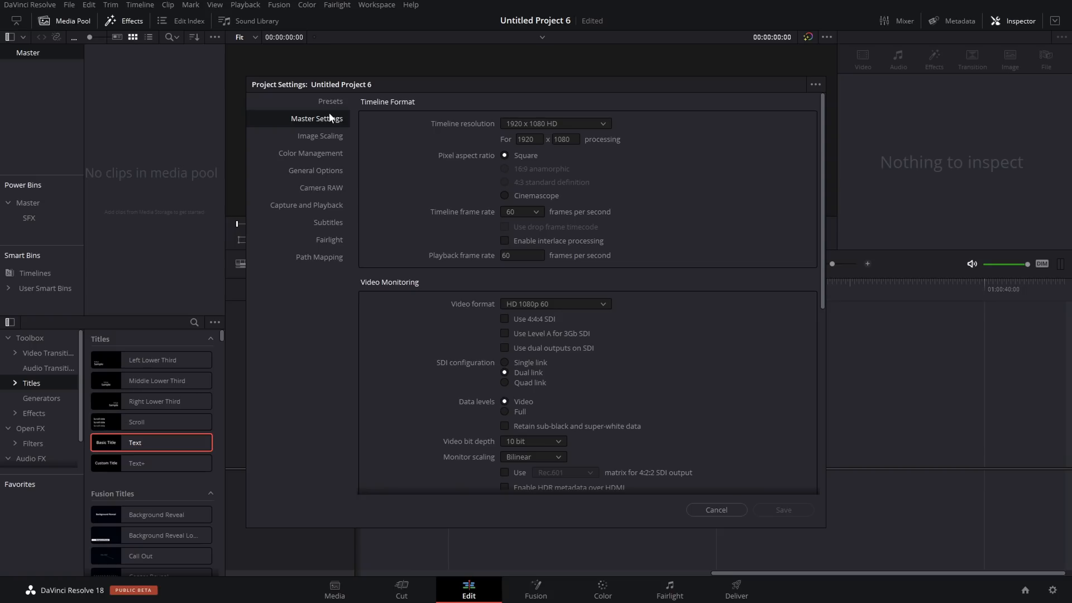
left_click(330, 101)
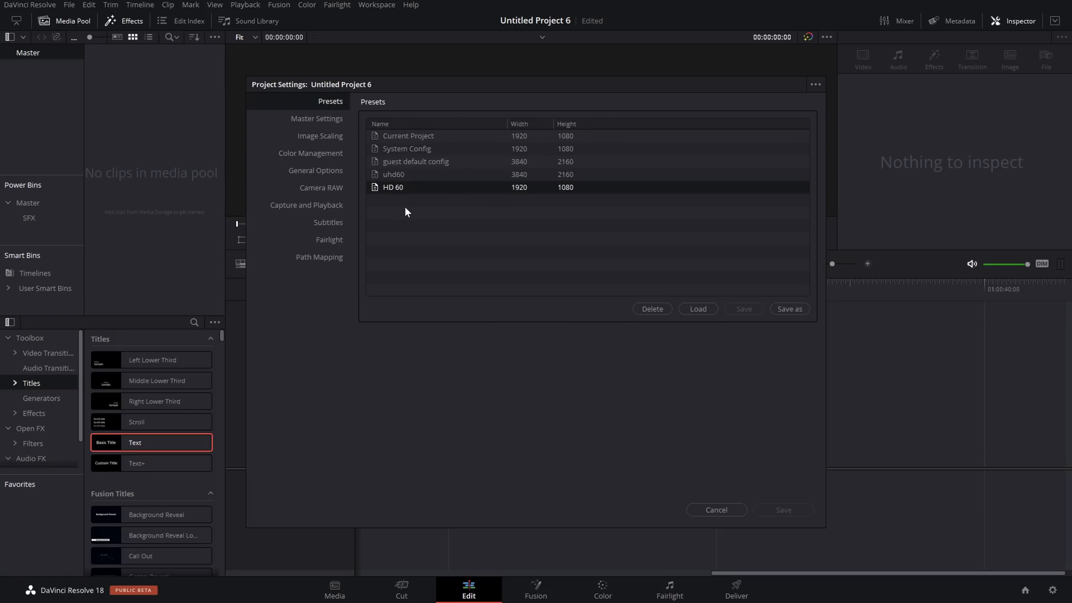
left_click(410, 174)
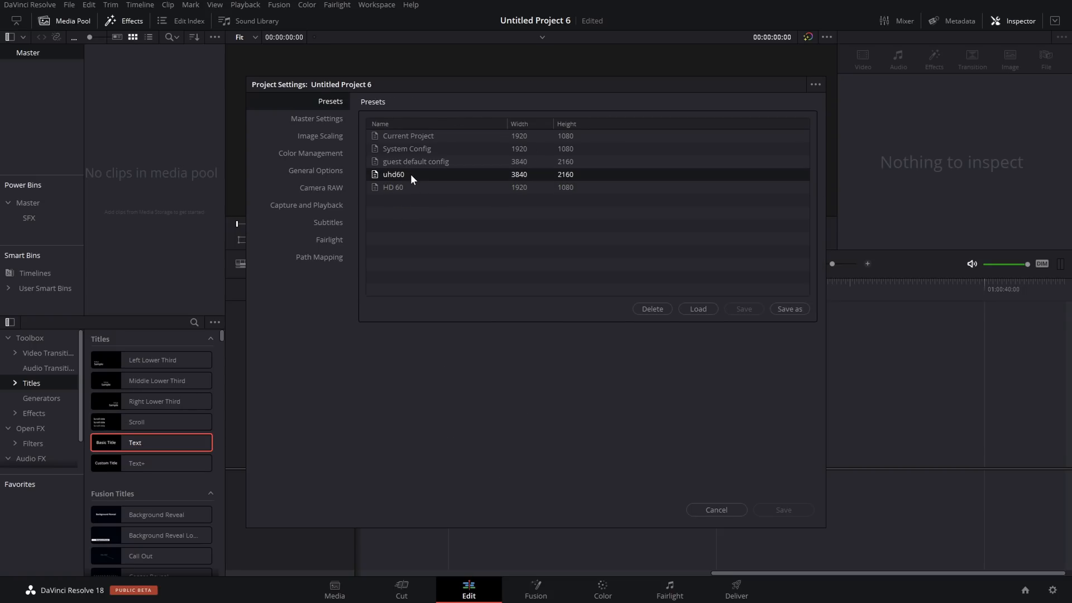
right_click(411, 176)
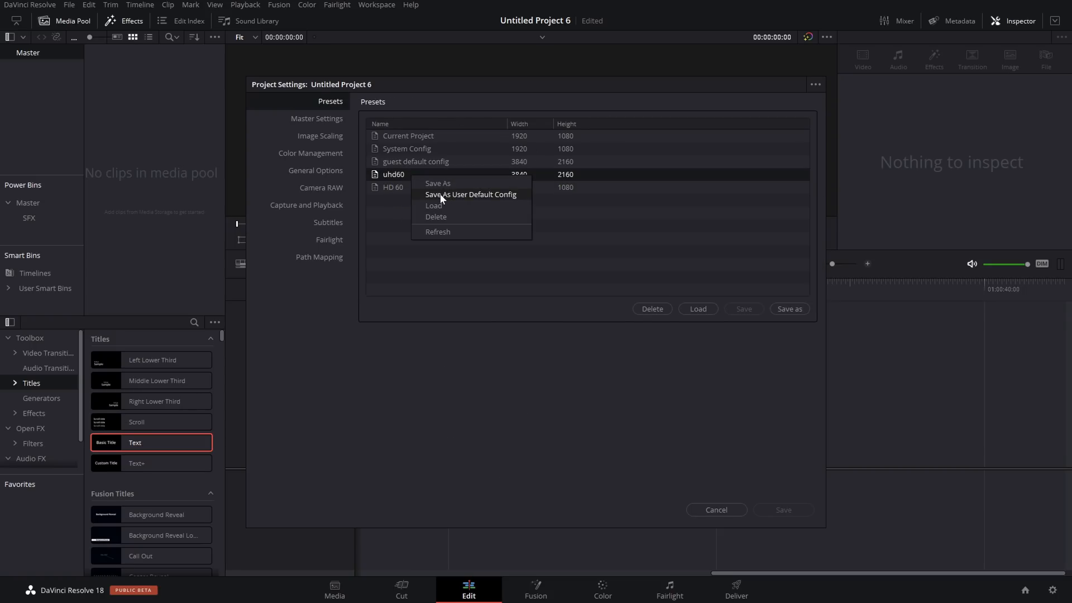
left_click(500, 202)
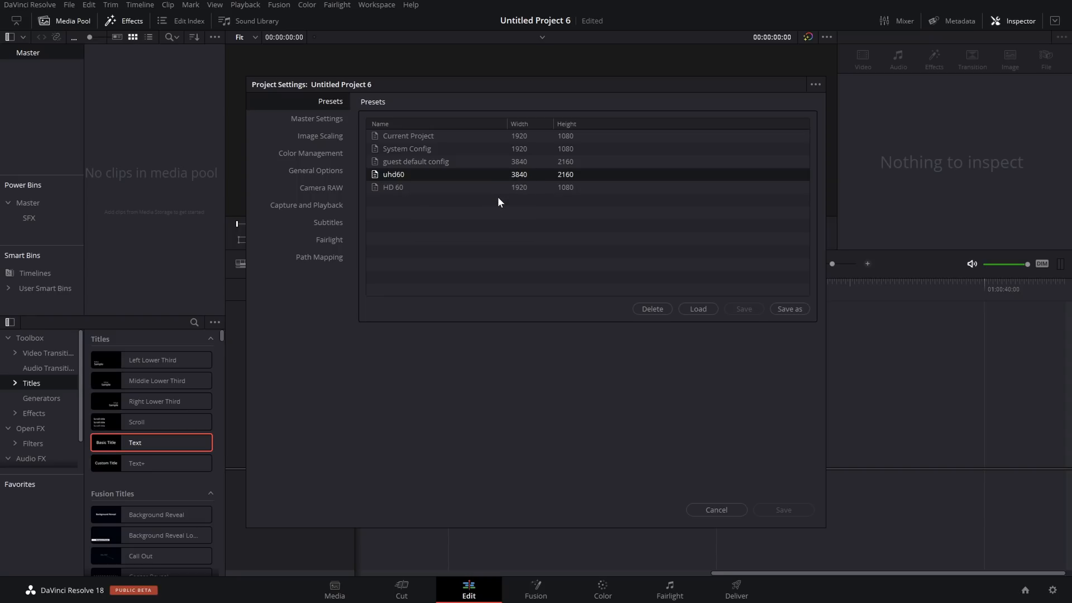
mouse_move(443, 177)
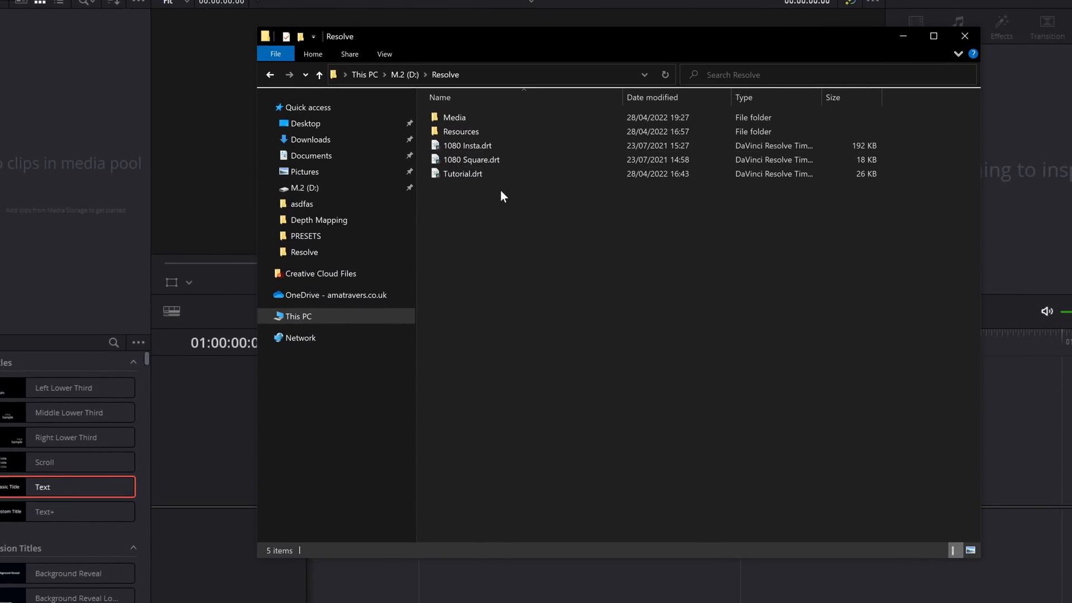
mouse_move(475, 177)
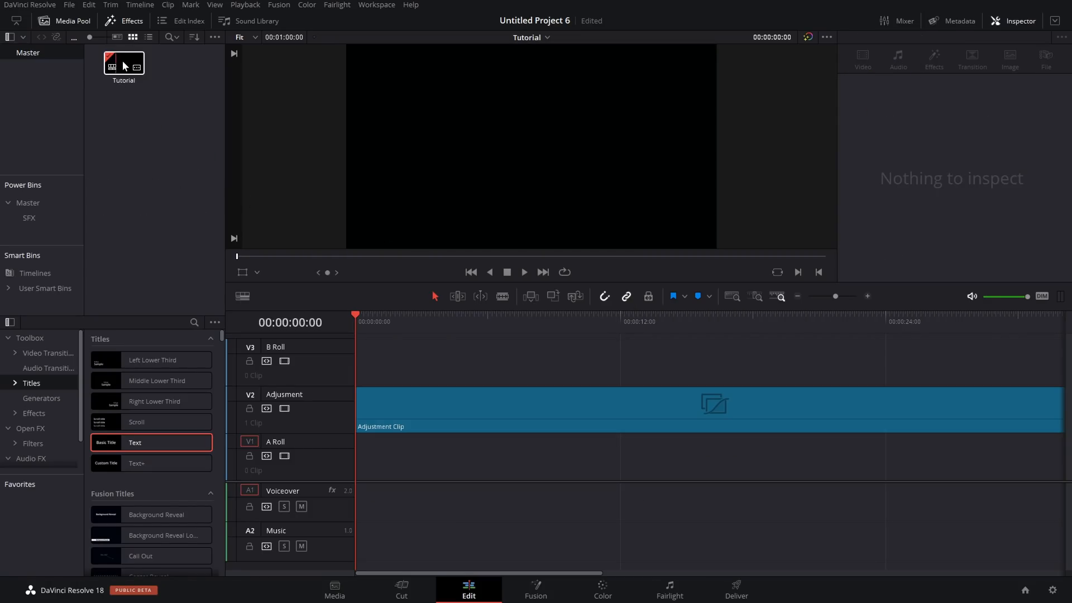
mouse_move(446, 392)
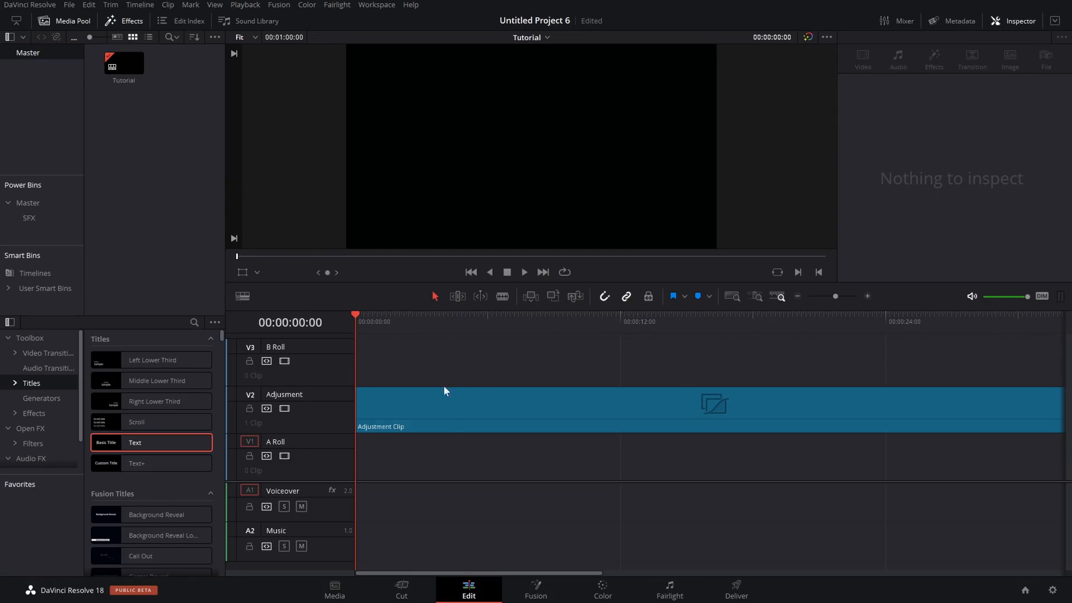
- Inspect the Adjustment Clip and scroll through the Voiceover track's audio effects
left_click(714, 404)
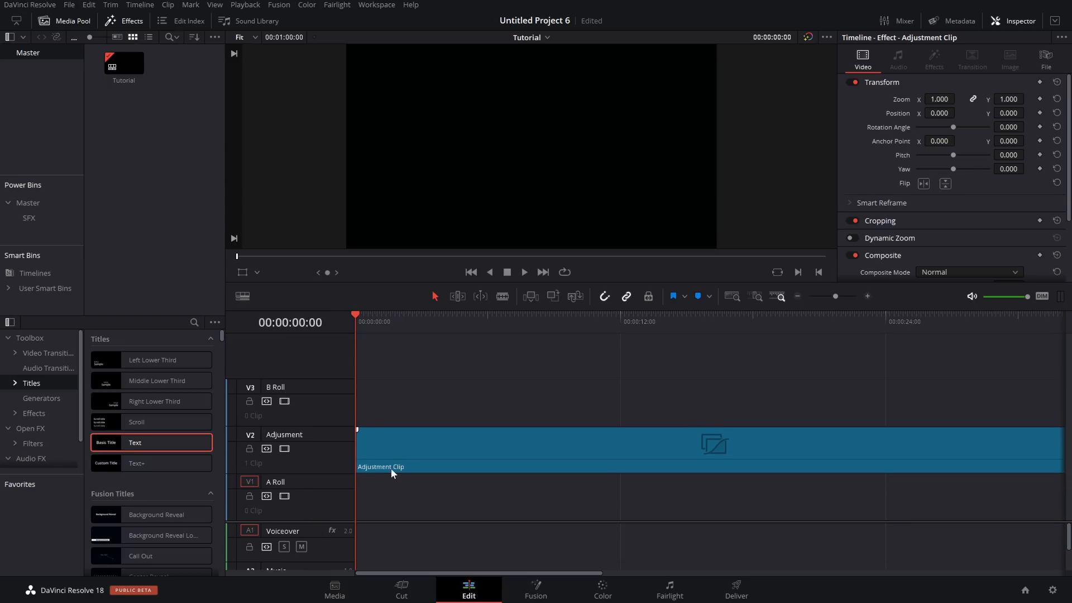
mouse_move(421, 467)
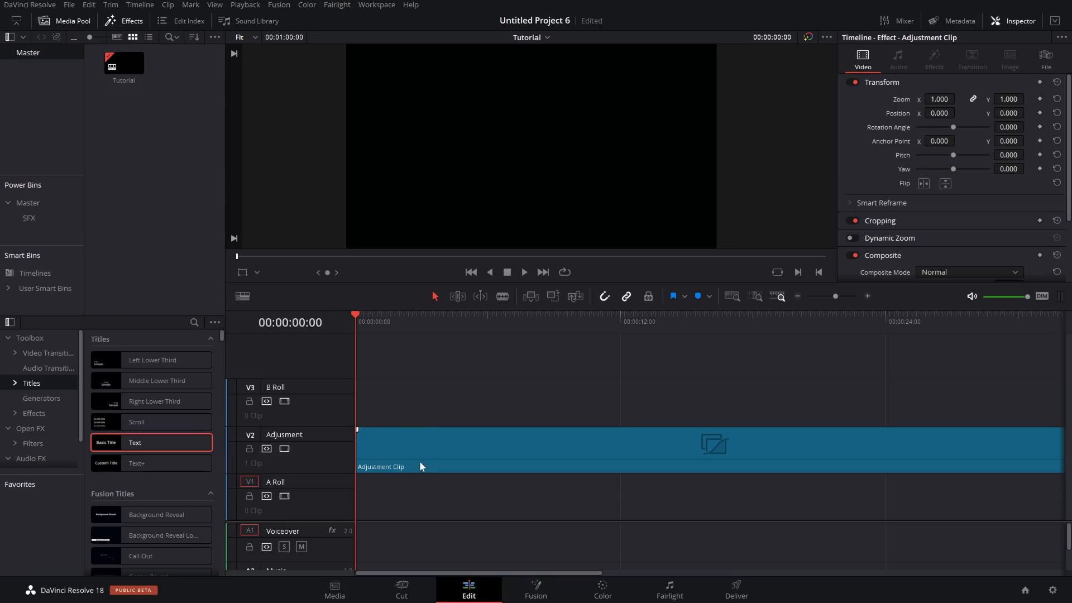
mouse_move(563, 448)
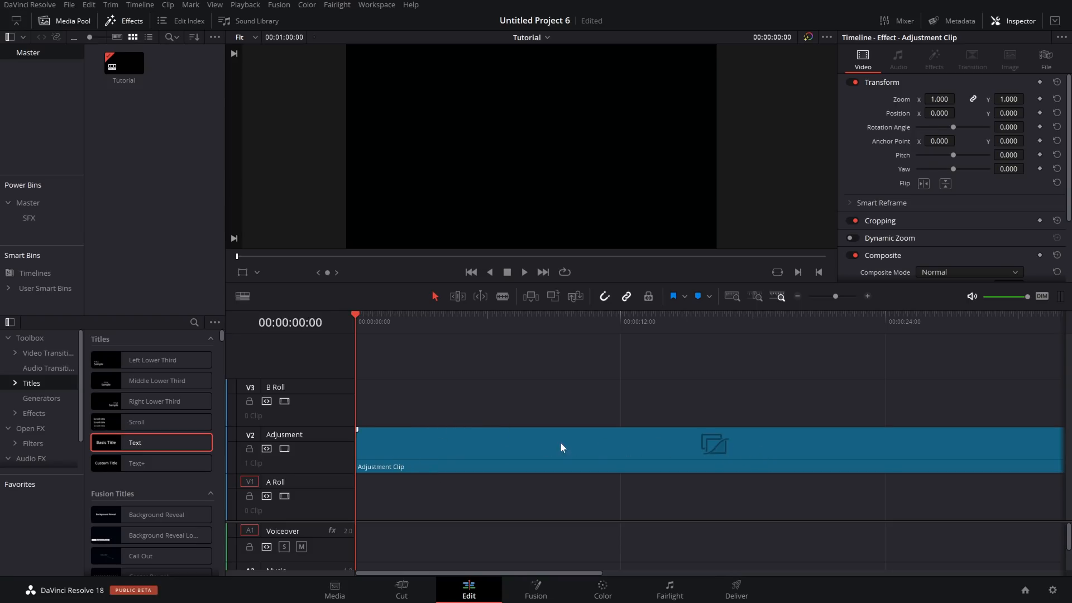
mouse_move(758, 453)
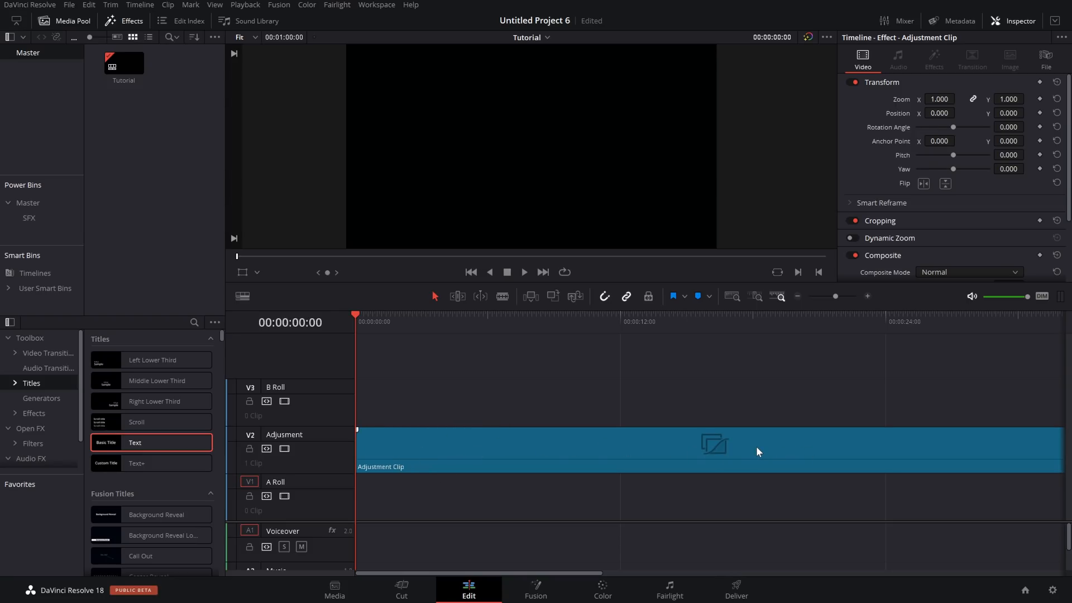
mouse_move(315, 414)
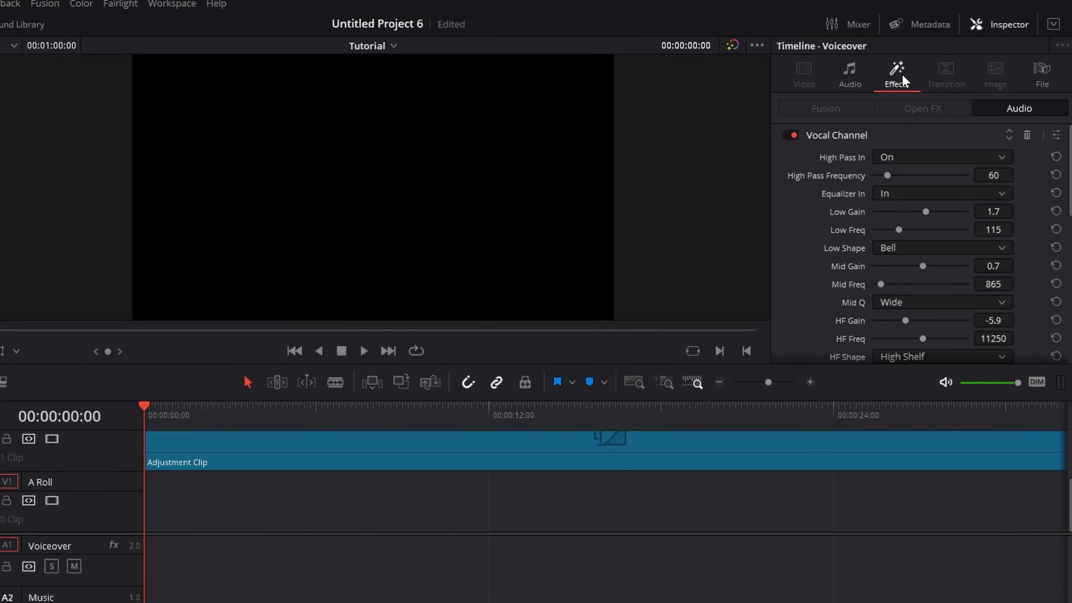
scroll("down", 3)
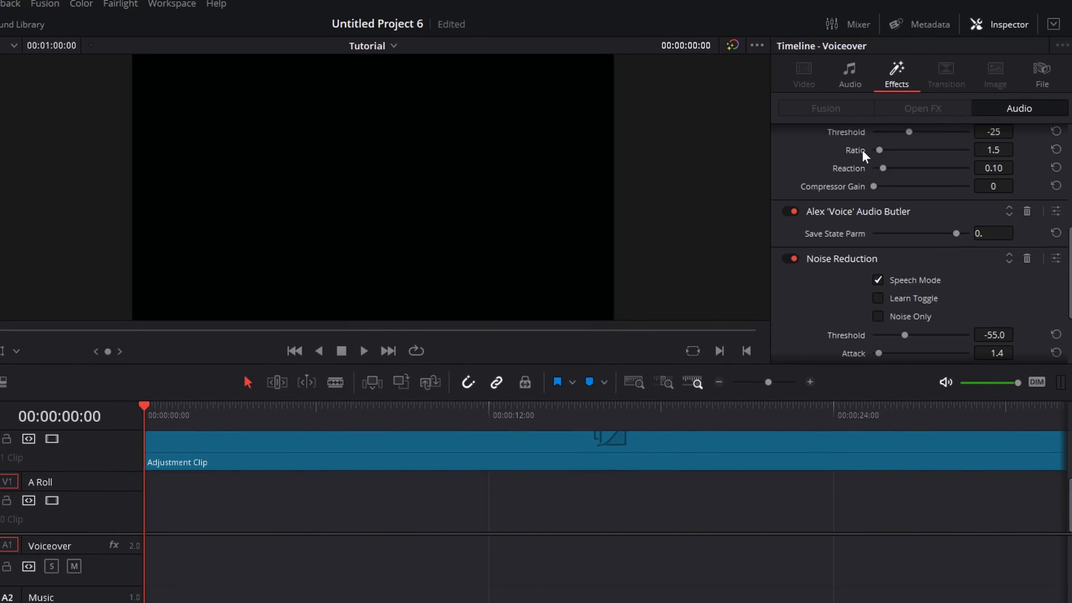
scroll("down", 3)
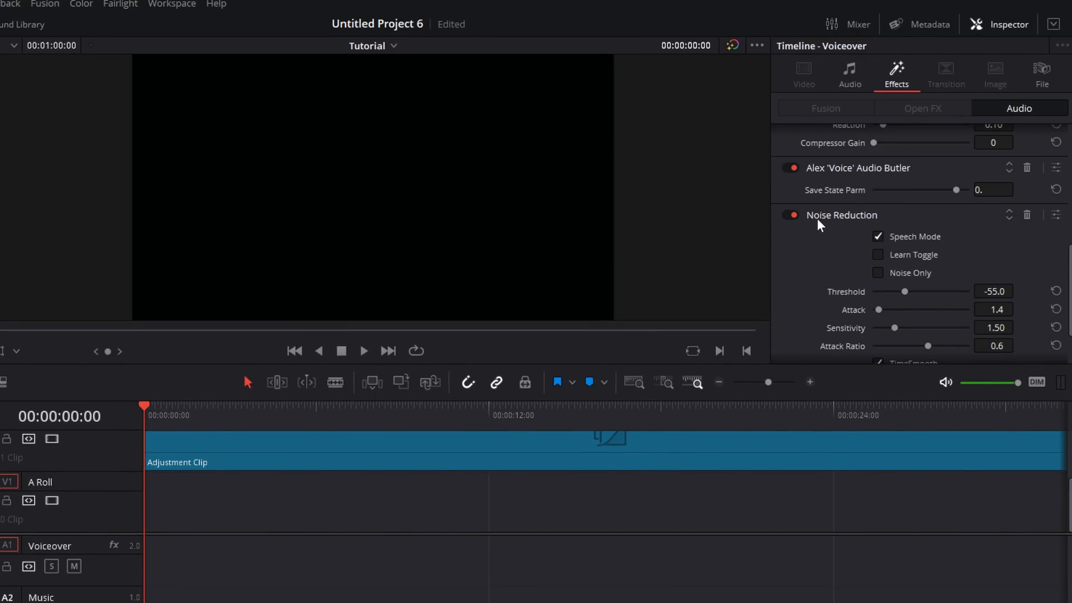
scroll("down", 3)
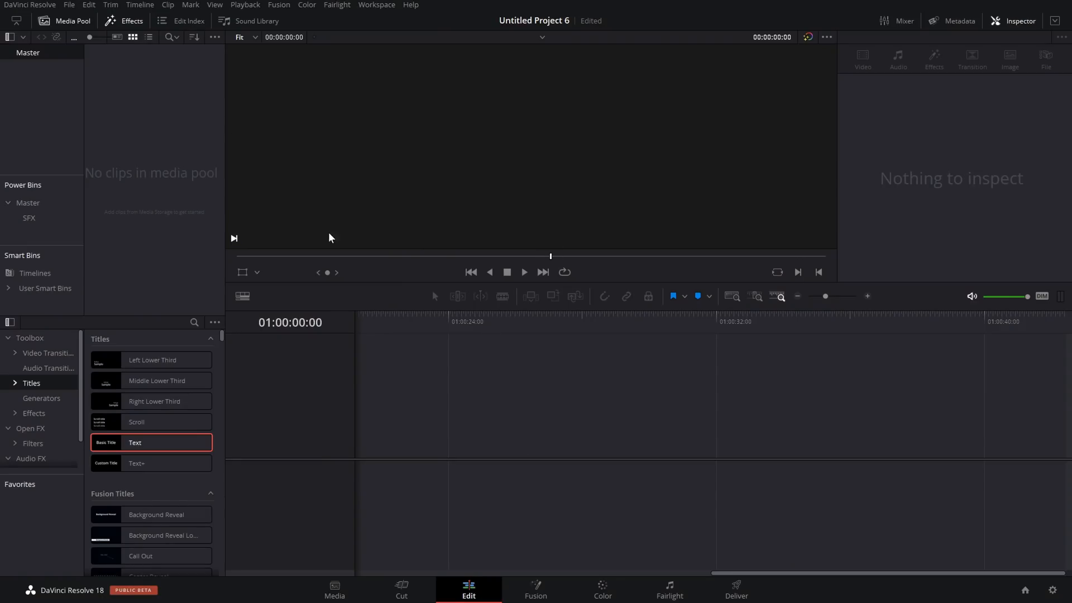
mouse_move(619, 371)
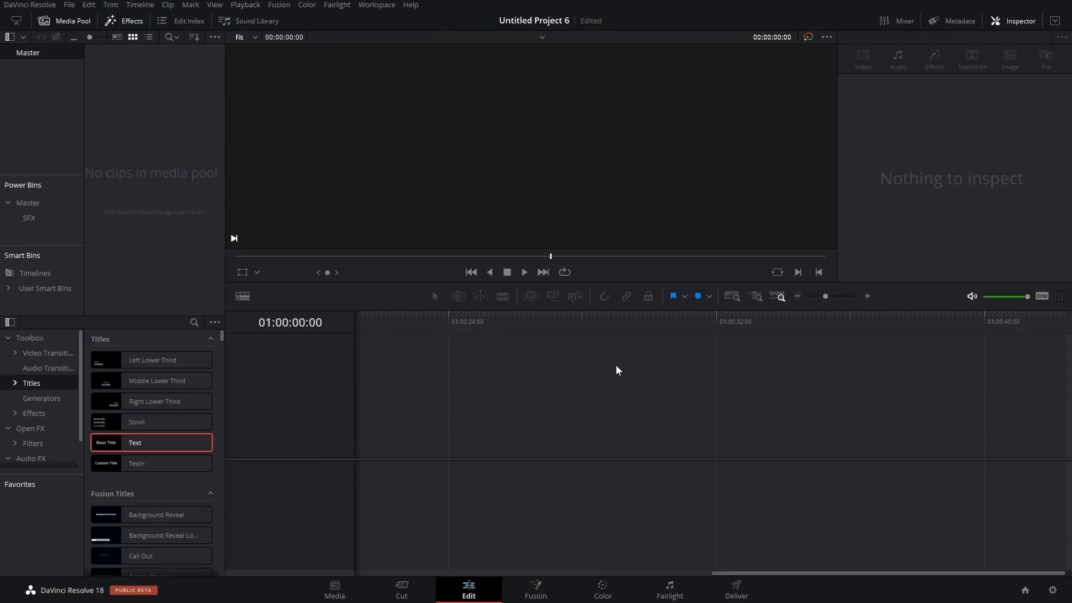
mouse_move(256, 270)
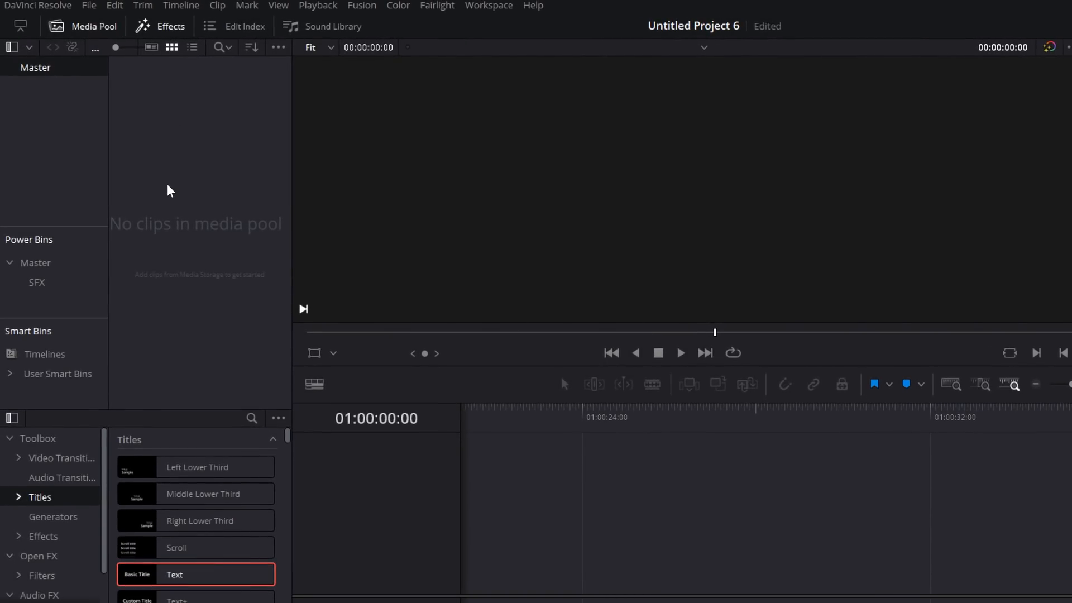
- Open the empty Media Pool's context menu to create a new timeline
right_click(169, 191)
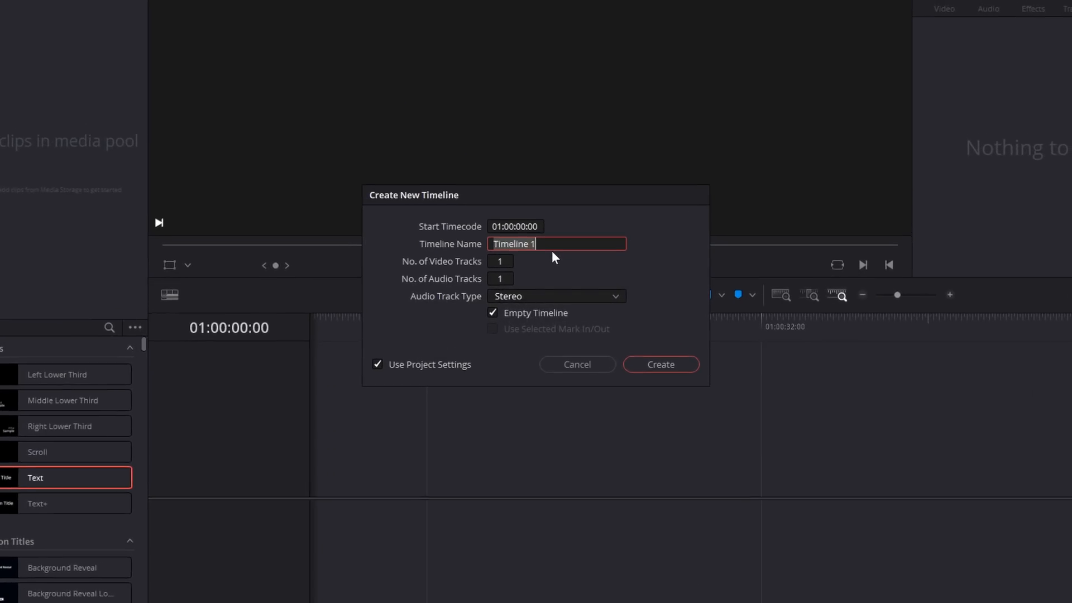
- Create timeline 'Youtube' with custom 3840x2160 Ultra HD 60 fps format and two audio tracks
type("Youtube")
left_click(501, 261)
type("2")
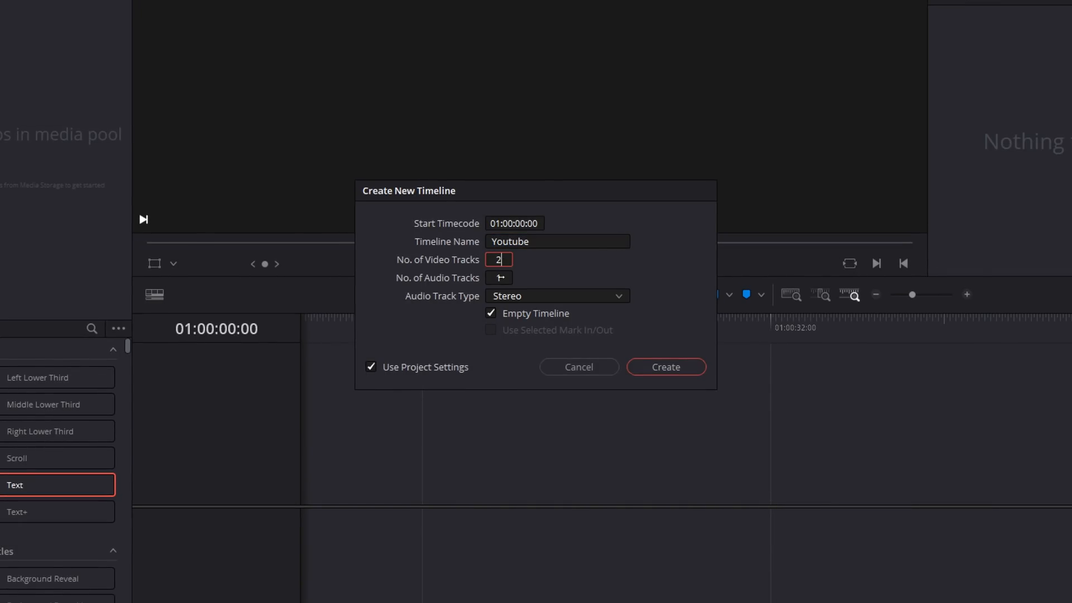
left_click(499, 277)
type("2")
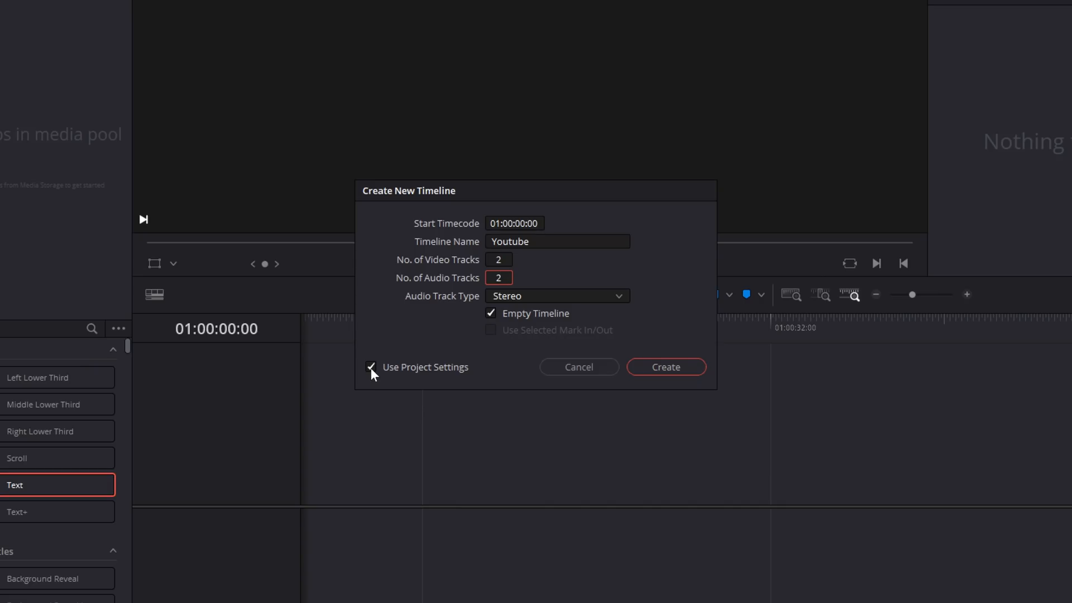
left_click(370, 367)
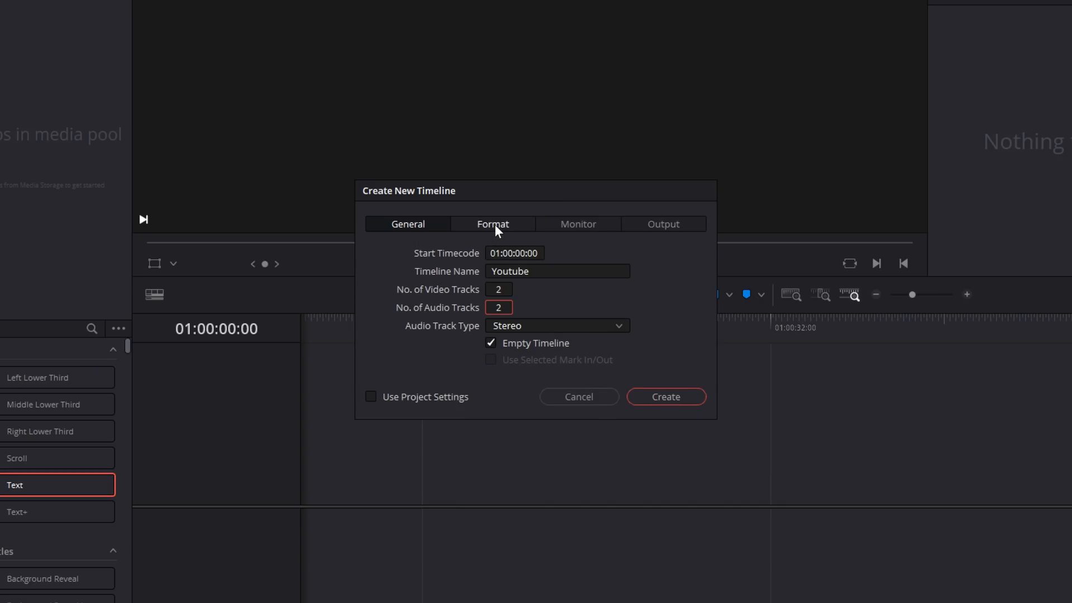
left_click(492, 224)
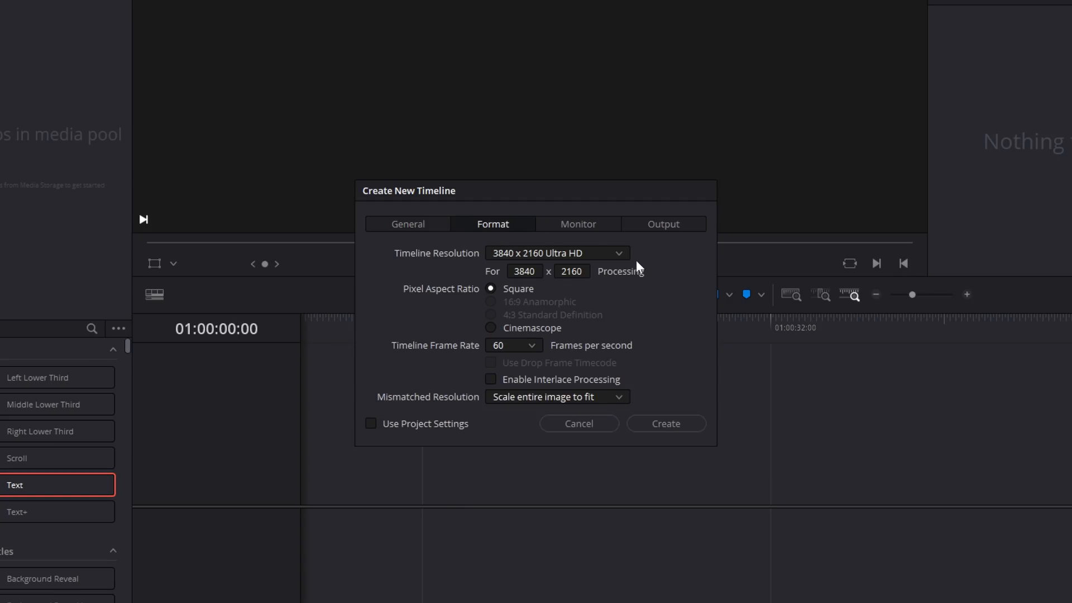
mouse_move(412, 353)
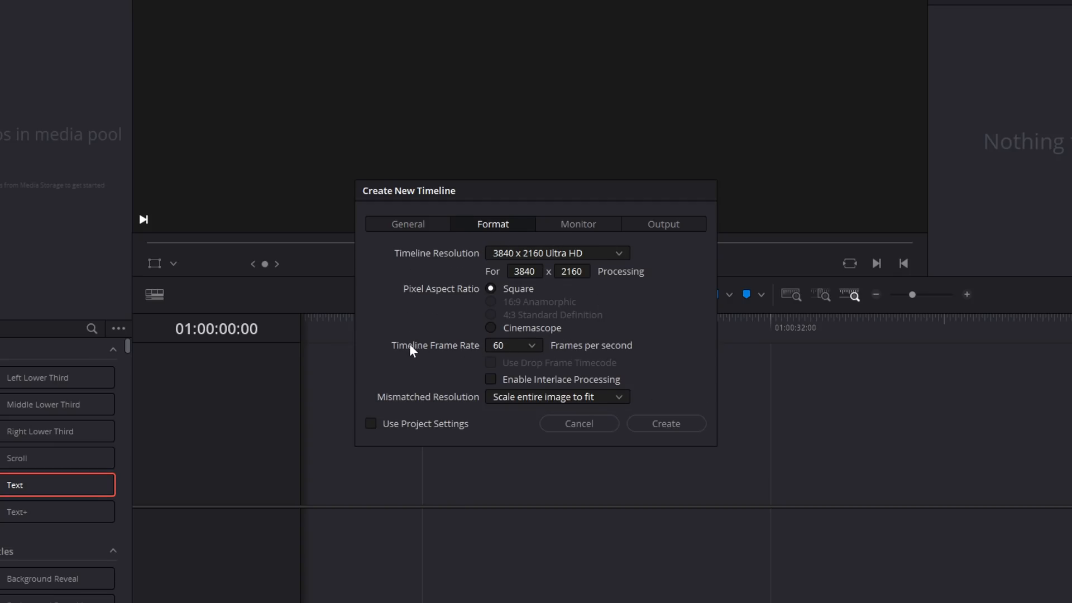
mouse_move(512, 350)
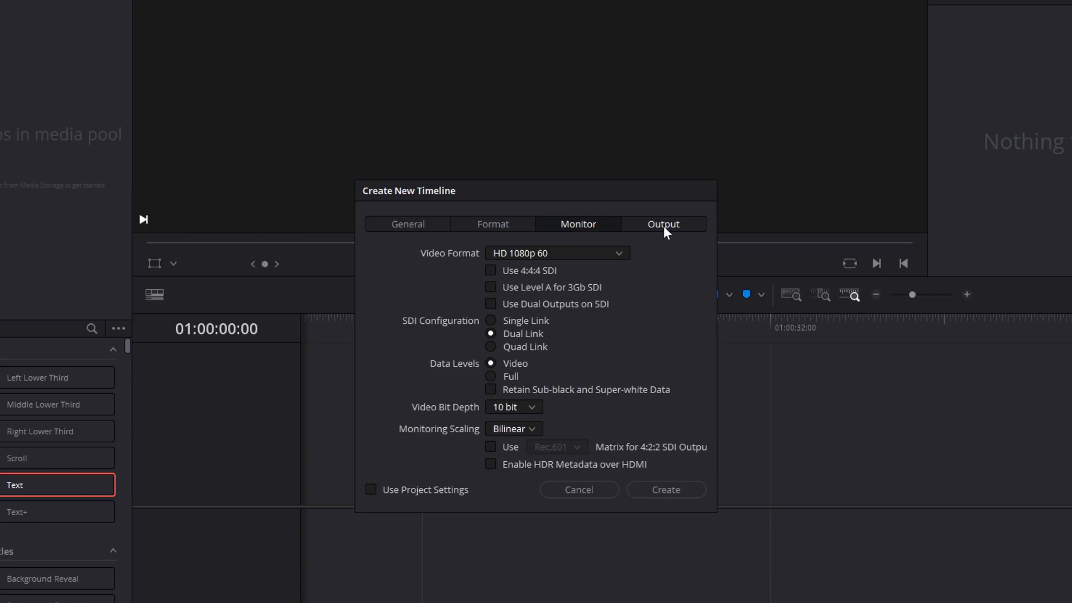
left_click(493, 224)
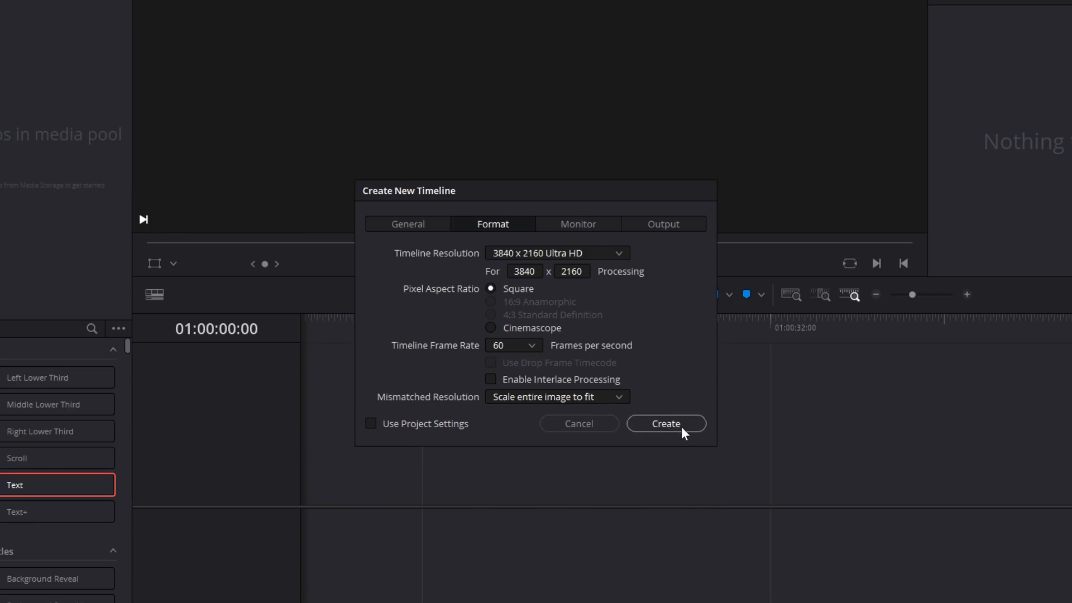
left_click(666, 423)
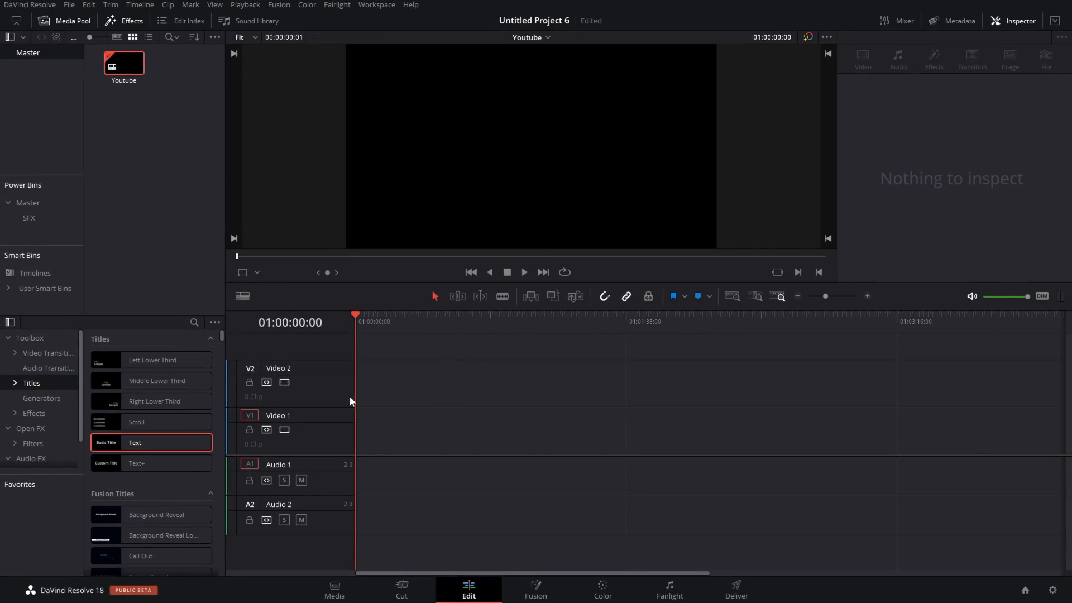
mouse_move(315, 390)
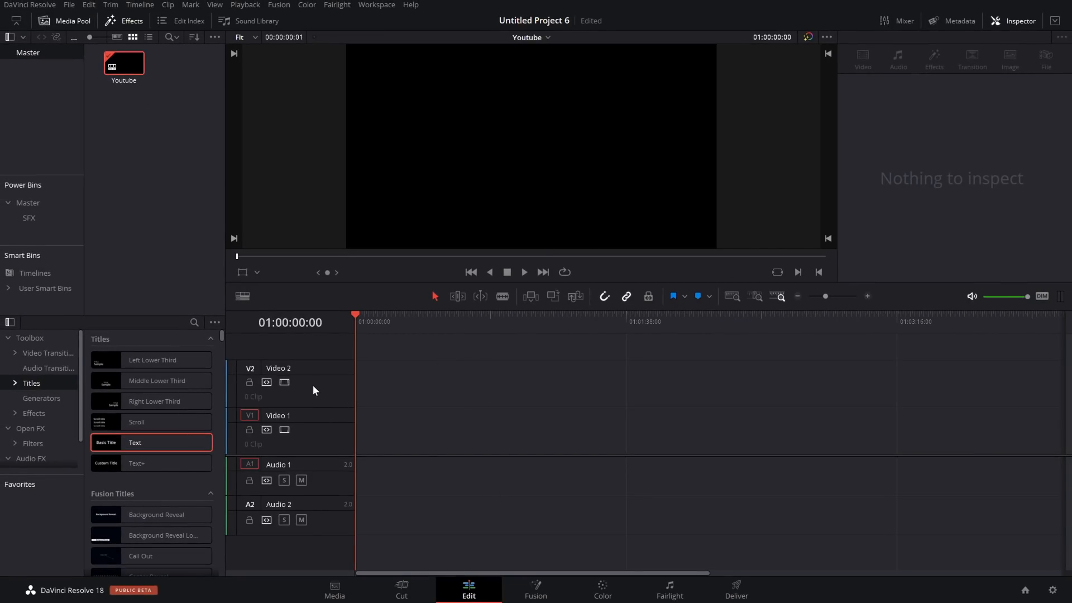
mouse_move(284, 379)
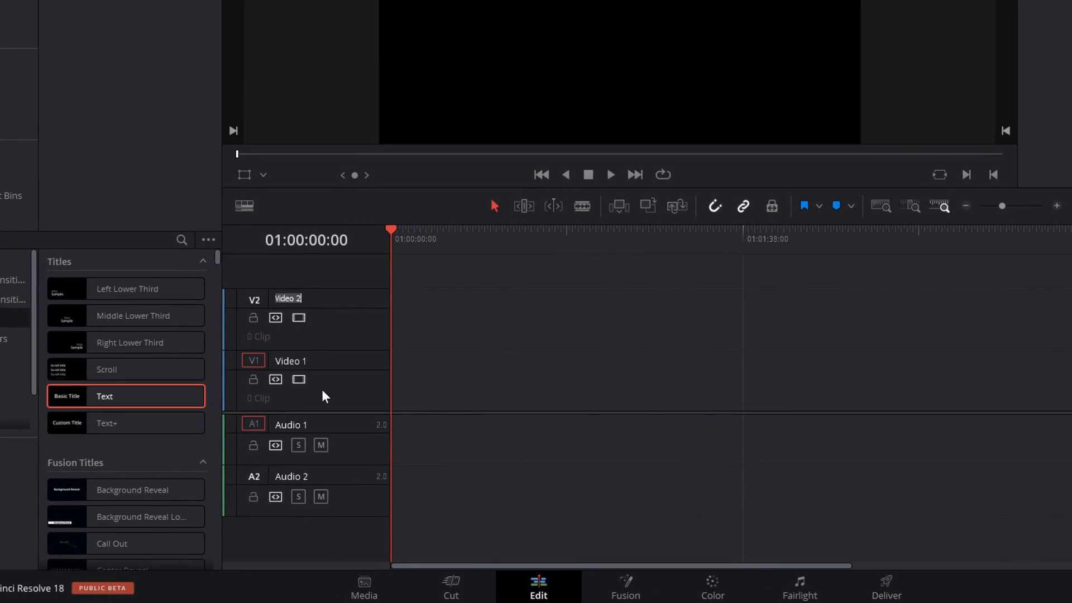
- Name the tracks 'b roll' and 'a roll', and add Text title and Solid Color clips
type("b roll")
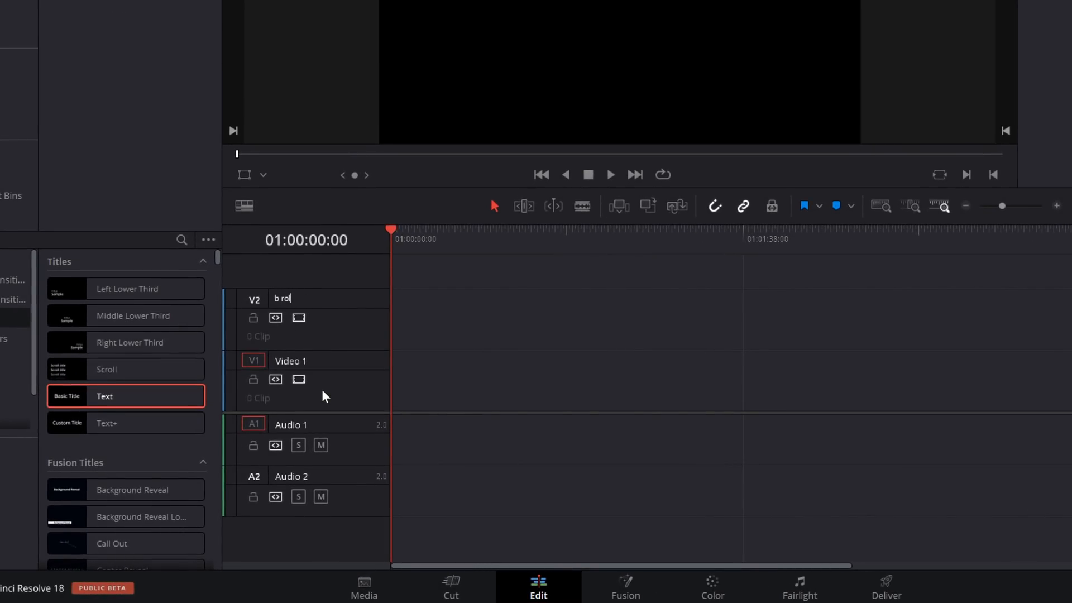
type("a roll")
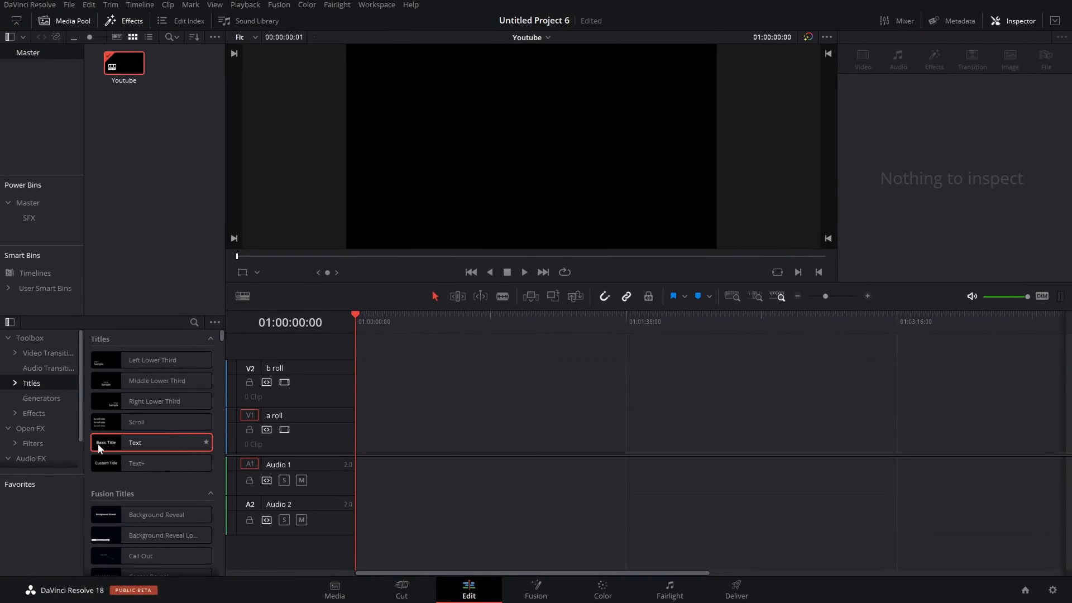
left_click_drag(134, 442, 359, 423)
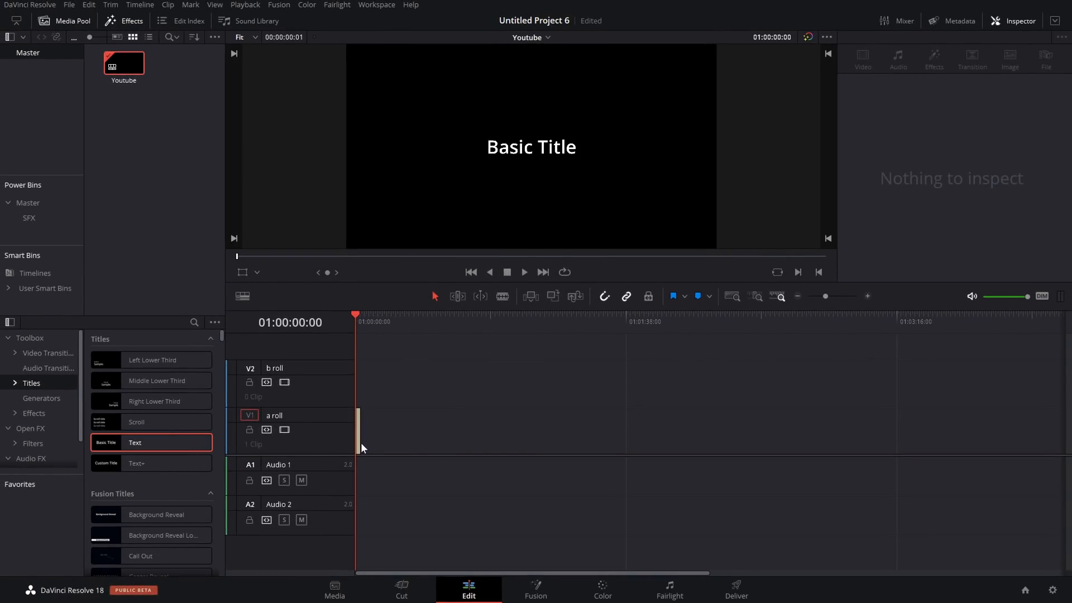
left_click_drag(106, 442, 369, 430)
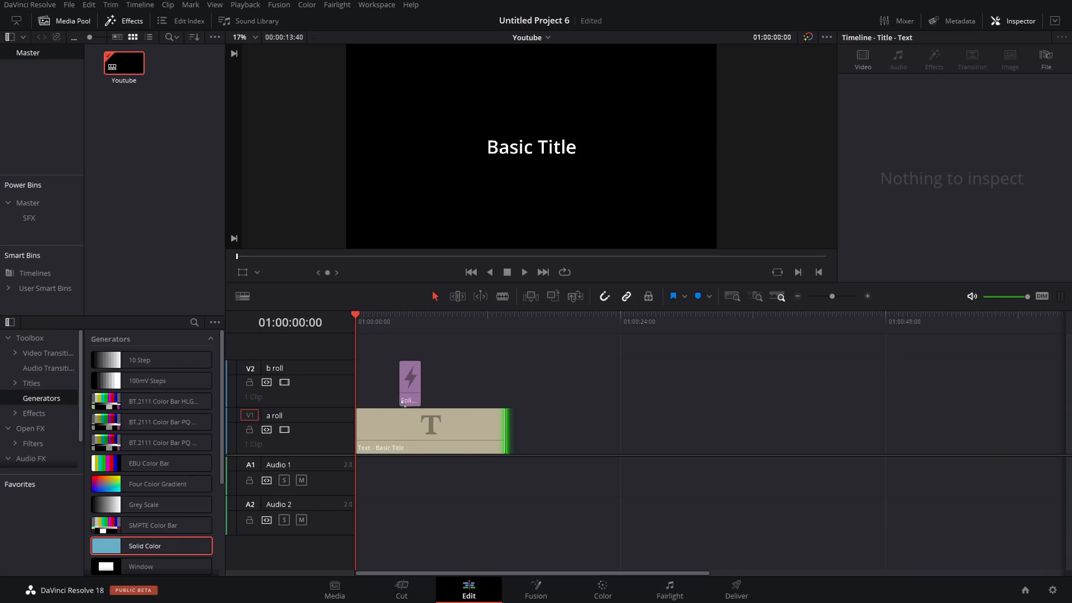
left_click(34, 413)
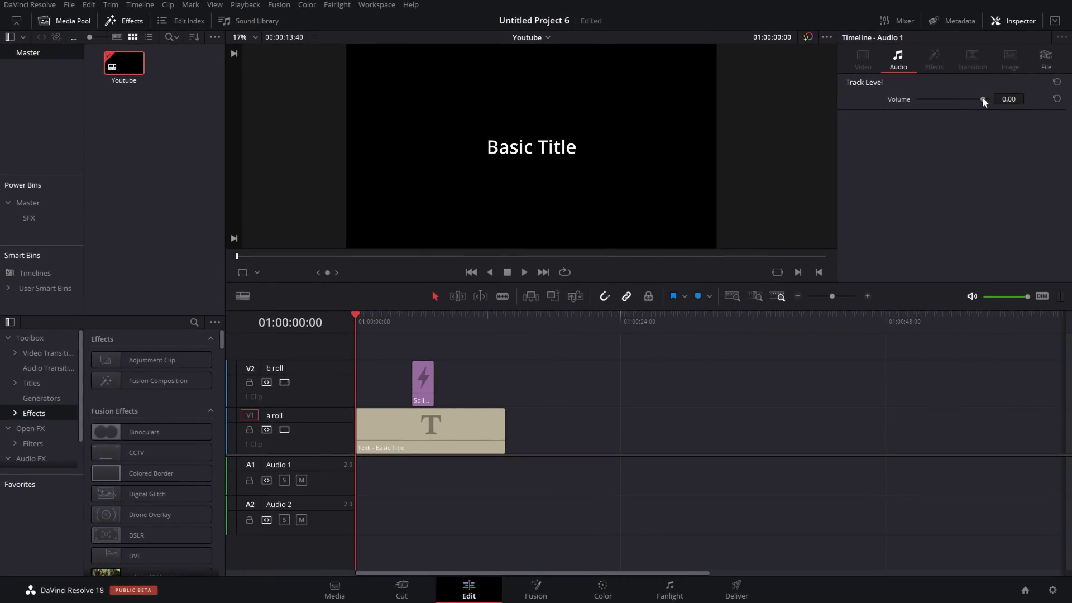
- Drop the Audio 1 volume to -10.10 and apply Vocal Channel to Audio 1
left_click_drag(983, 99, 957, 100)
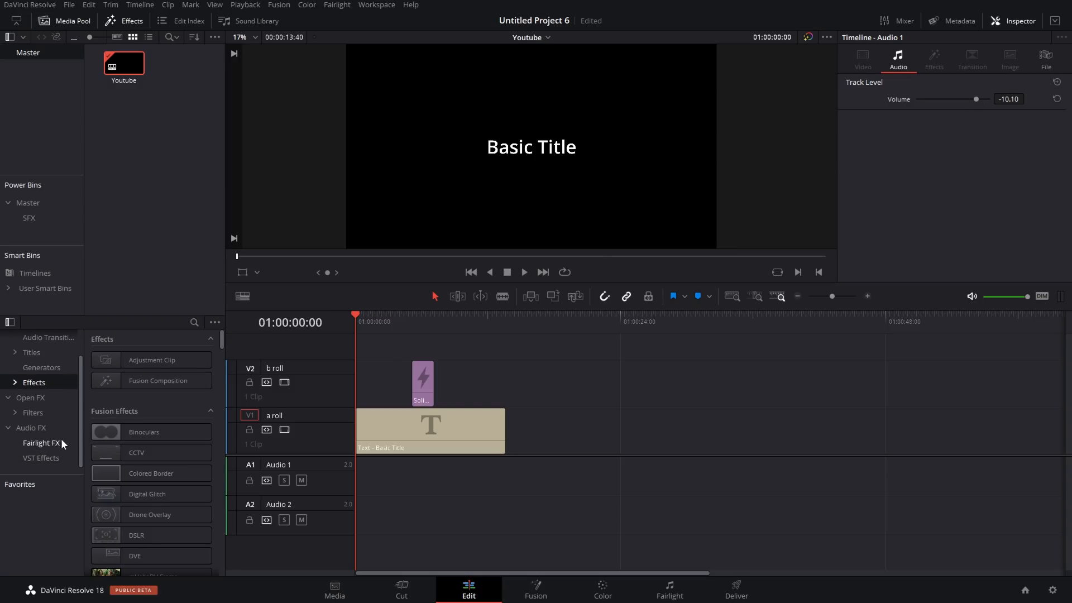
scroll("down", 3)
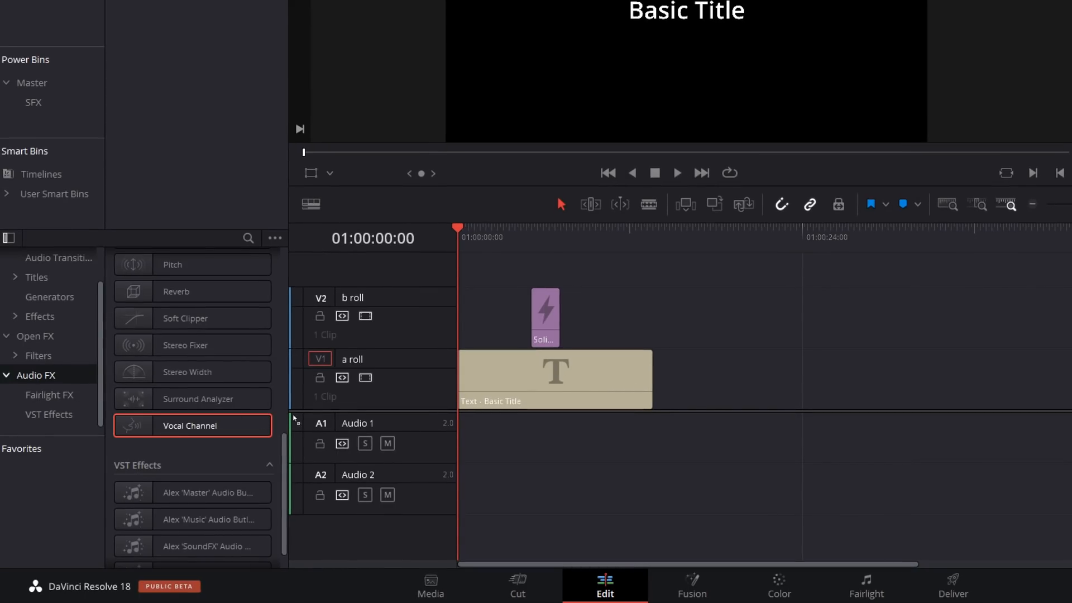
left_click(357, 423)
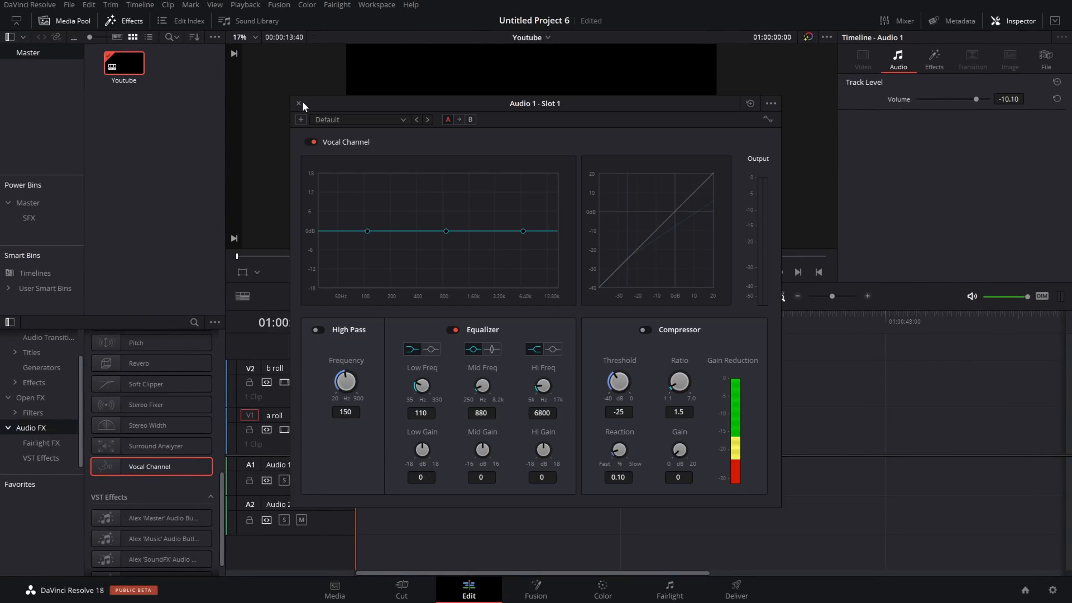
left_click(298, 104)
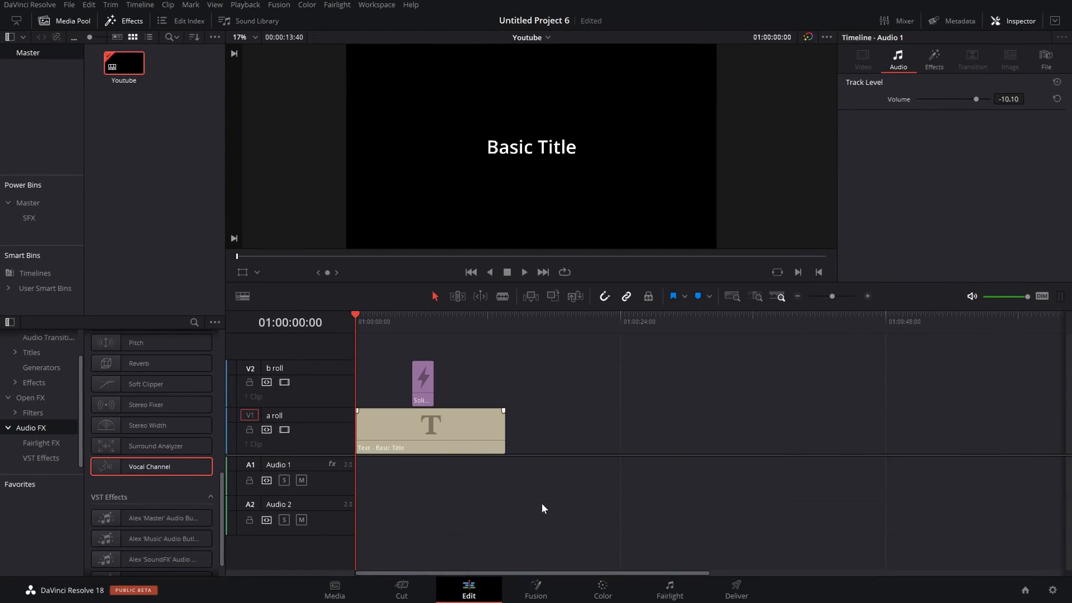
mouse_move(598, 517)
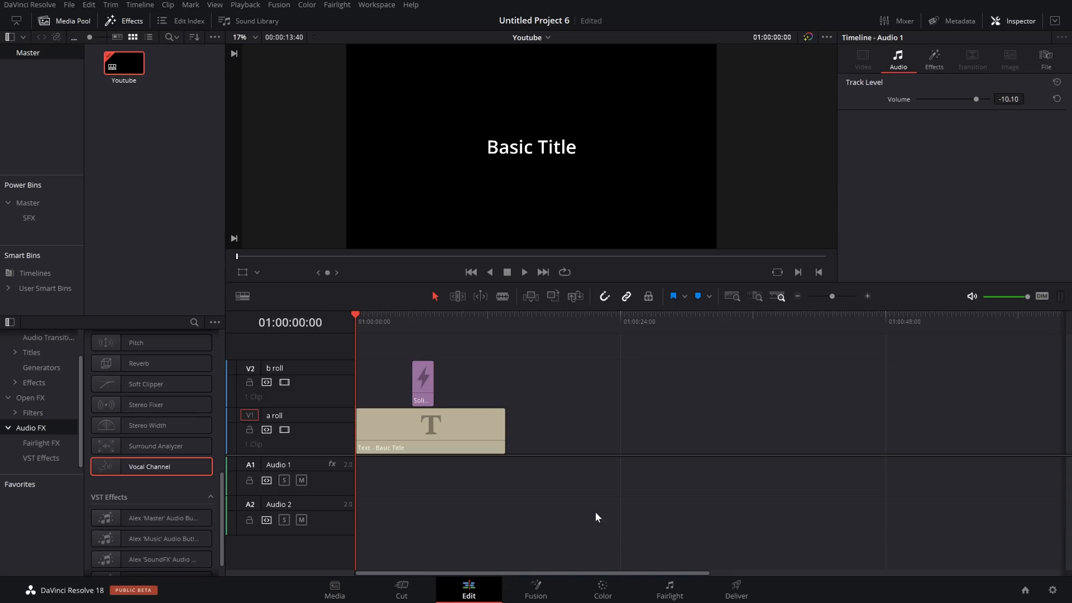
mouse_move(218, 196)
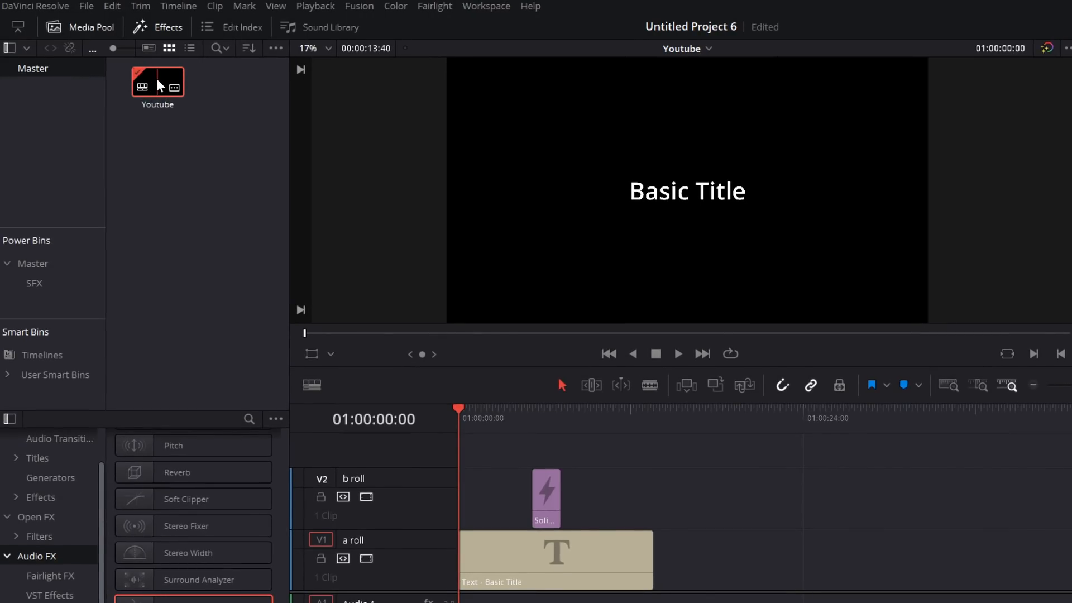
- Export the Youtube timeline as Youtube.drt into the Resolve folder
right_click(158, 85)
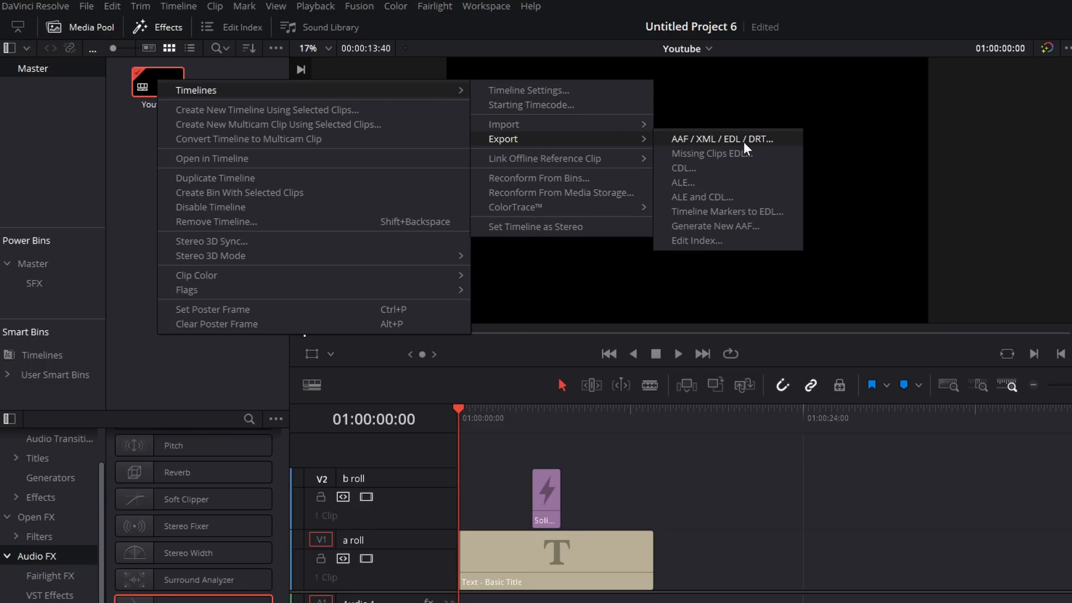
mouse_move(772, 150)
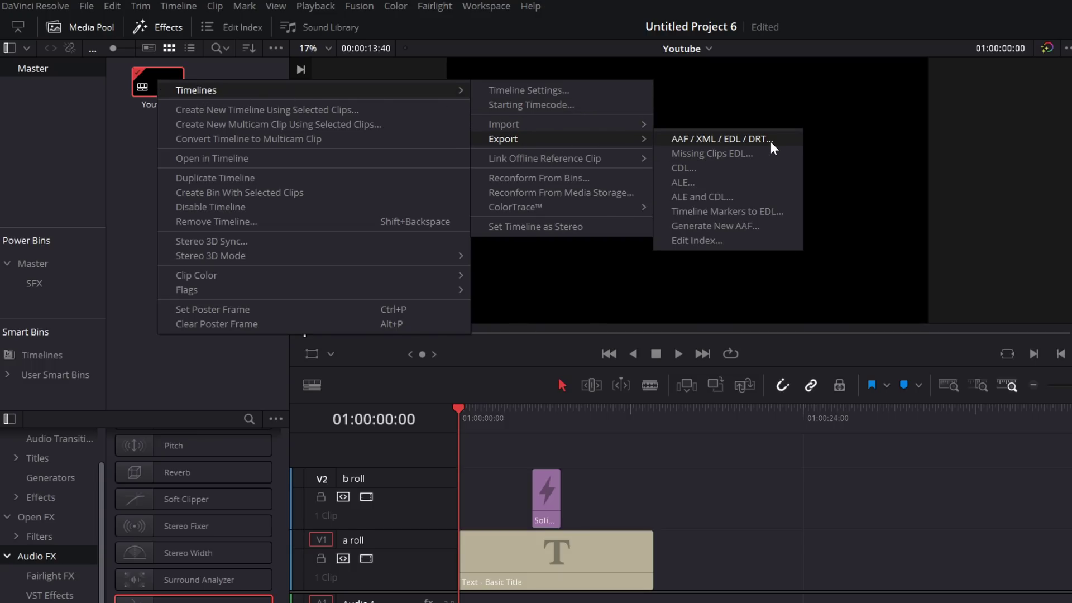
left_click(723, 139)
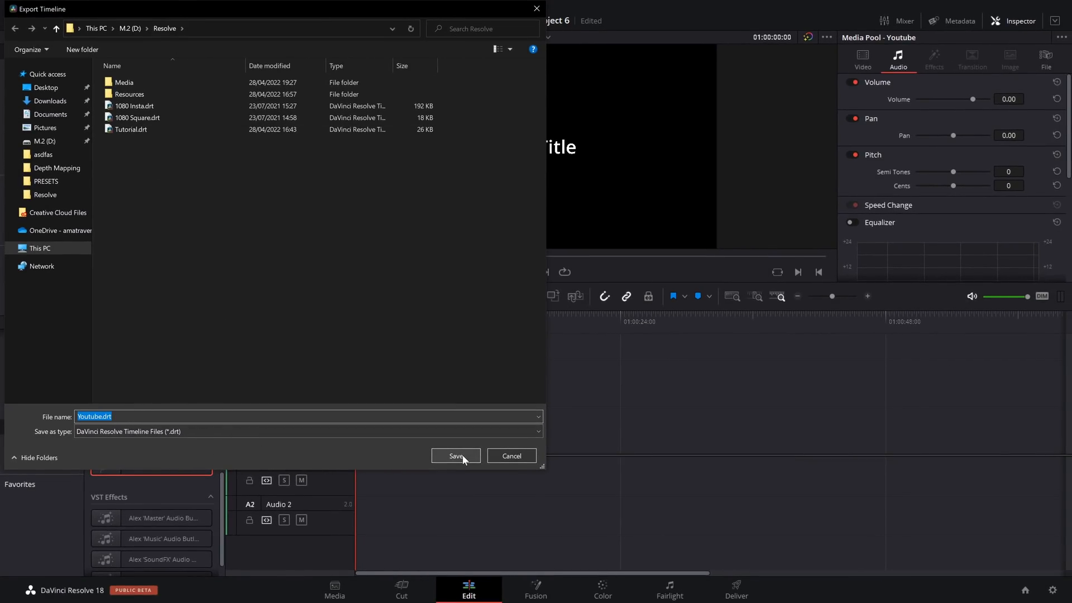
left_click(456, 456)
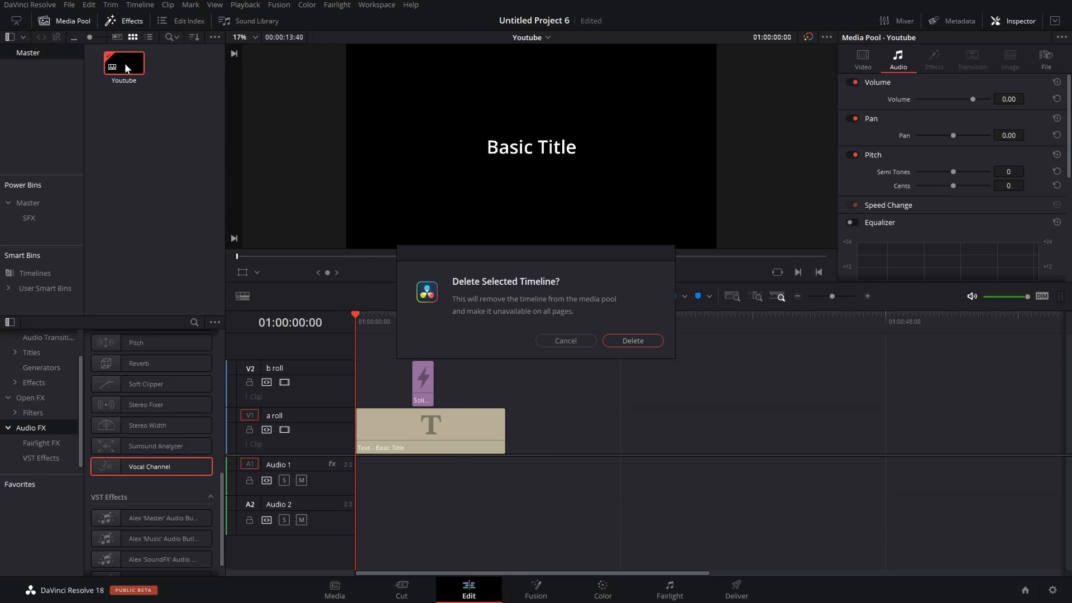
- Delete the Youtube timeline and import it back from Youtube.drt
left_click(633, 341)
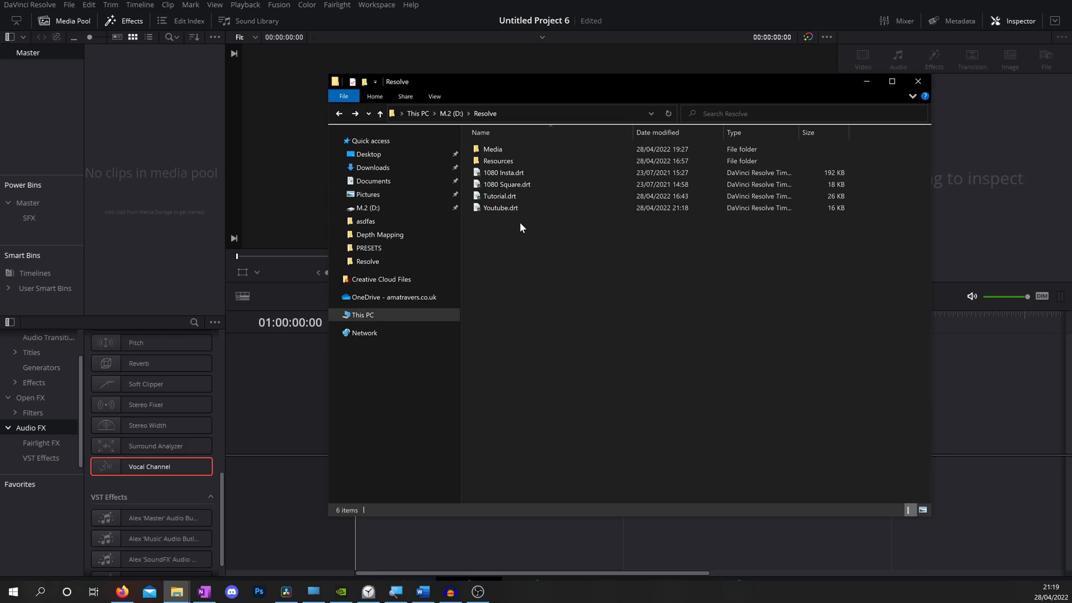
left_click(501, 208)
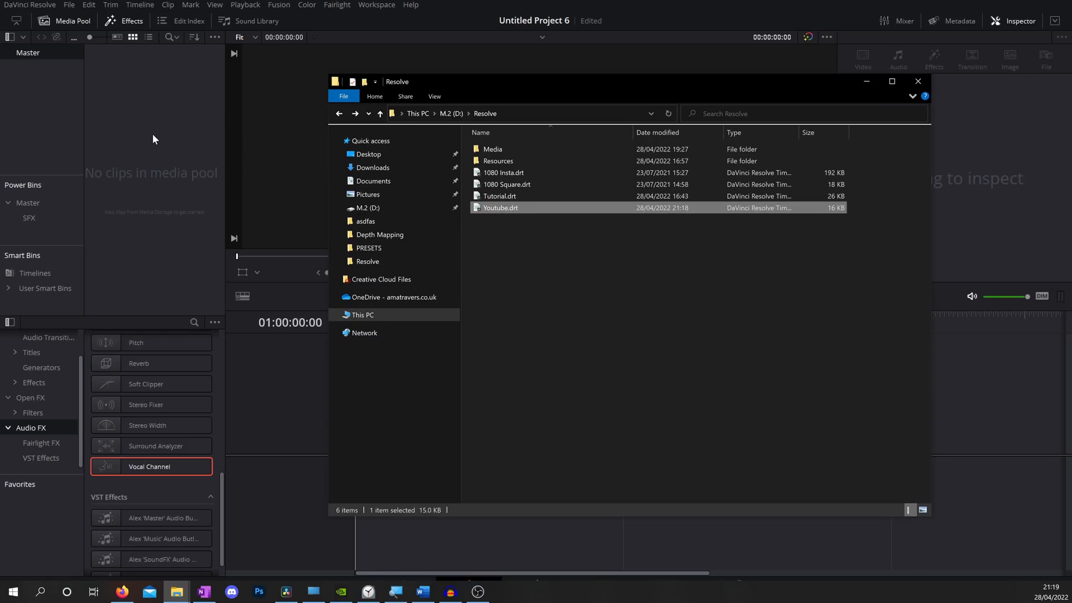
double_click(500, 208)
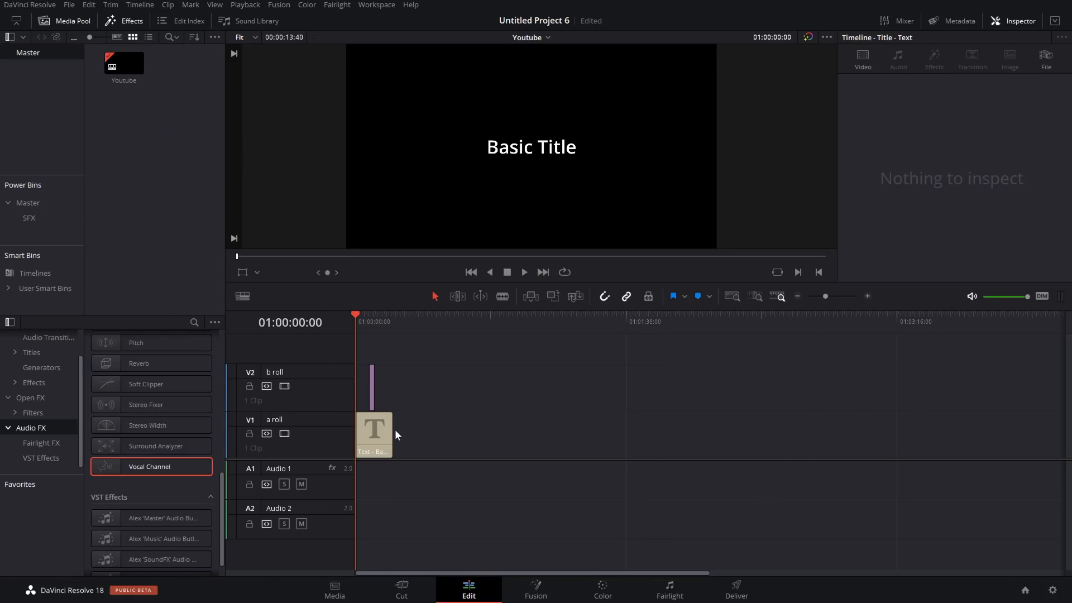
left_click(372, 386)
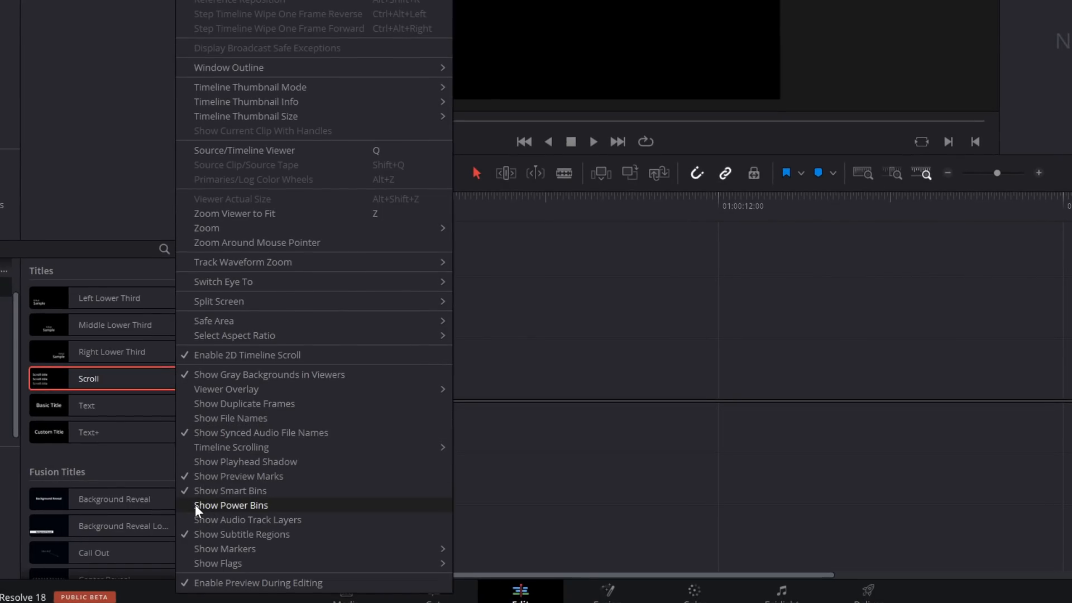
mouse_move(219, 515)
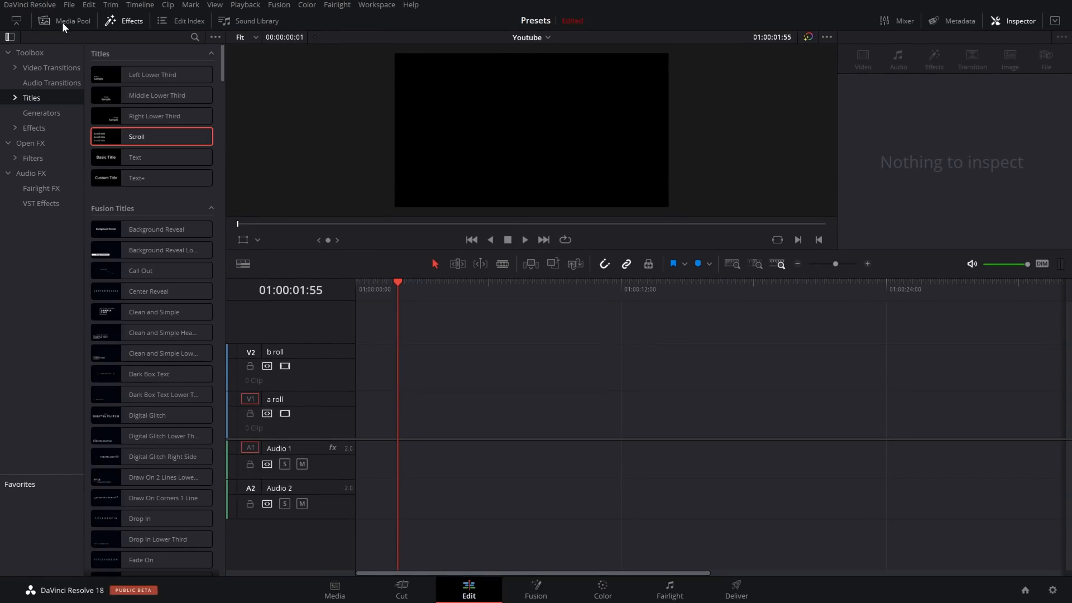
- Open the media pool to reveal Power Bins with Master
left_click(71, 21)
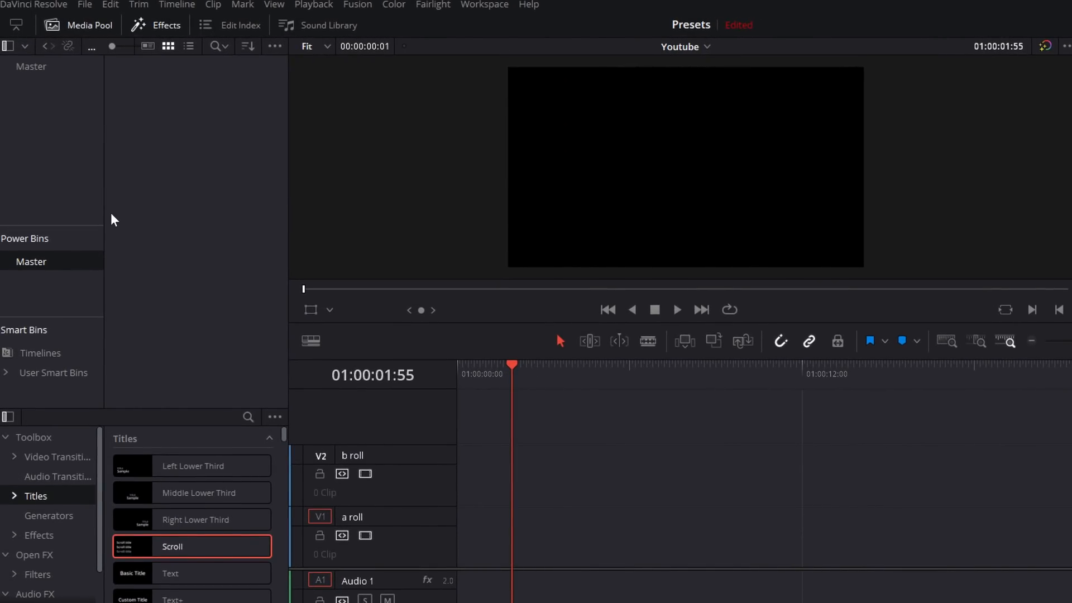
mouse_move(147, 151)
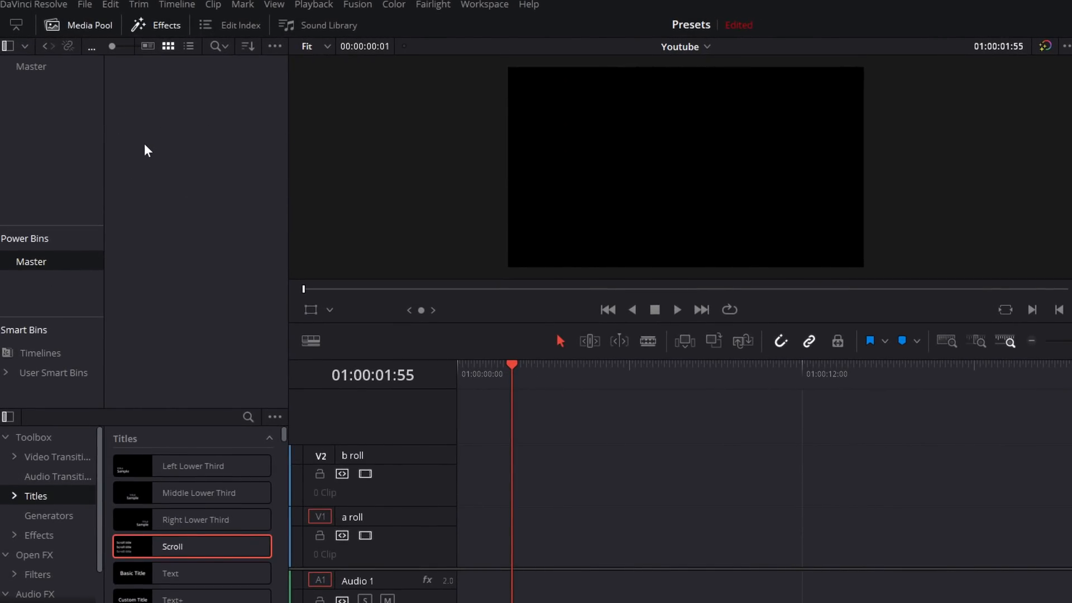
- Create a new power bin named SFX under Master
right_click(146, 151)
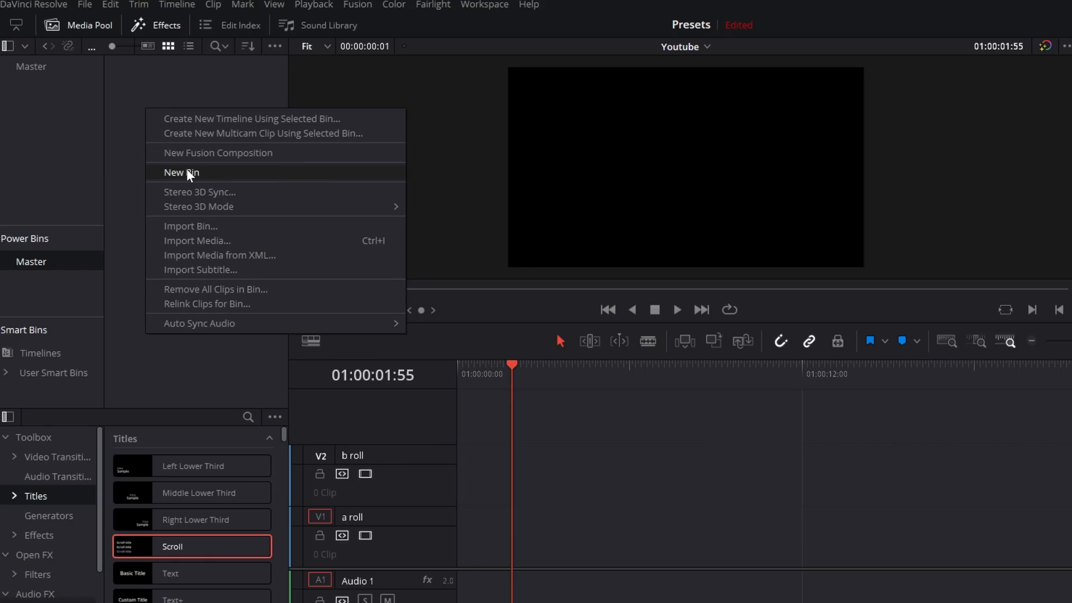
left_click(181, 172)
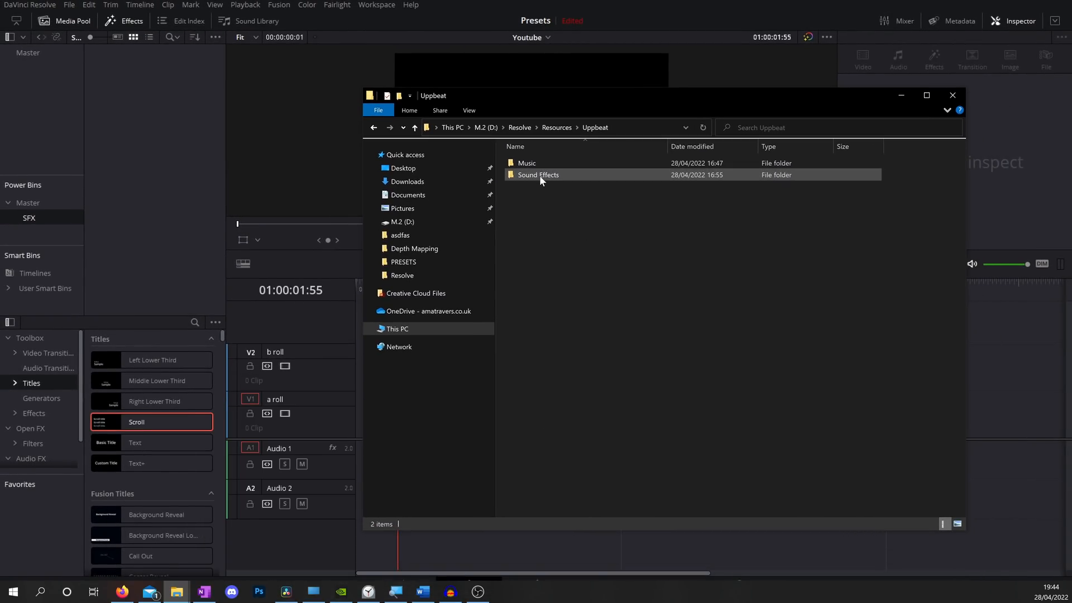
- Open the Sound Effects folder in File Explorer to reach the whoosh files
double_click(538, 174)
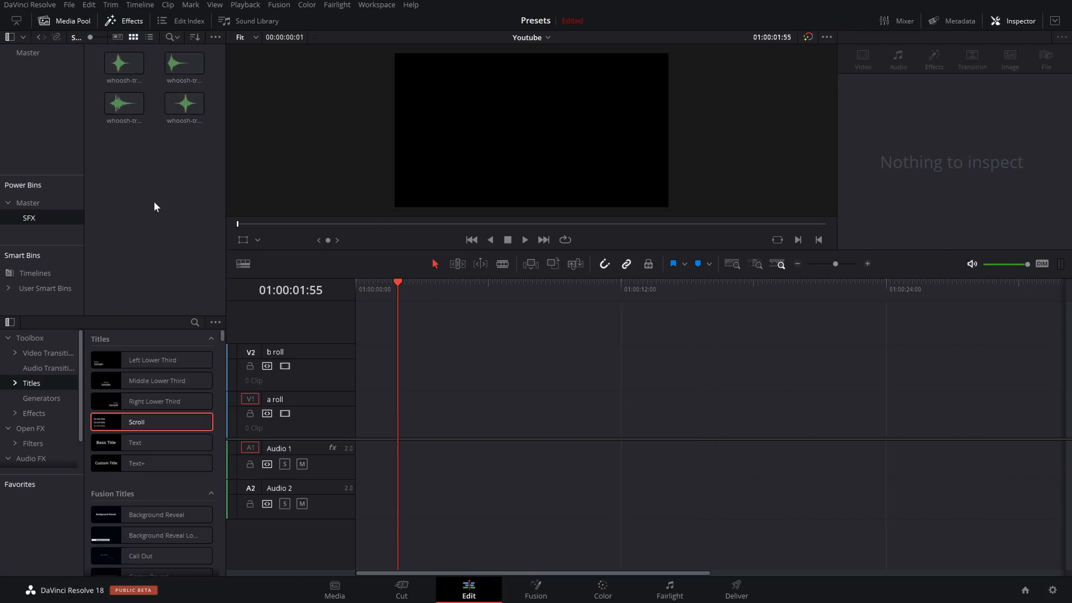
- Select a whoosh clip in SFX, then go back to the Master power bin
left_click(123, 104)
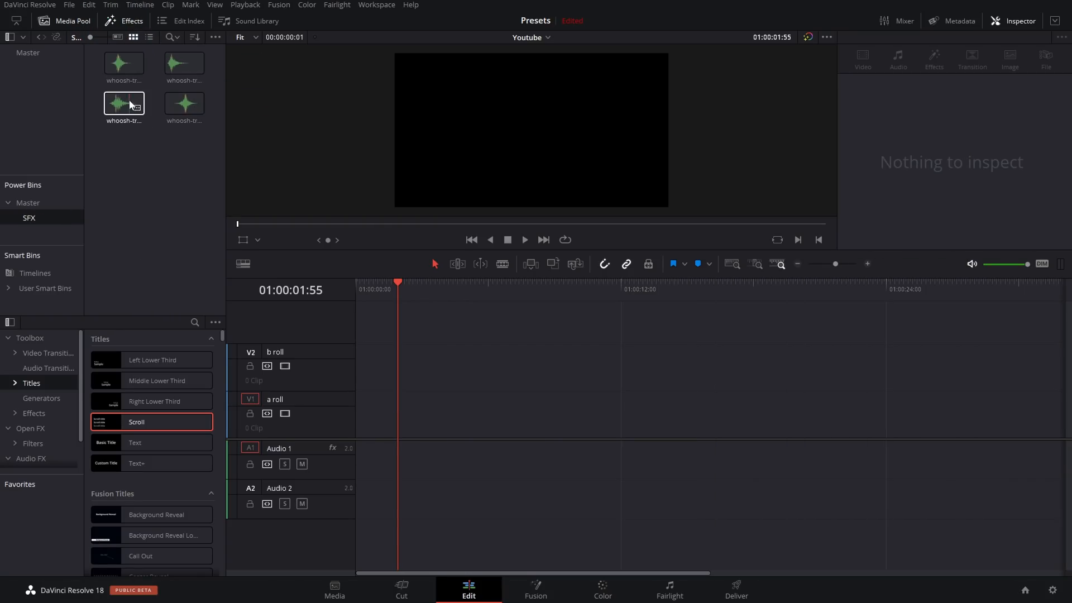
left_click(184, 104)
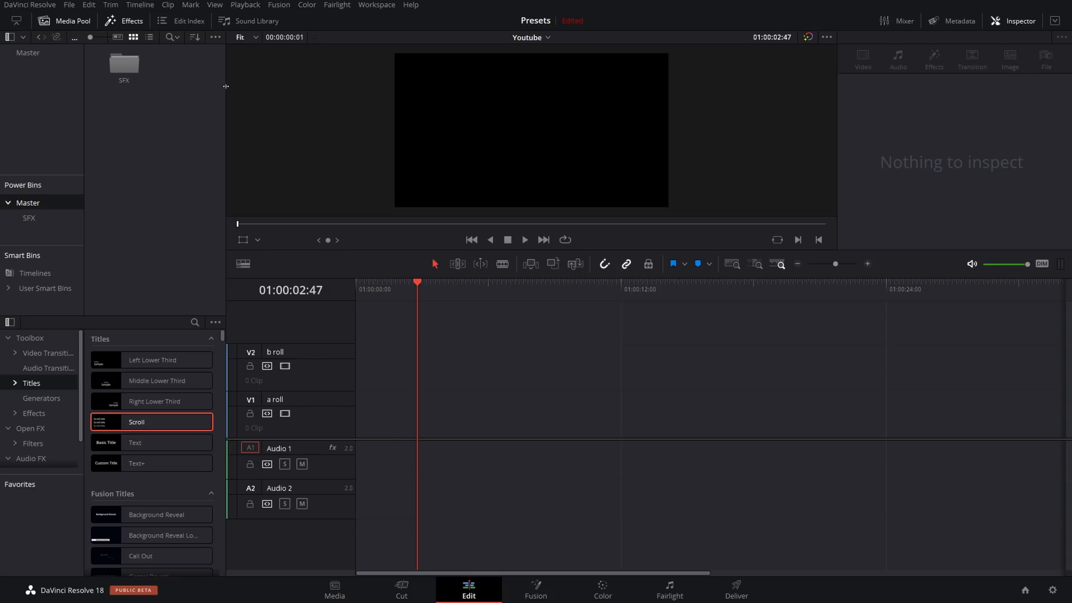
mouse_move(85, 105)
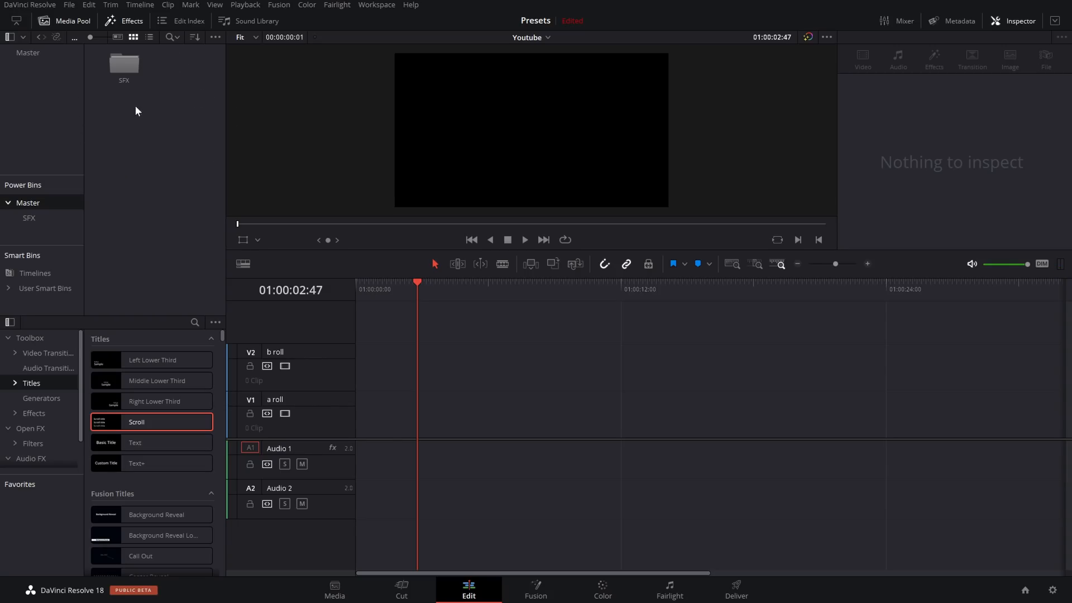
scroll("down", 3)
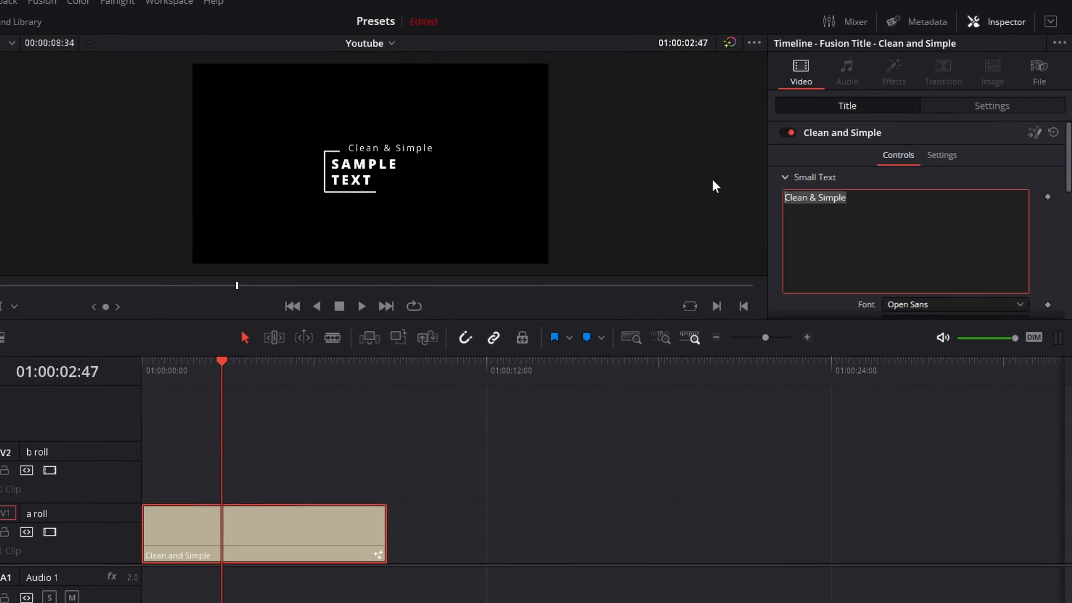
- Set the Clean and Simple title text to MRALEXTECH and store the clip in Master
type("MRALEXTECH")
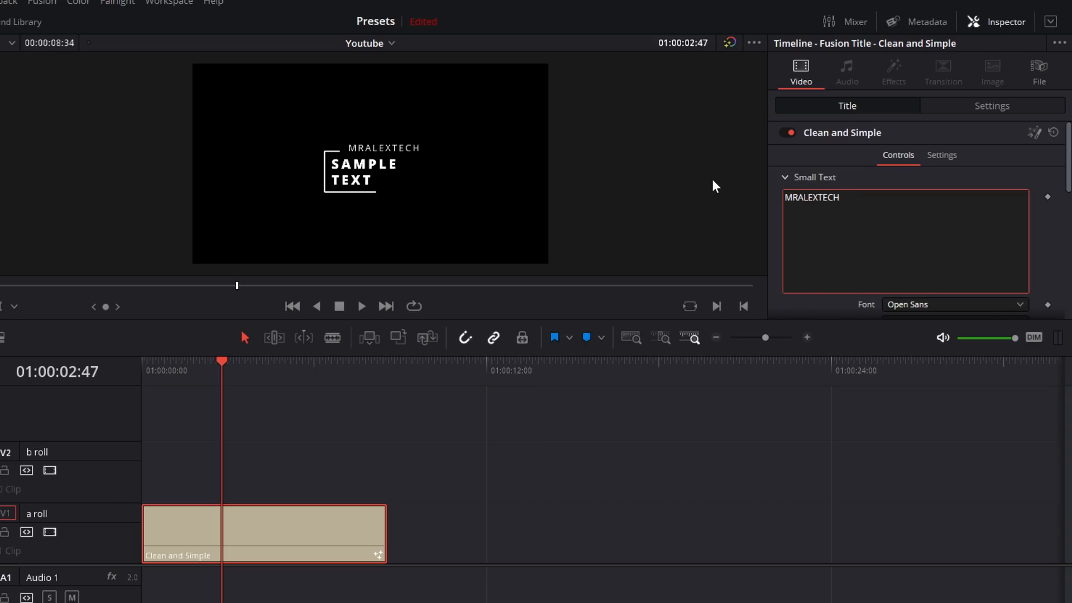
left_click(291, 544)
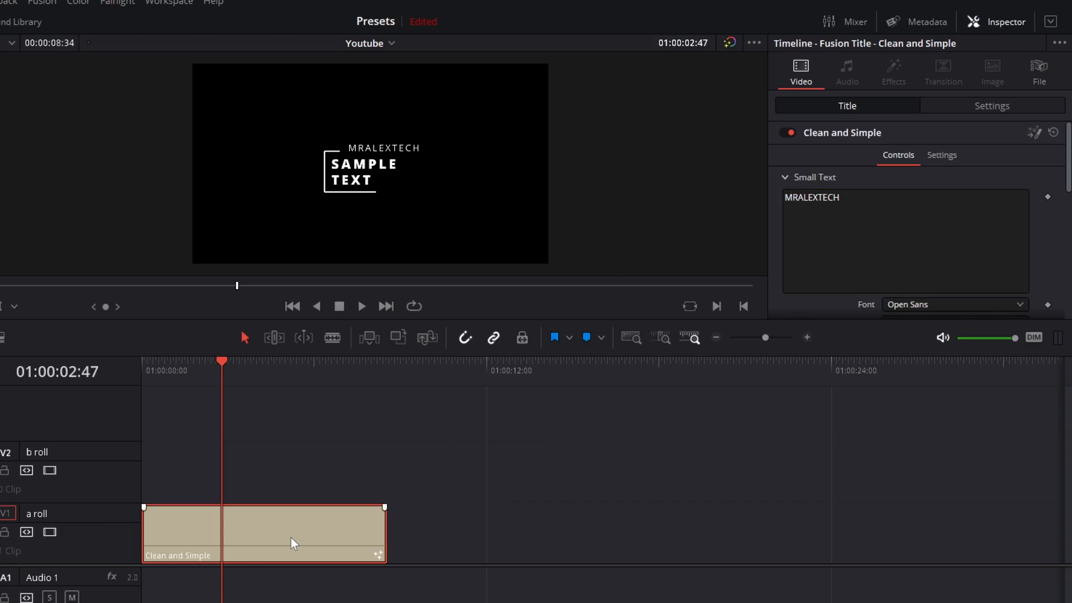
mouse_move(318, 552)
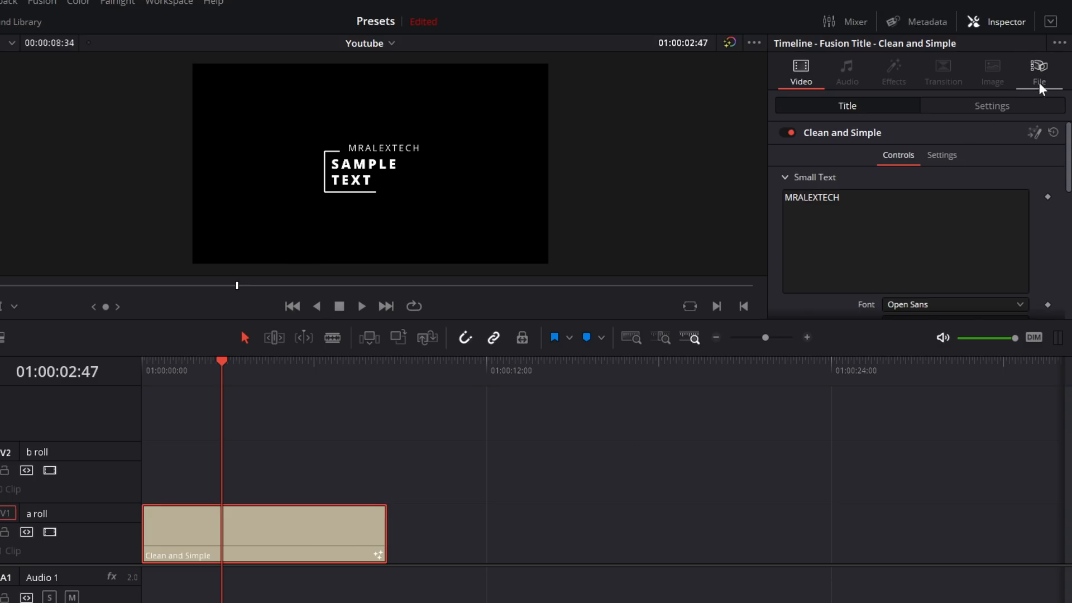
left_click(1039, 67)
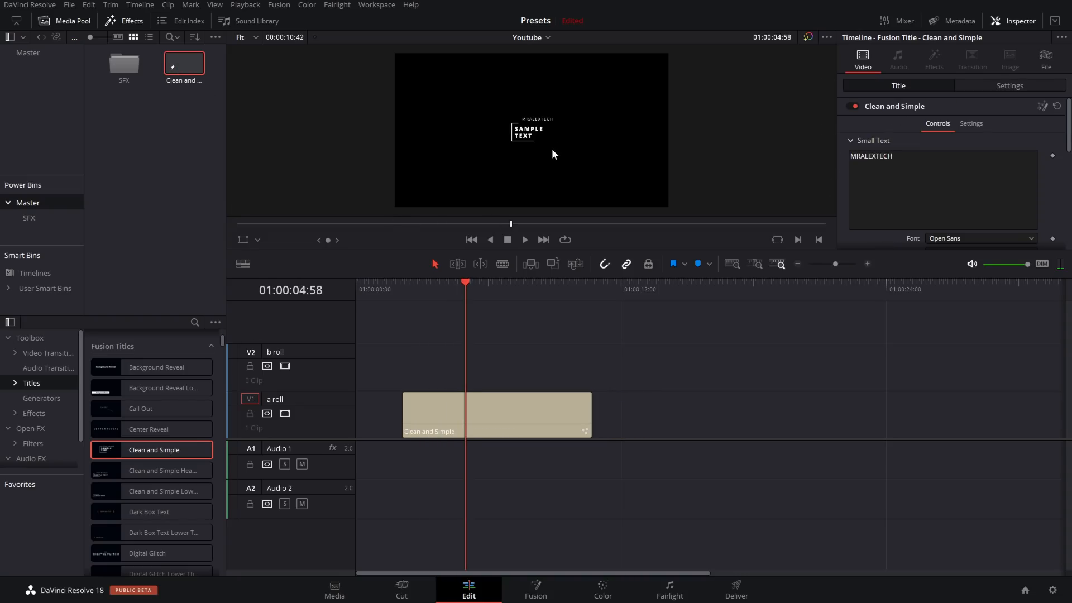
left_click(497, 411)
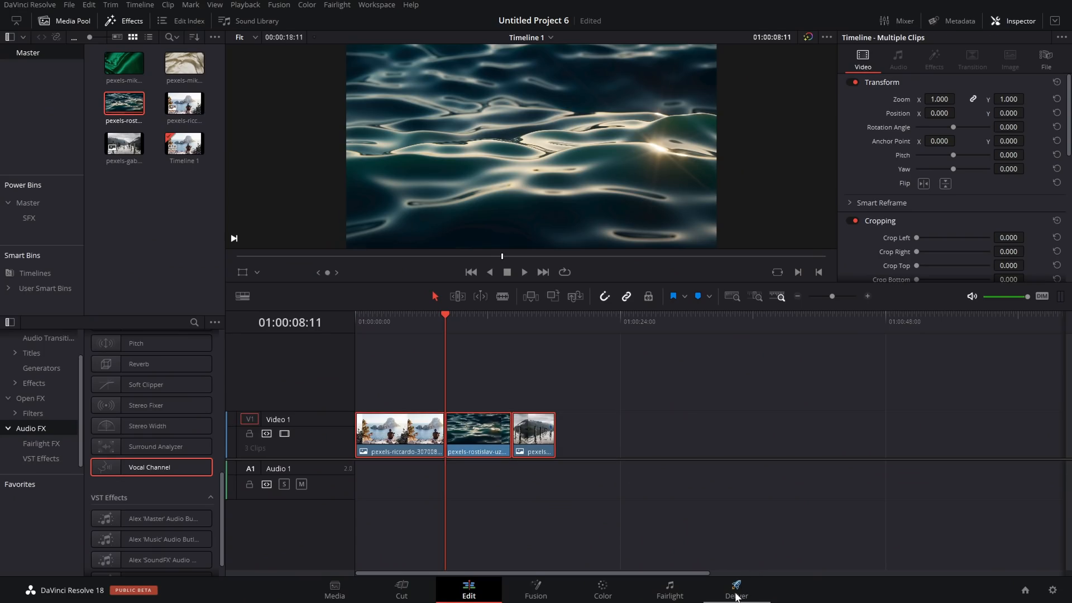
- Open Custom Export render settings on the Deliver page and name the file youtube
left_click(735, 584)
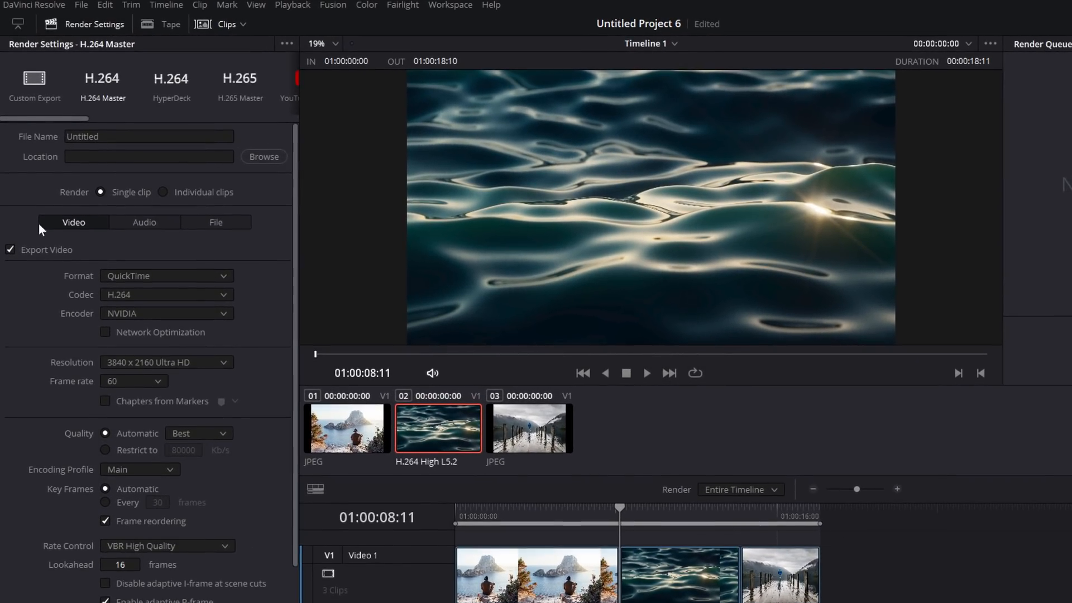
scroll("right", 3)
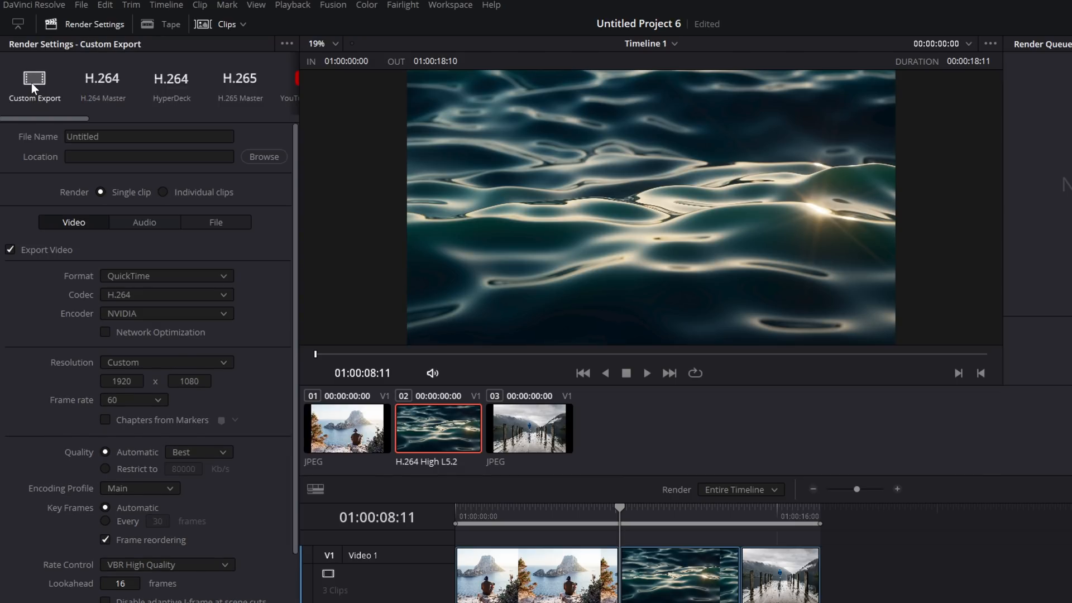
left_click(148, 136)
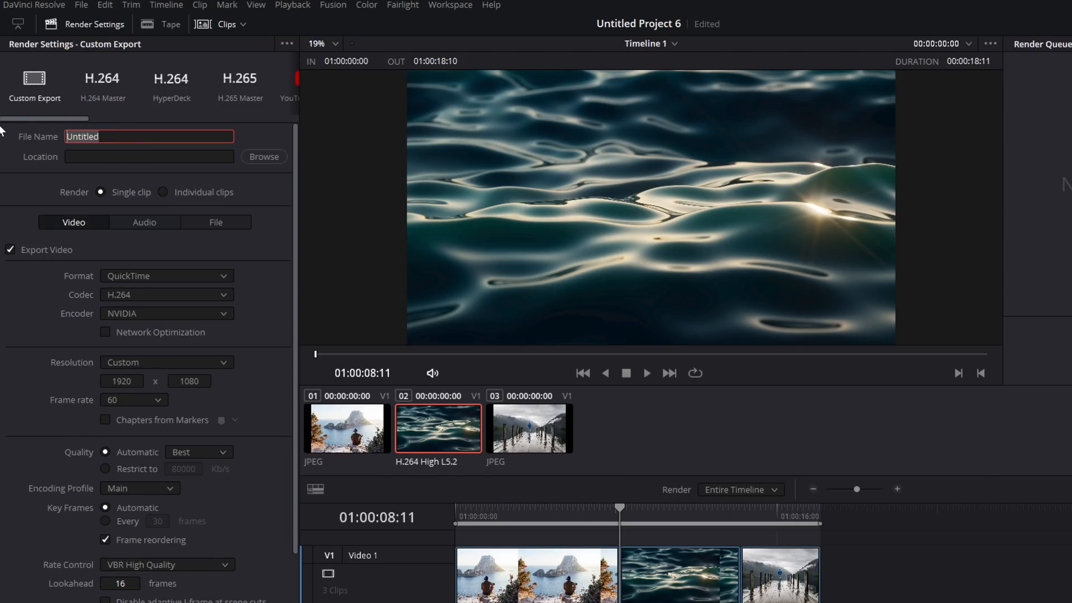
type("youtube")
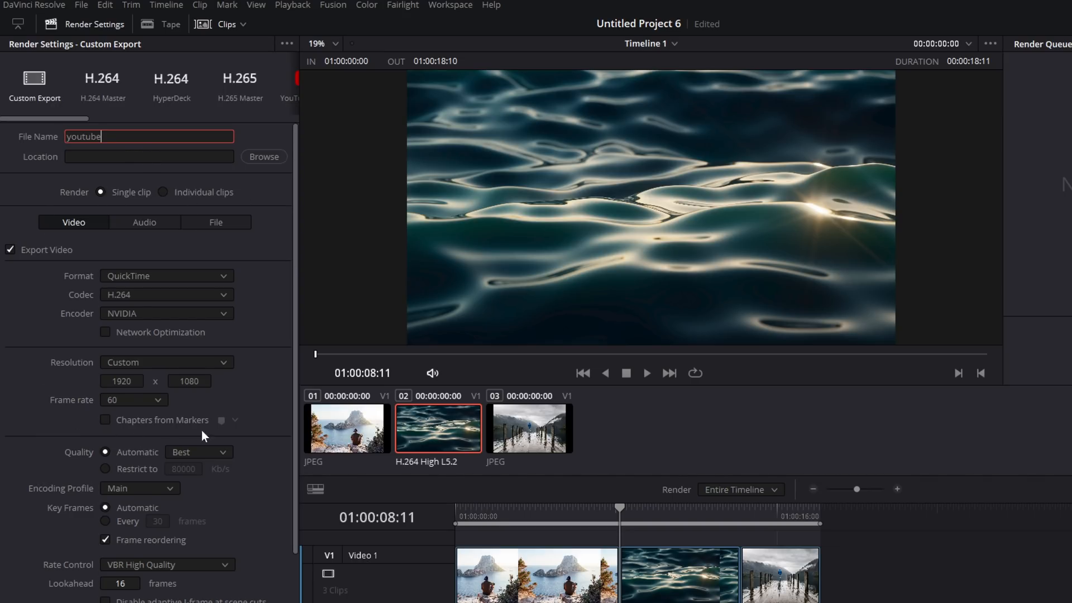
mouse_move(158, 456)
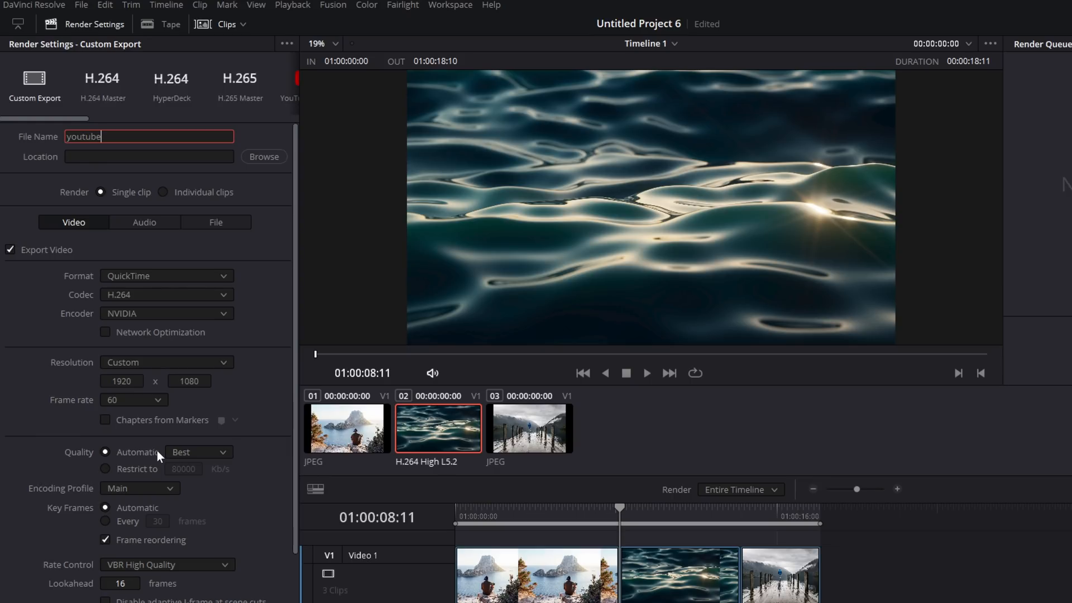
- Set the render format to MP4 and the codec to H.265
left_click(166, 276)
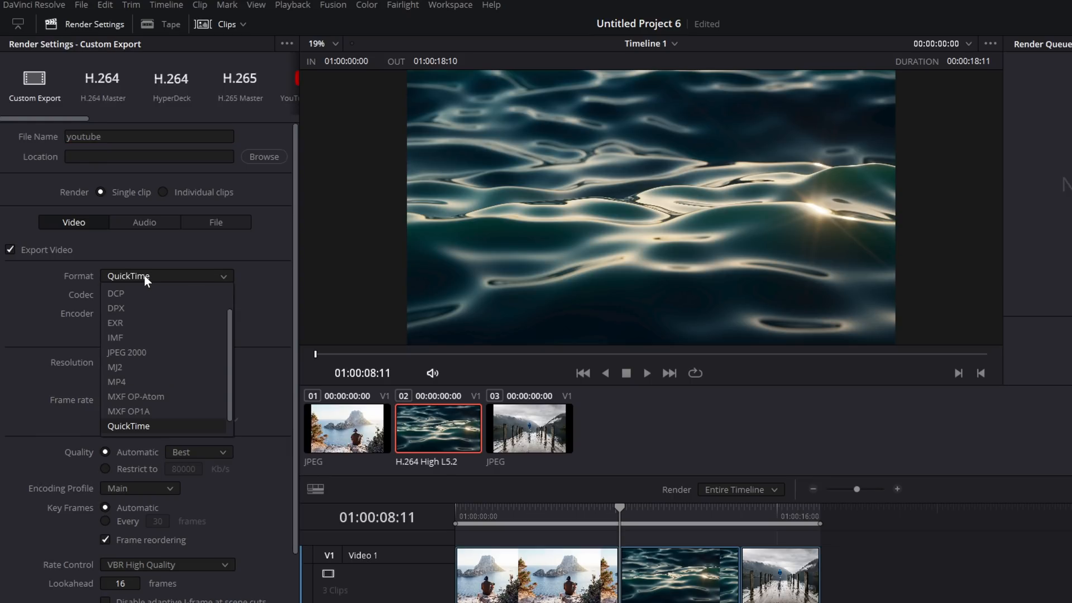
left_click(115, 381)
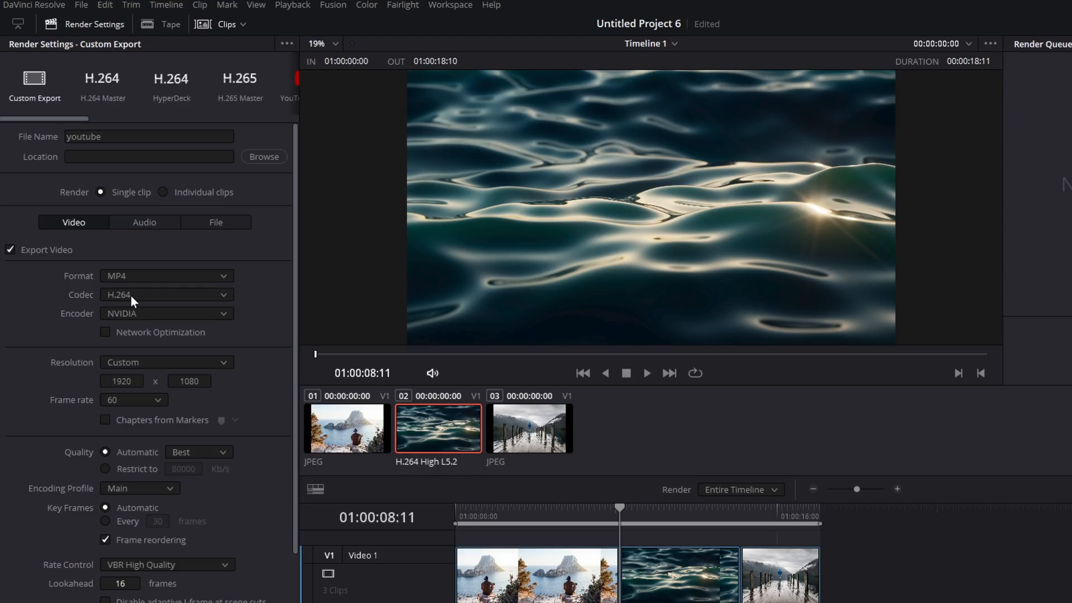
left_click(166, 295)
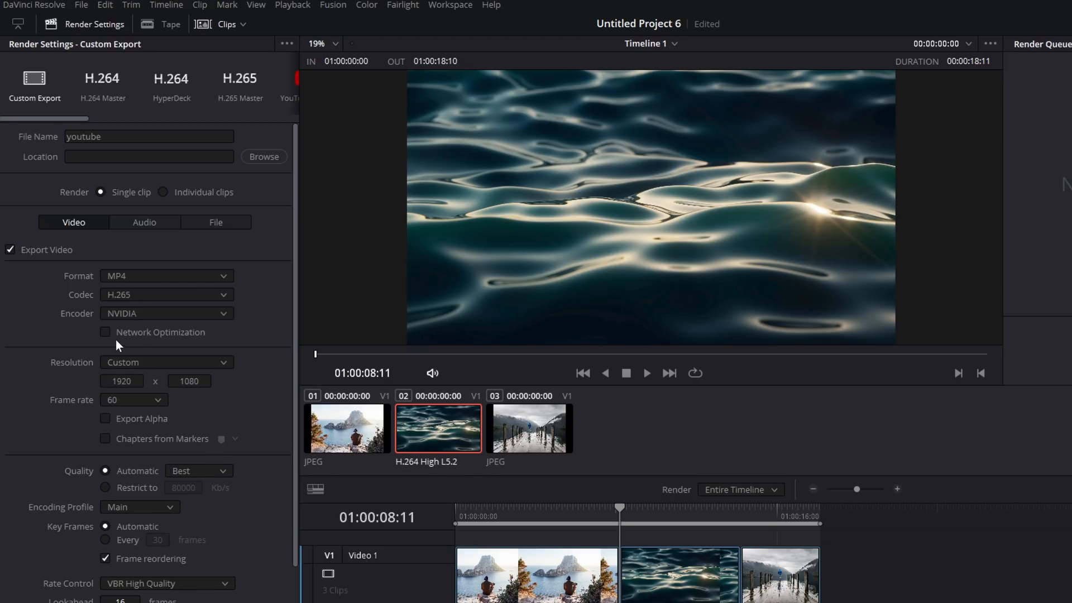
left_click(162, 313)
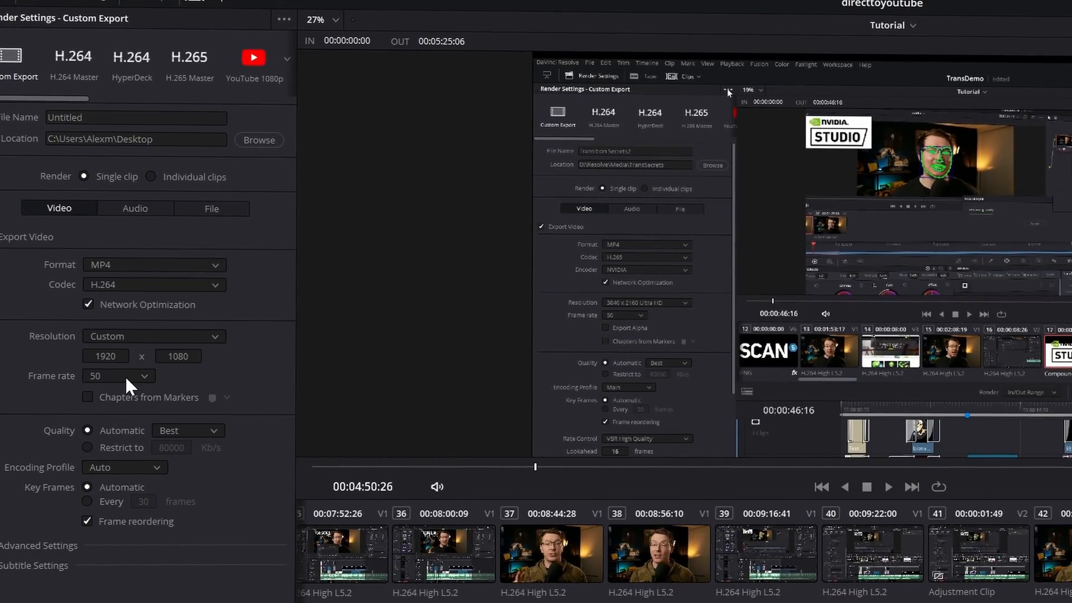
- Open the Resolution dropdown in the Video render settings
left_click(155, 285)
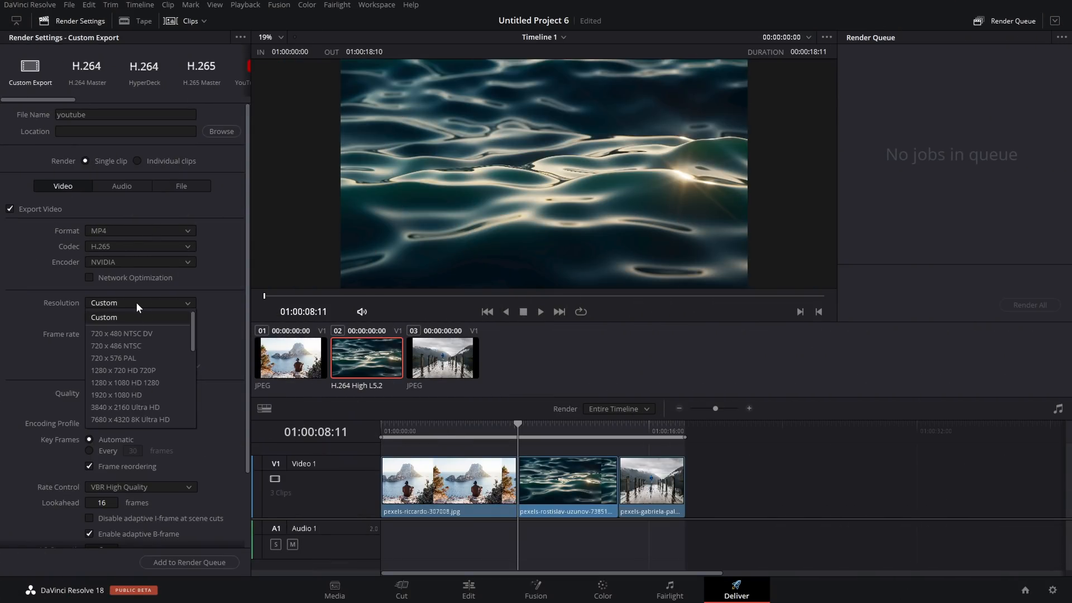
- Choose 3840 x 2160 Ultra HD resolution, keeping the frame rate at 60
scroll("down", 3)
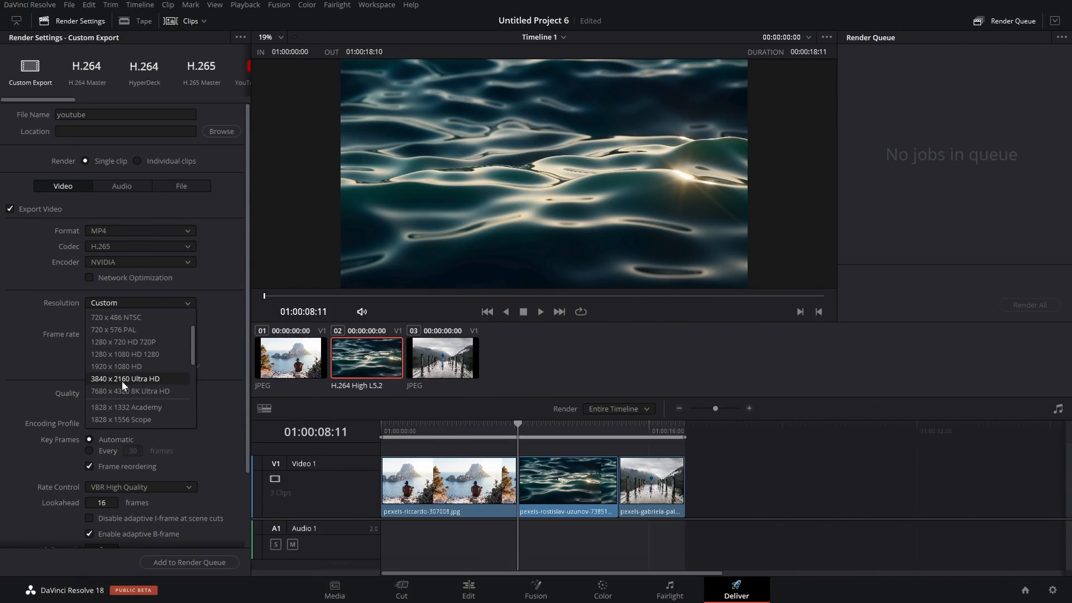
left_click(125, 379)
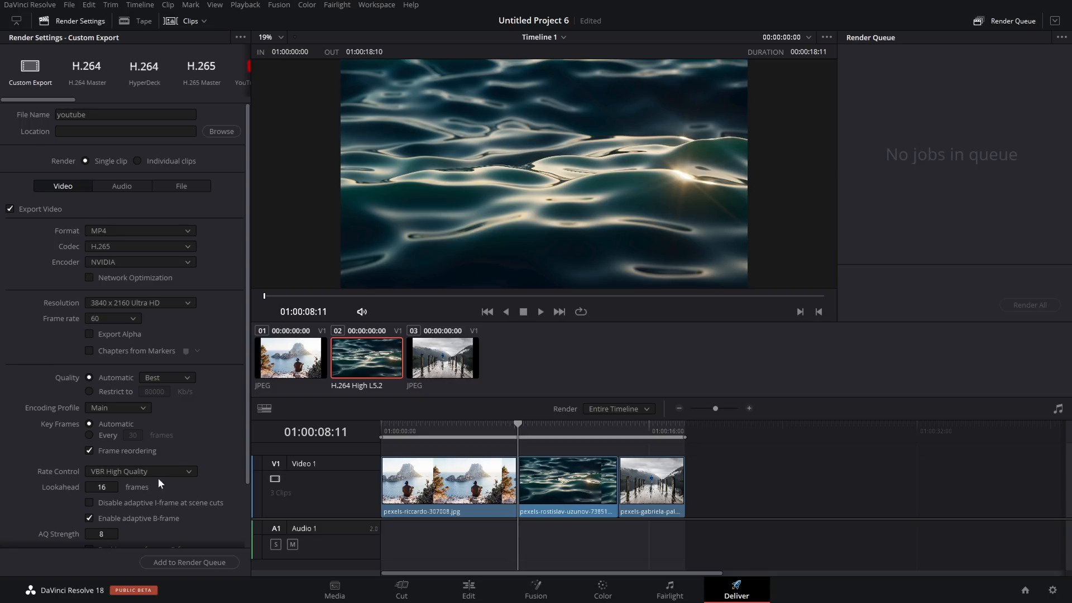
scroll("down", 3)
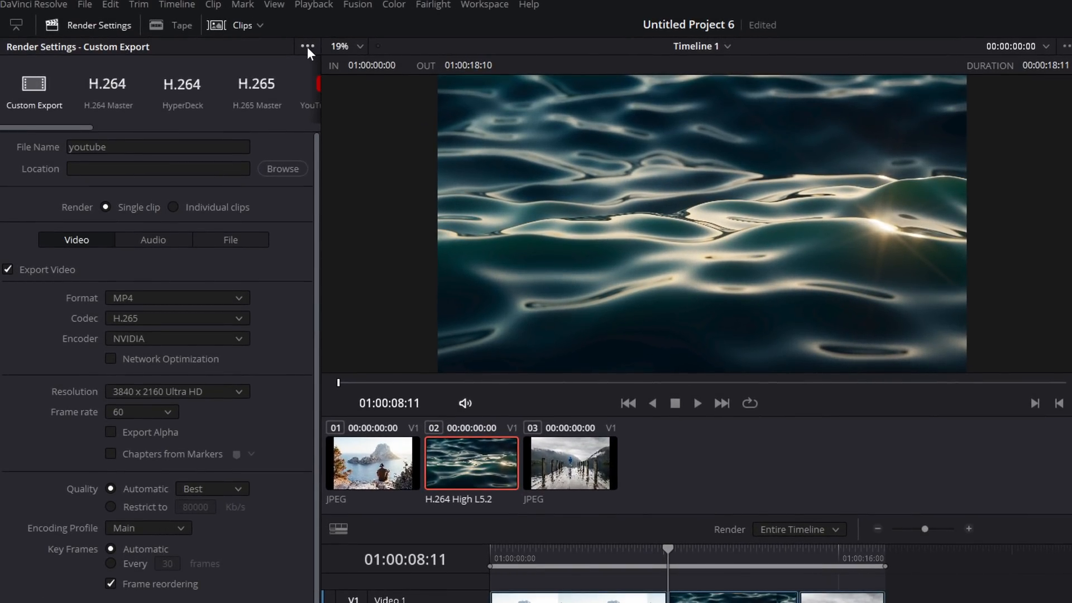
- Save the UHD 60 fps H.265 render settings as preset 'uhd 60 265', then return to Custom Export
left_click(307, 46)
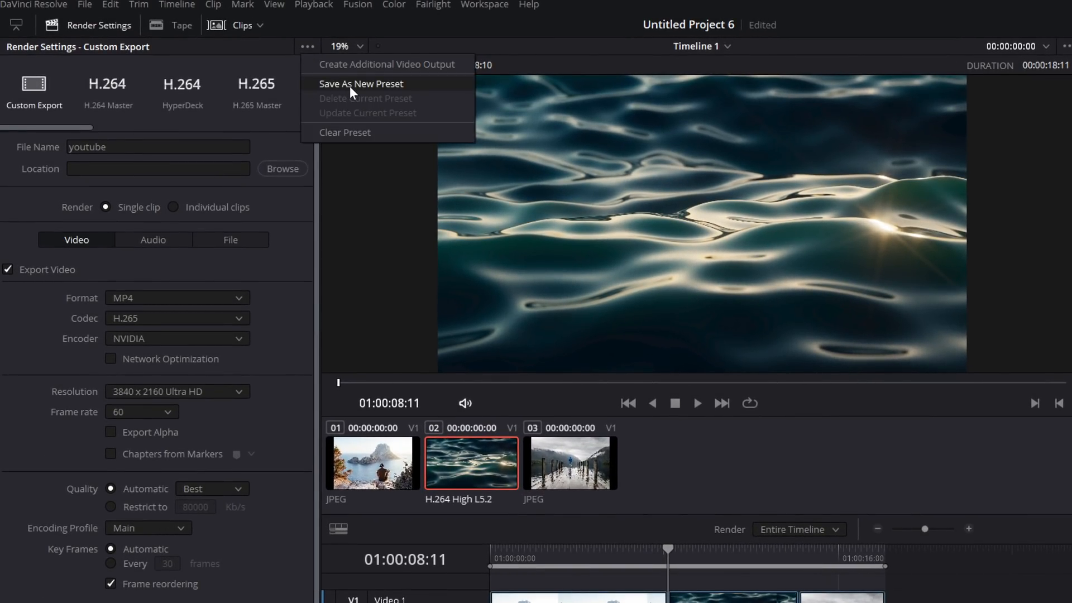
left_click(361, 84)
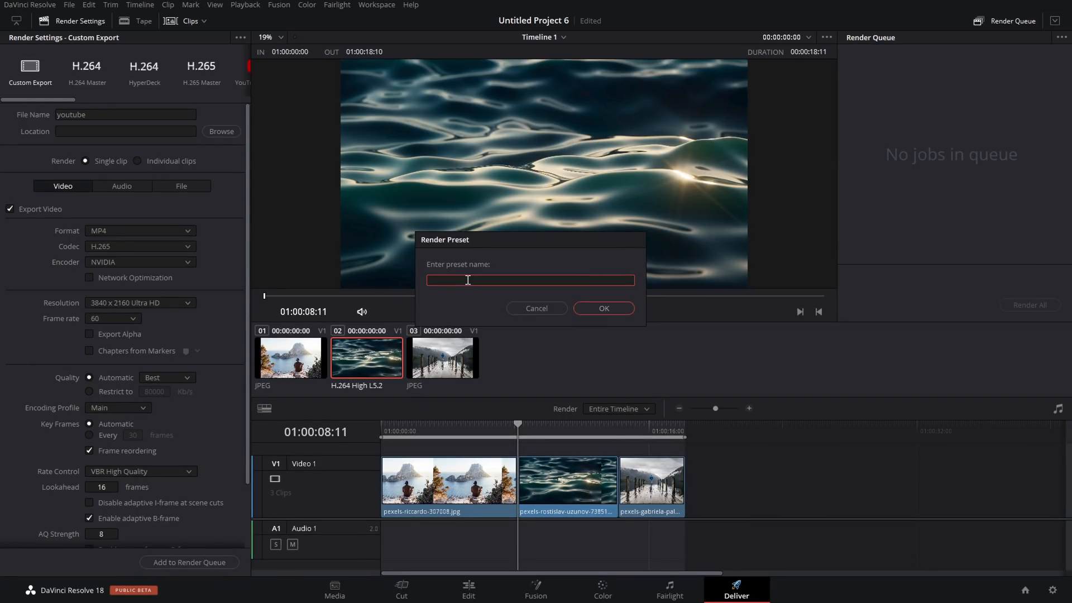
type("uhd 60")
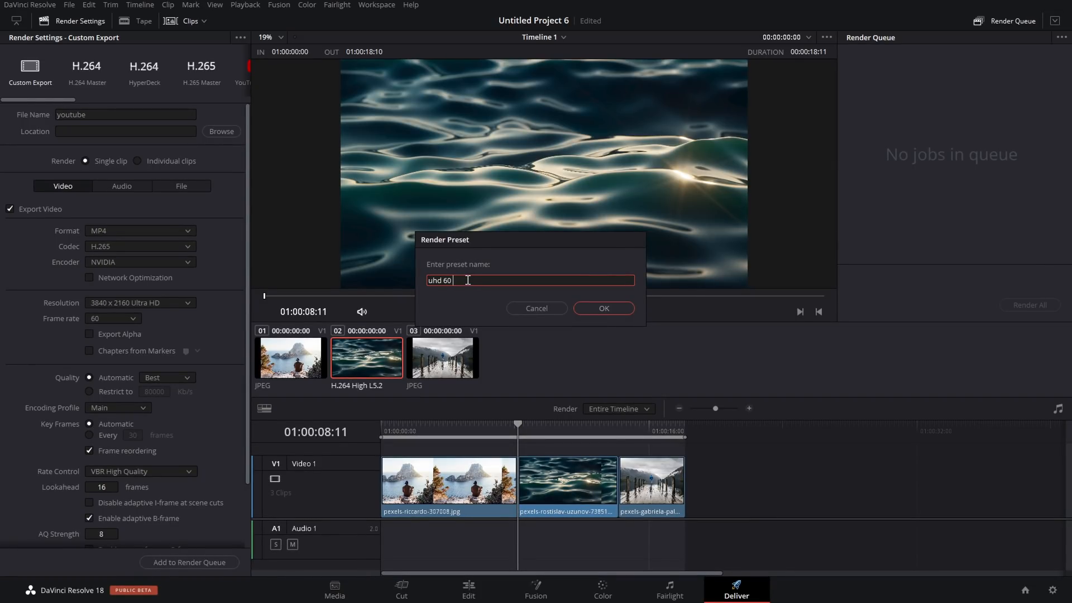
type("265")
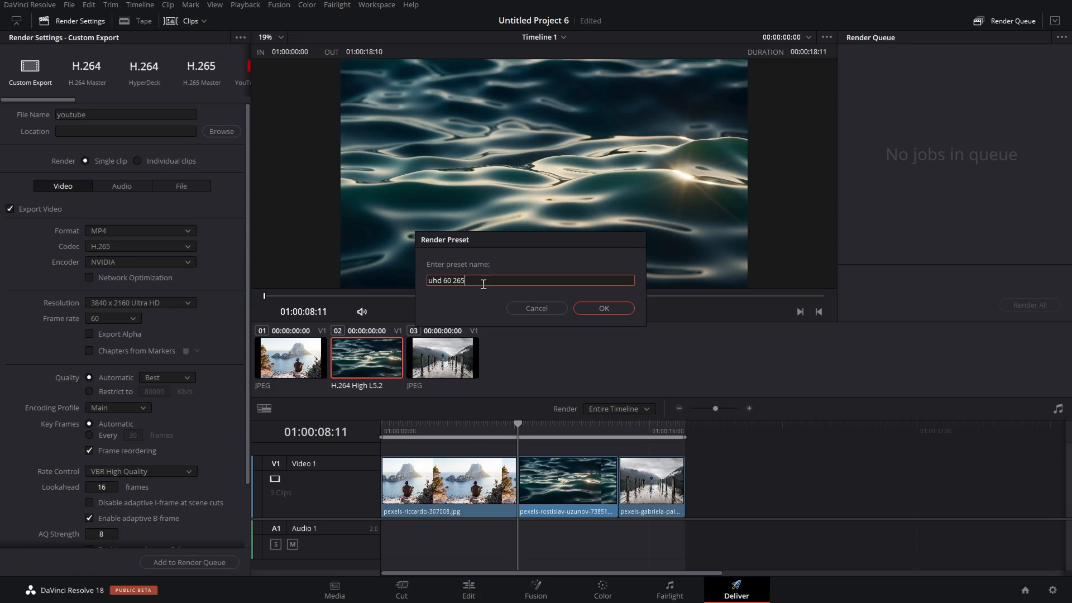
left_click(603, 308)
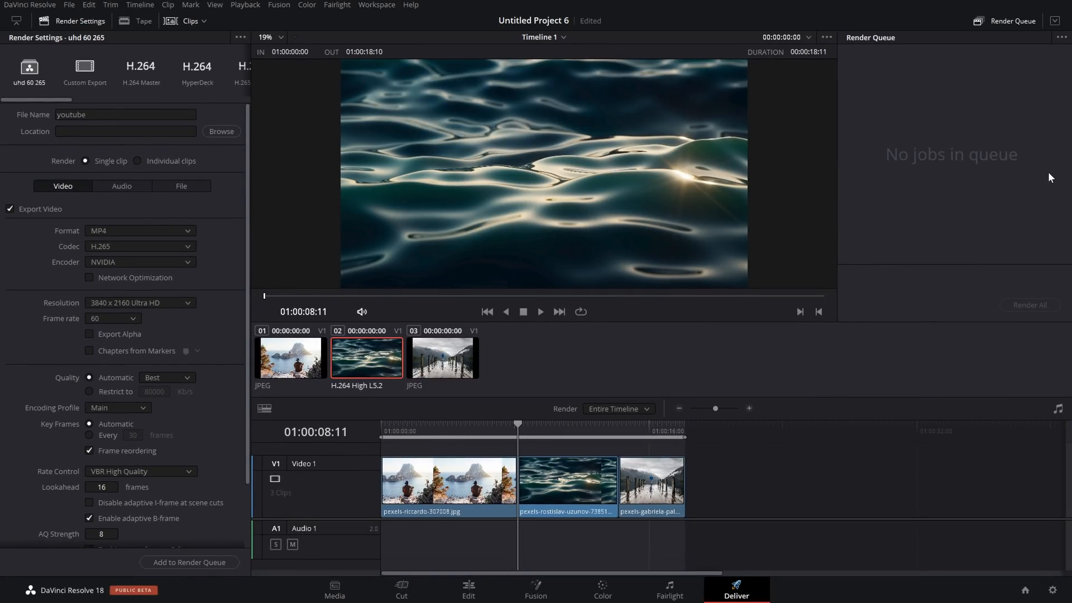
mouse_move(37, 83)
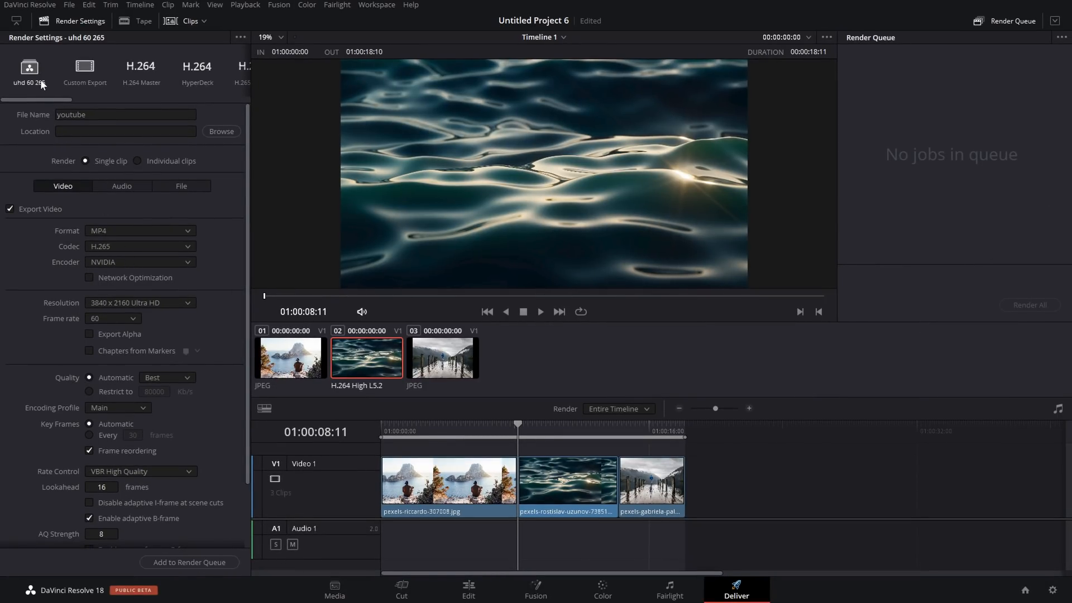
mouse_move(36, 89)
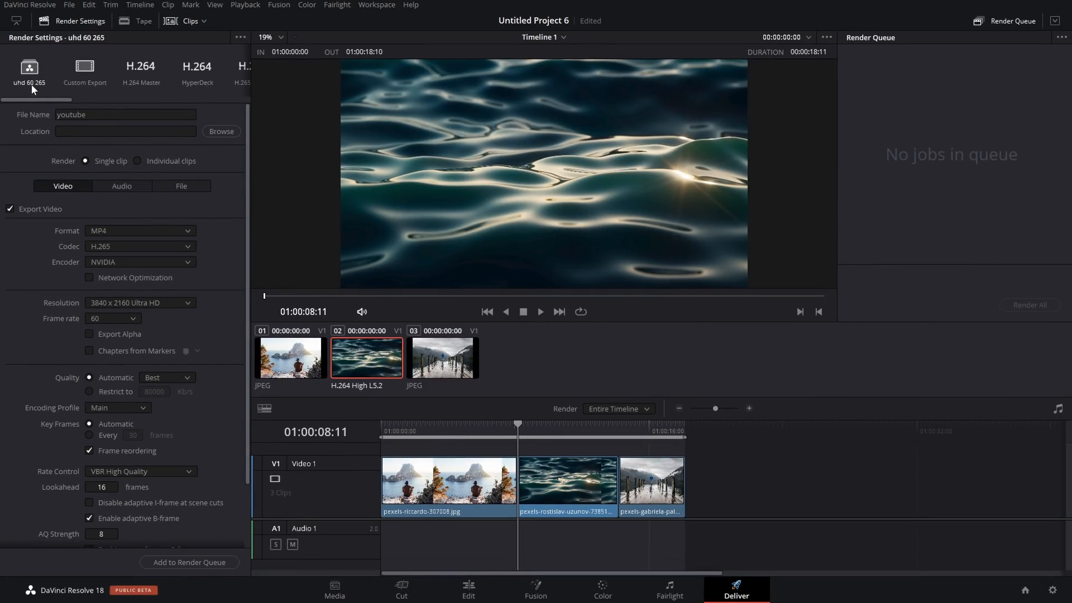
left_click(85, 67)
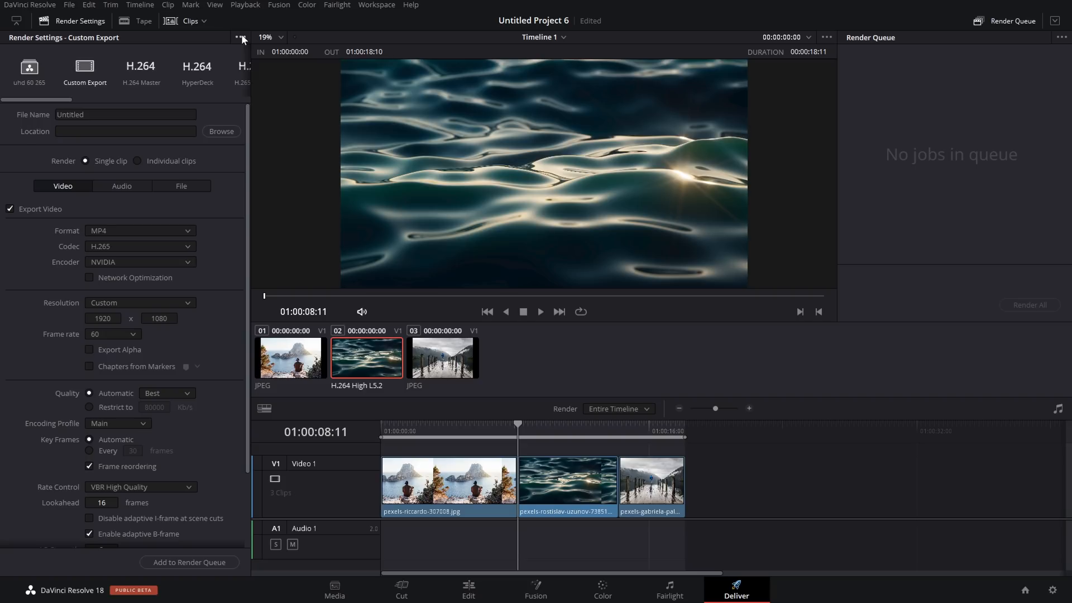
left_click(241, 36)
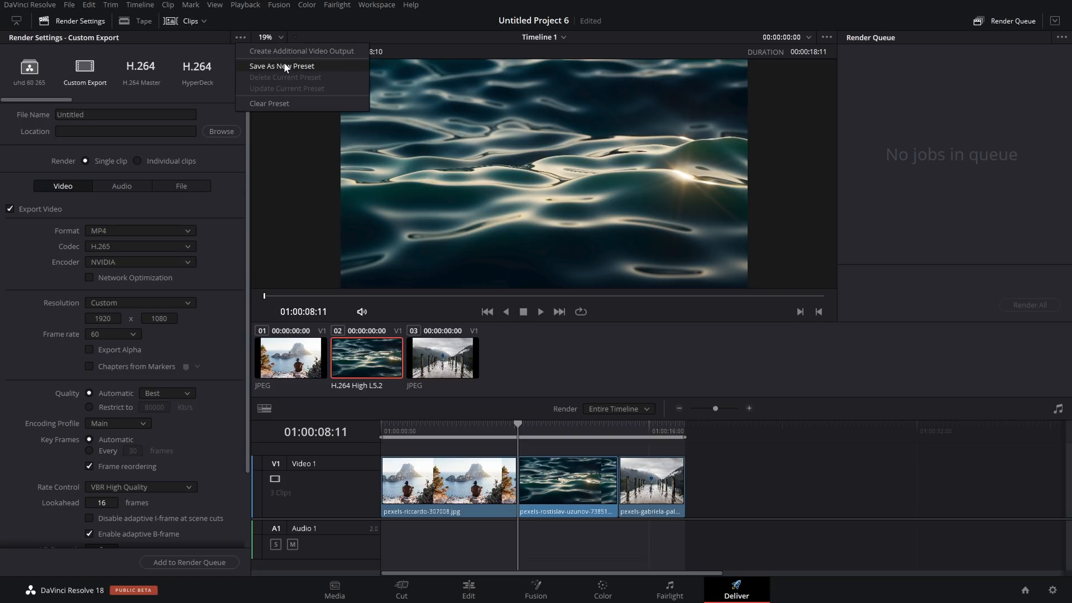